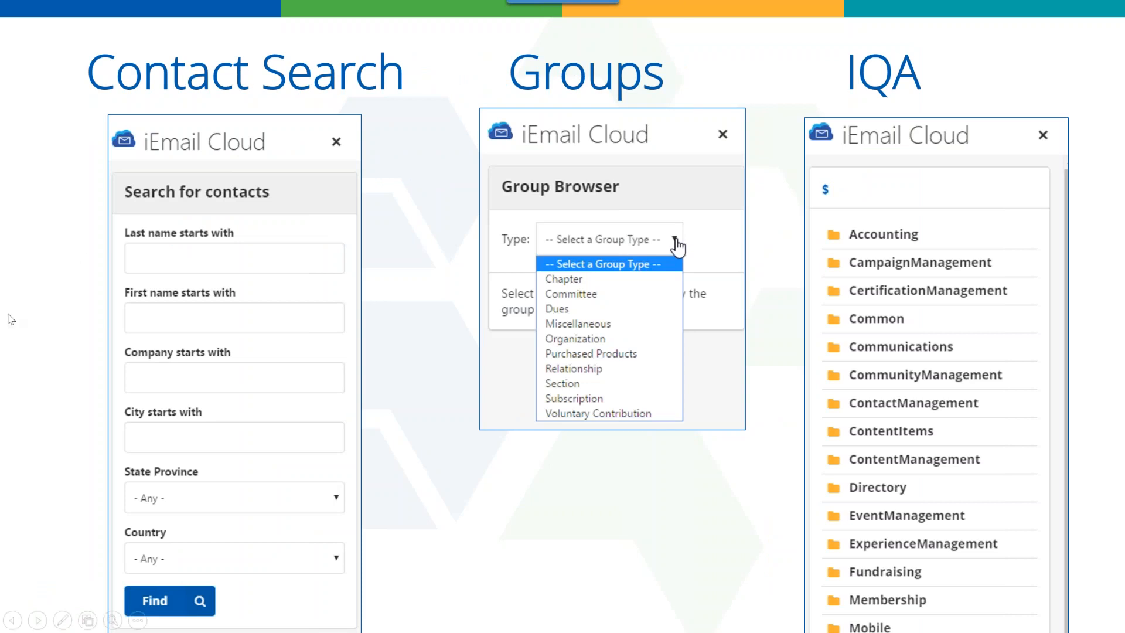
mouse_move(153, 540)
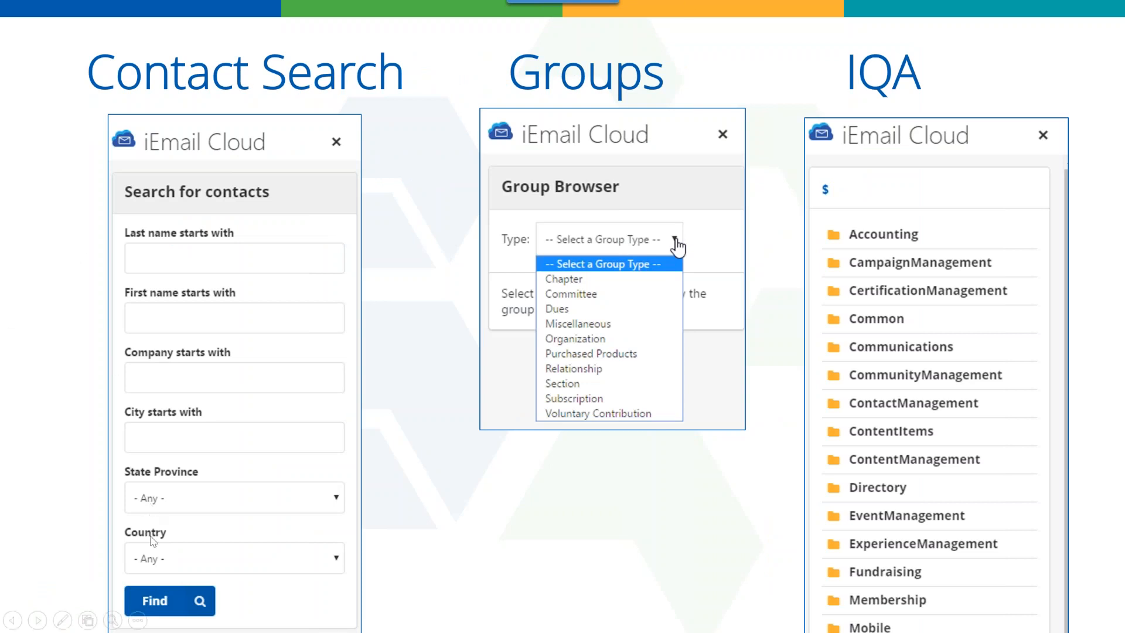
mouse_move(753, 21)
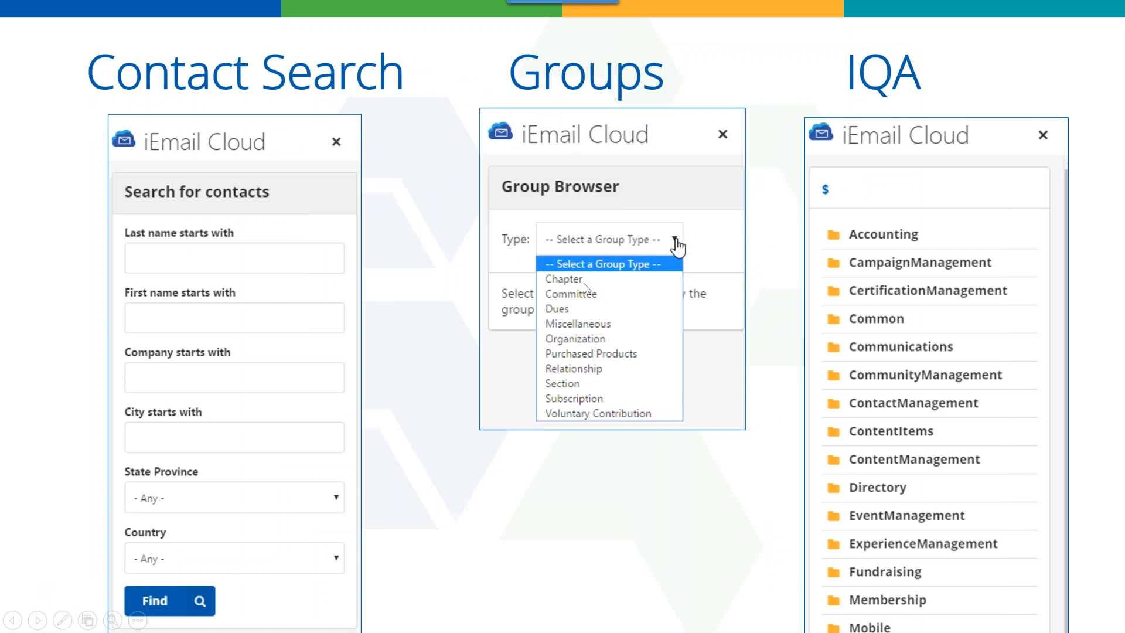
mouse_move(569, 300)
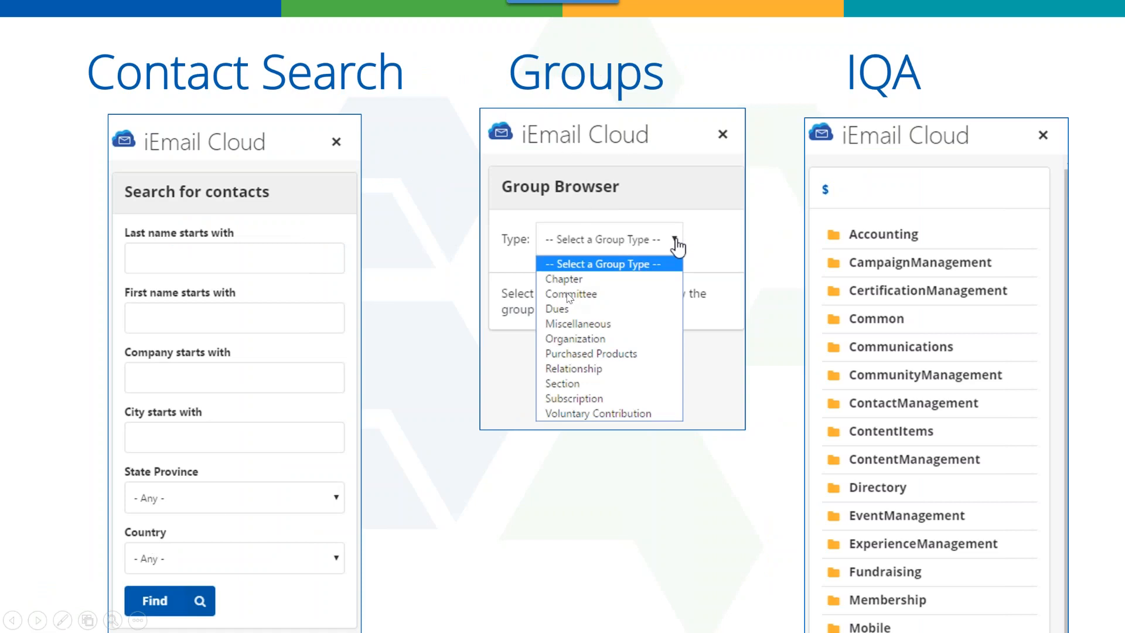
mouse_move(559, 310)
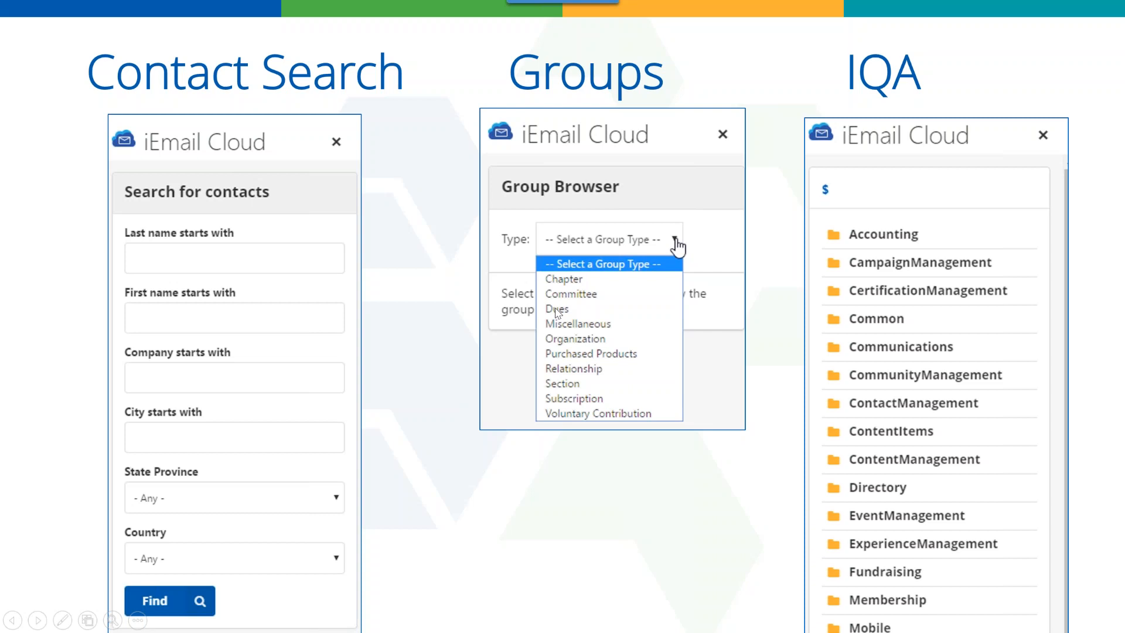
mouse_move(587, 335)
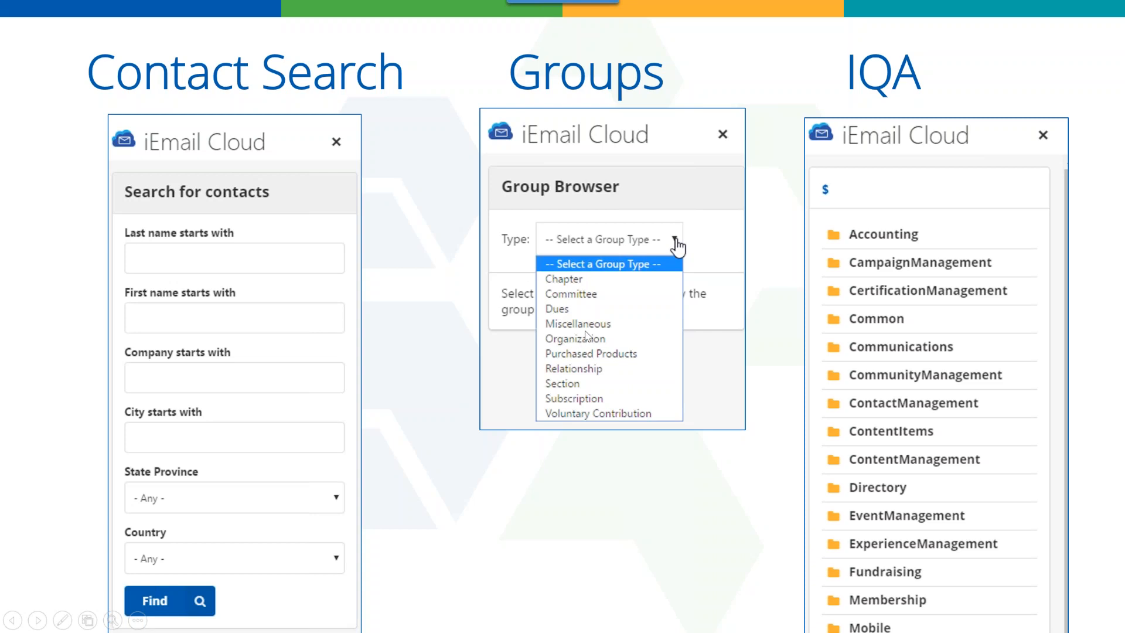
mouse_move(576, 371)
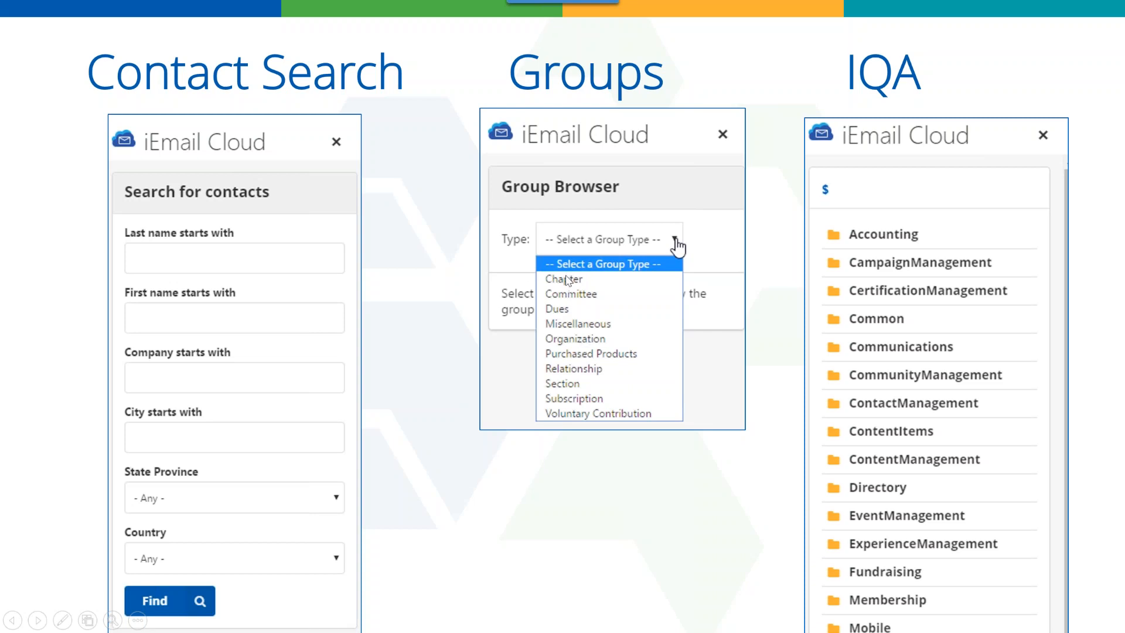
mouse_move(662, 301)
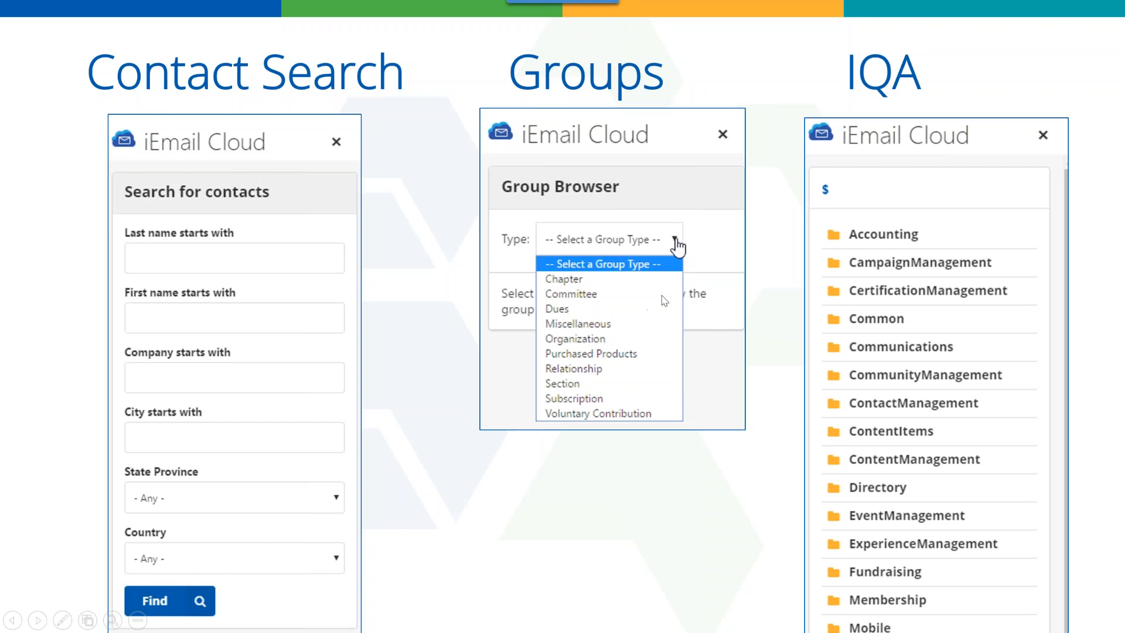
mouse_move(962, 299)
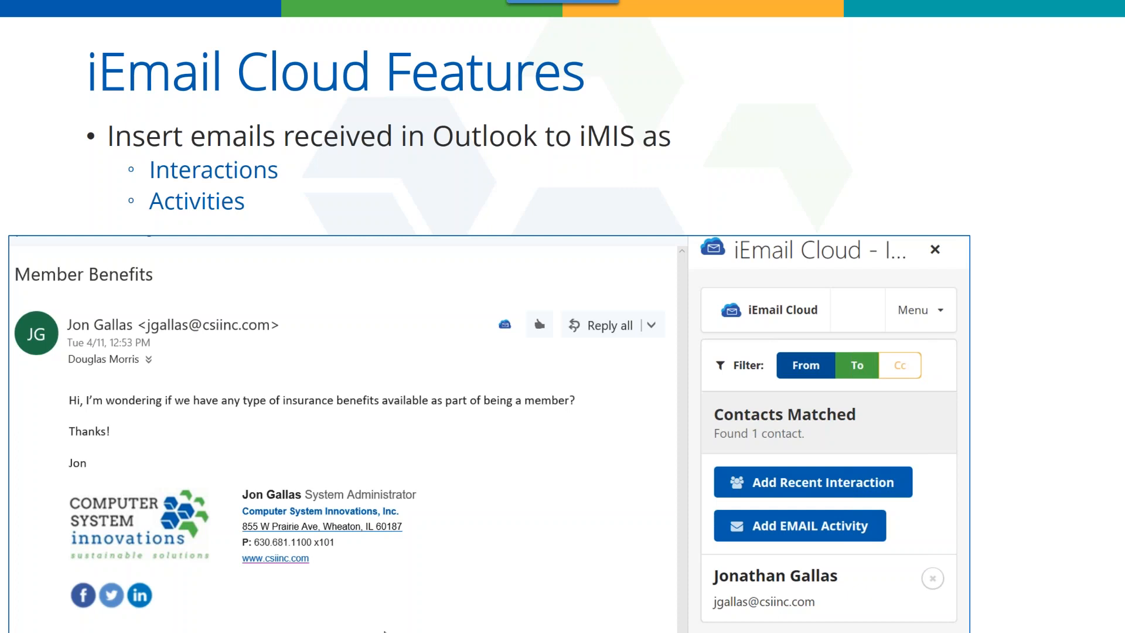
Step: Advance to the 'iEmail on your mobile' slide, then leave the slideshow for the live demo
key(Right)
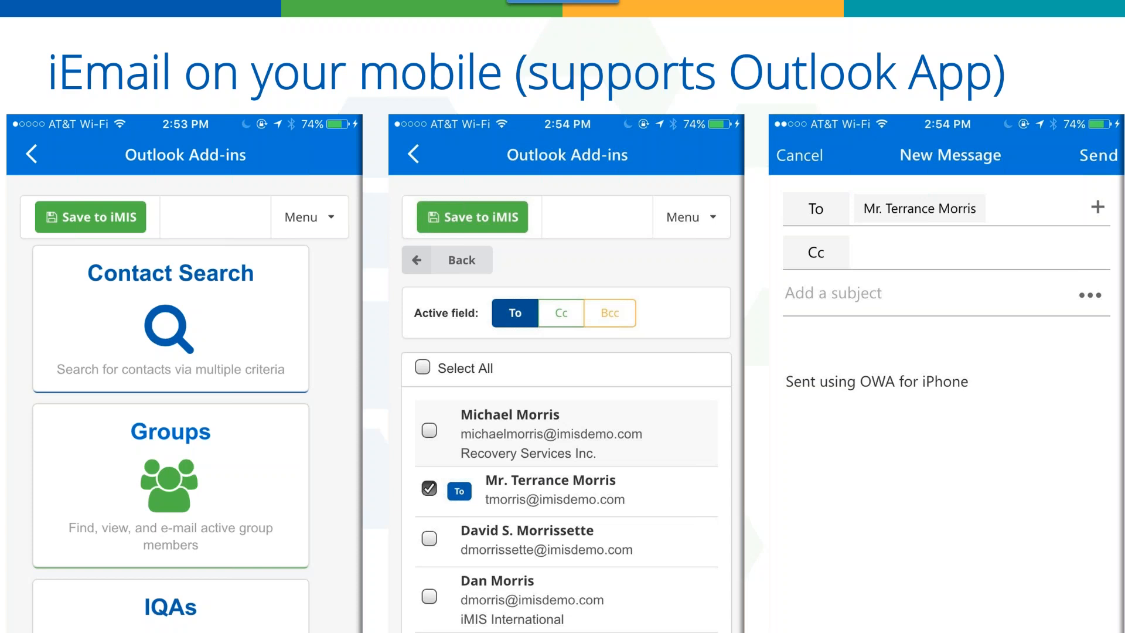
key(alt+tab)
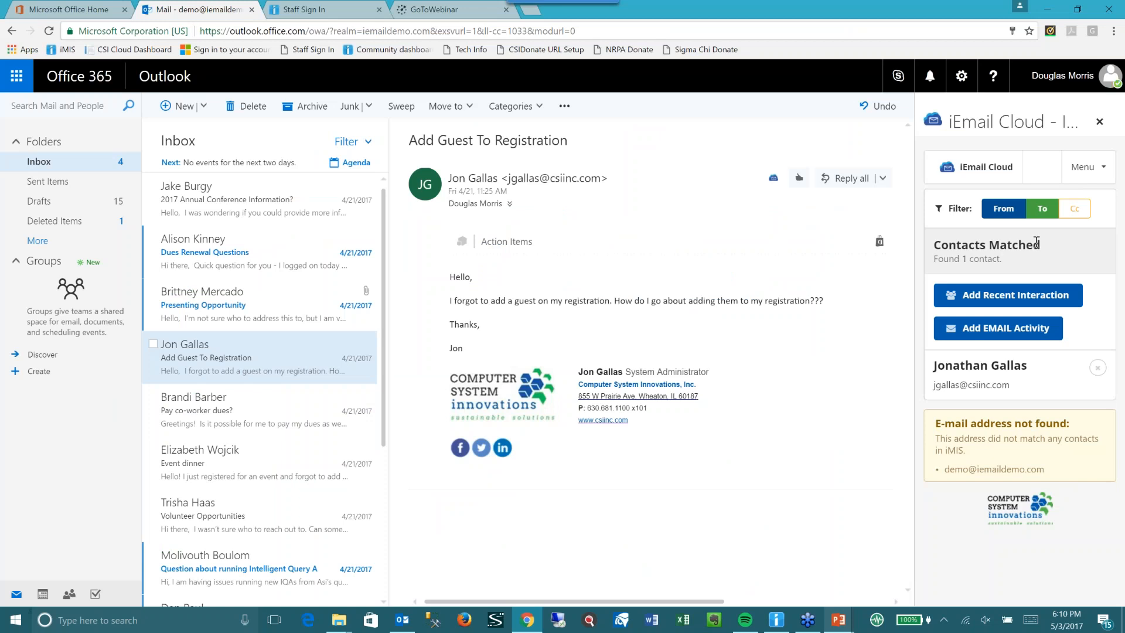
mouse_move(694, 286)
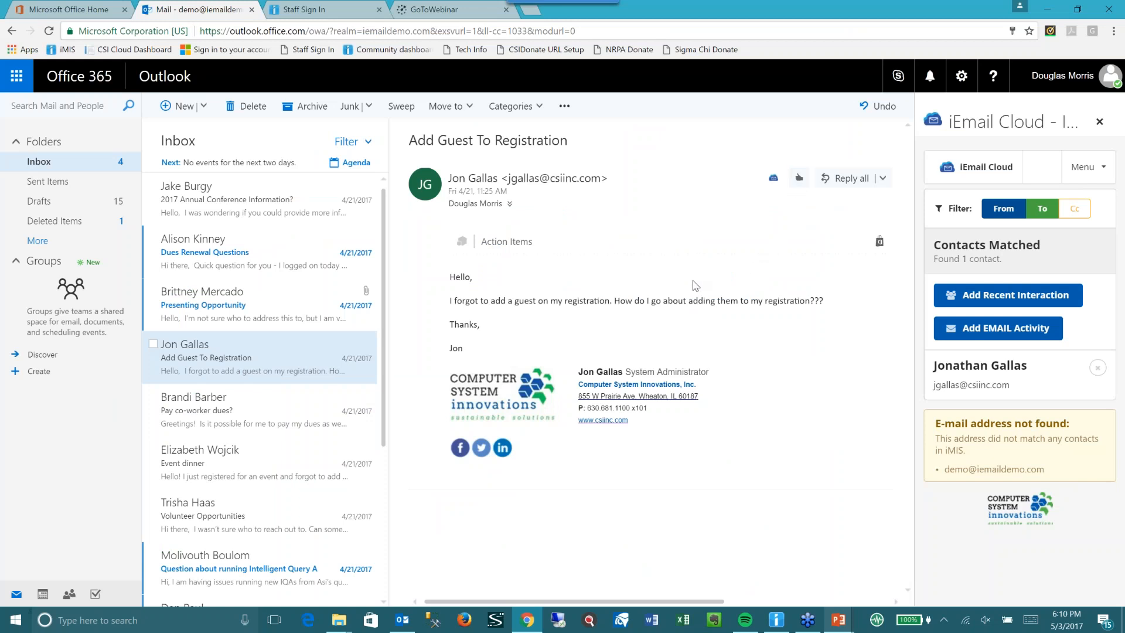
mouse_move(199, 508)
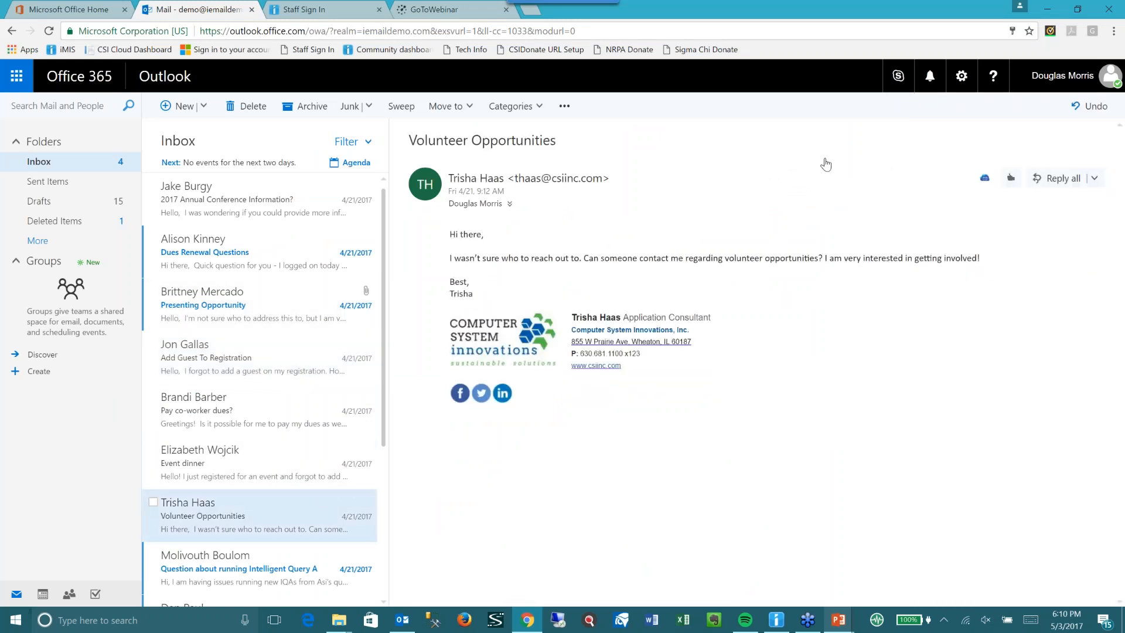
mouse_move(683, 251)
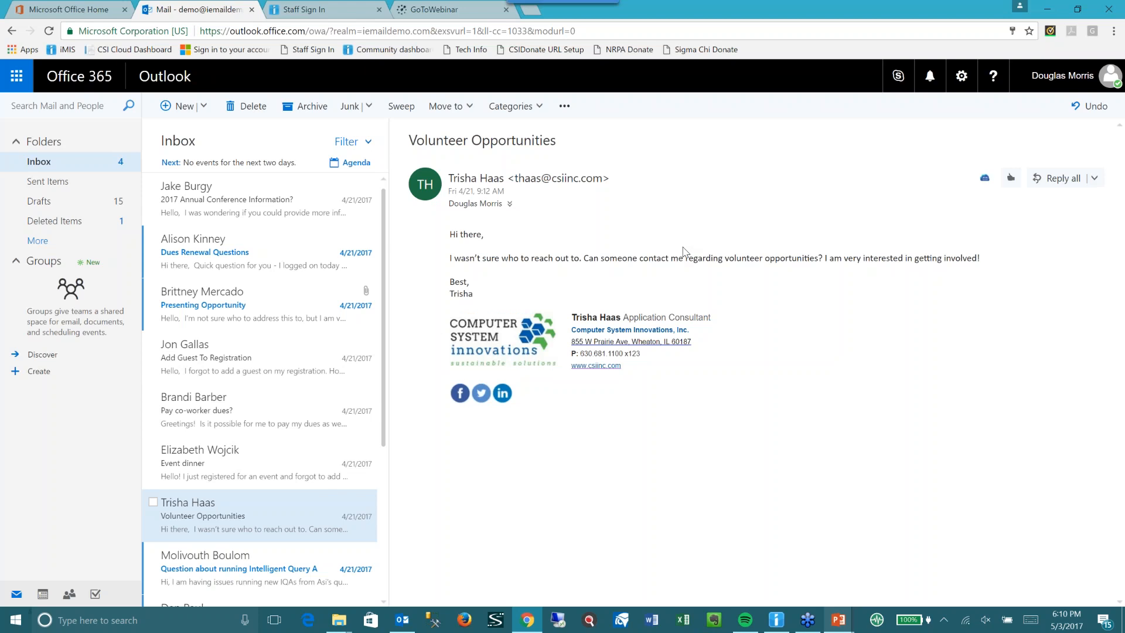
mouse_move(513, 159)
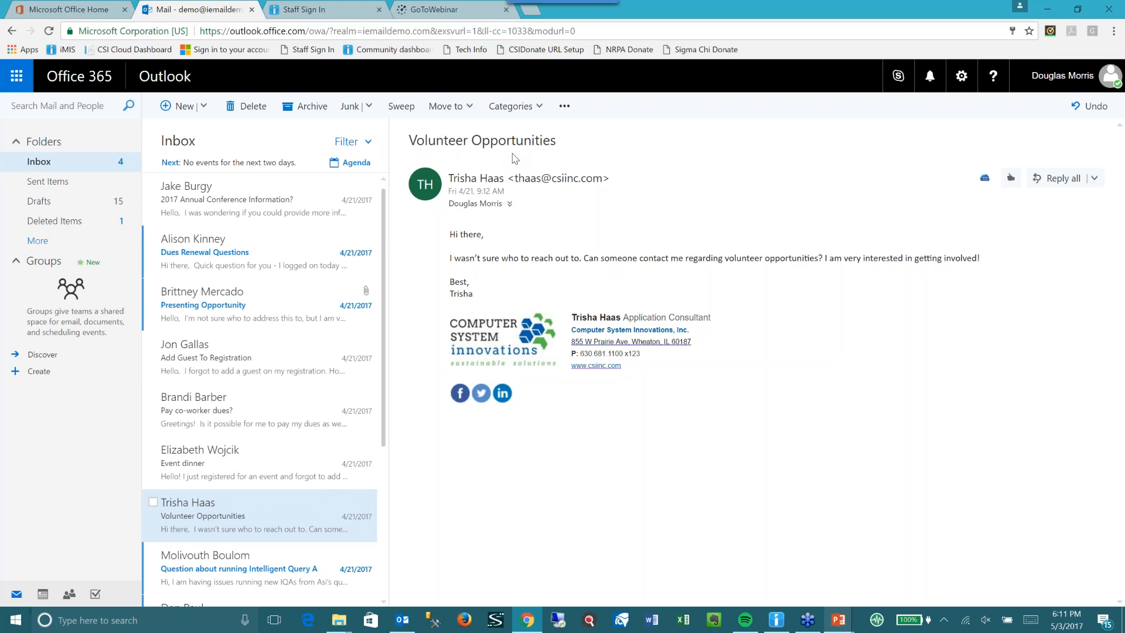
mouse_move(985, 185)
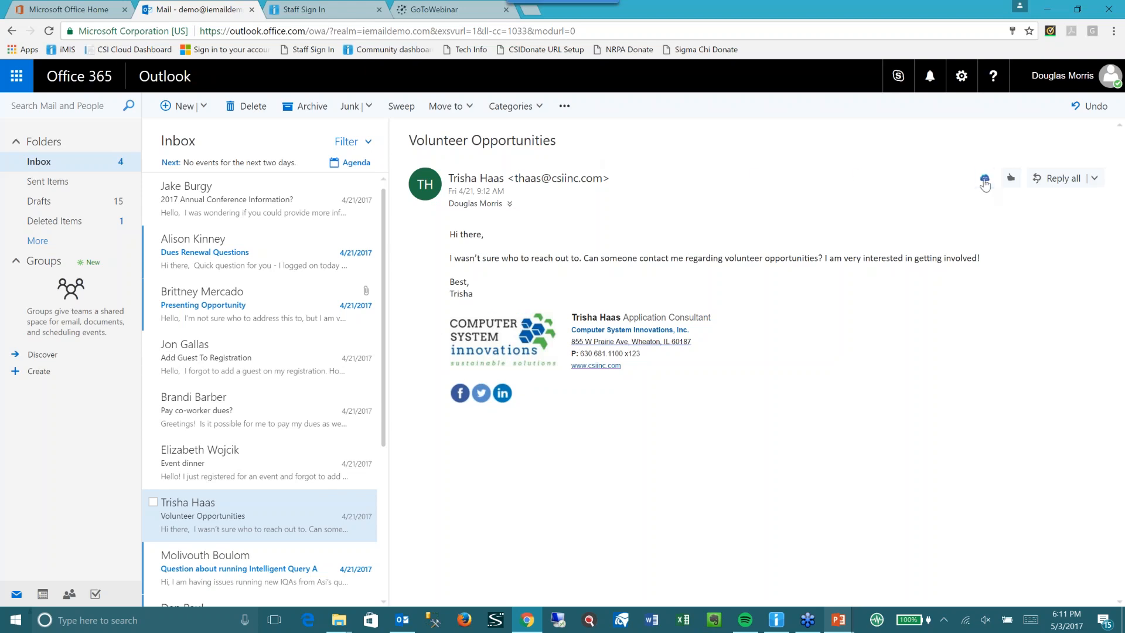
click(984, 178)
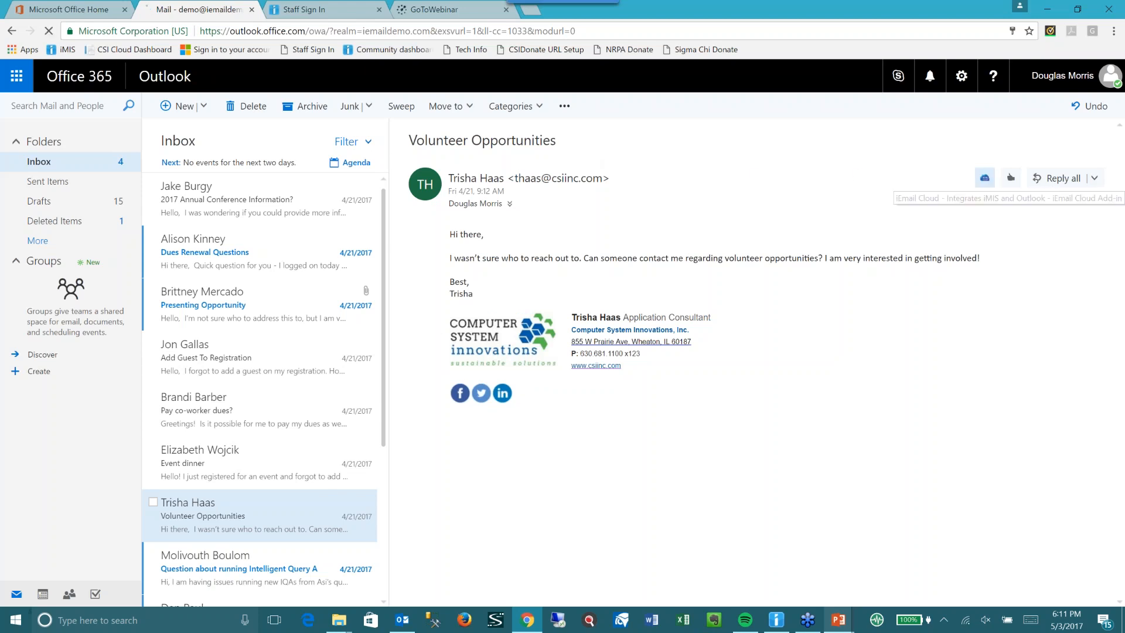
click(983, 177)
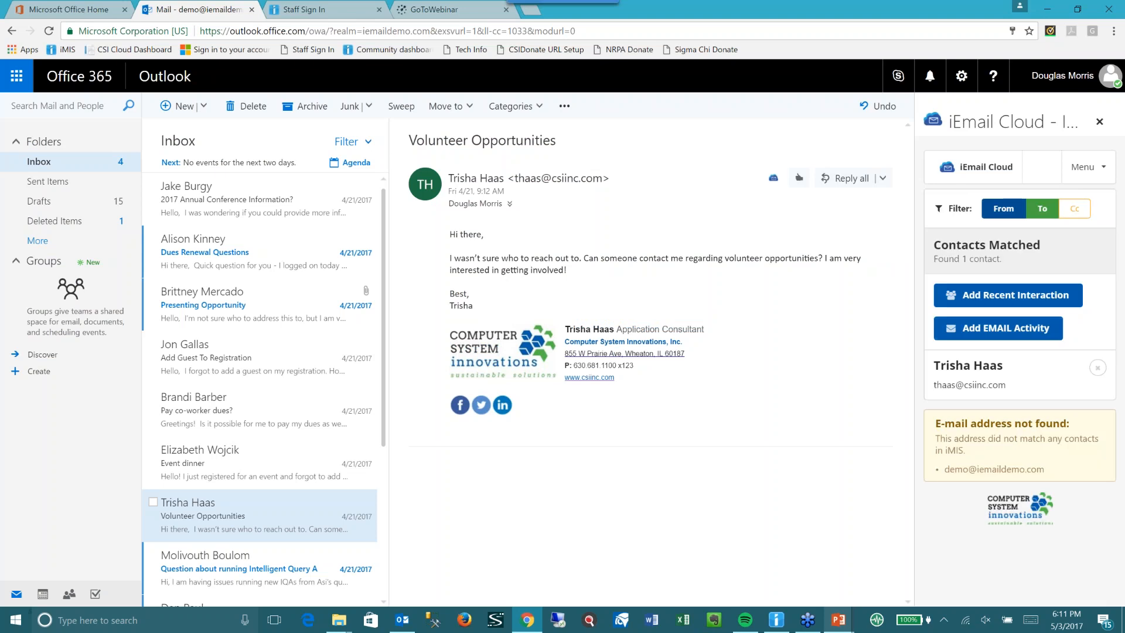
mouse_move(986, 341)
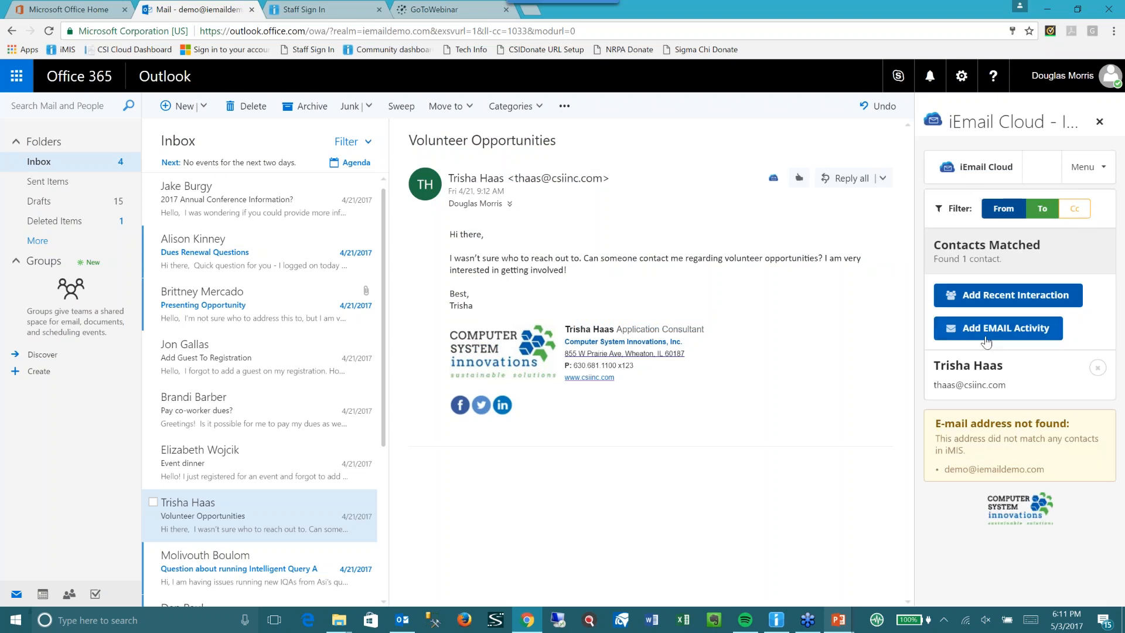
mouse_move(933, 297)
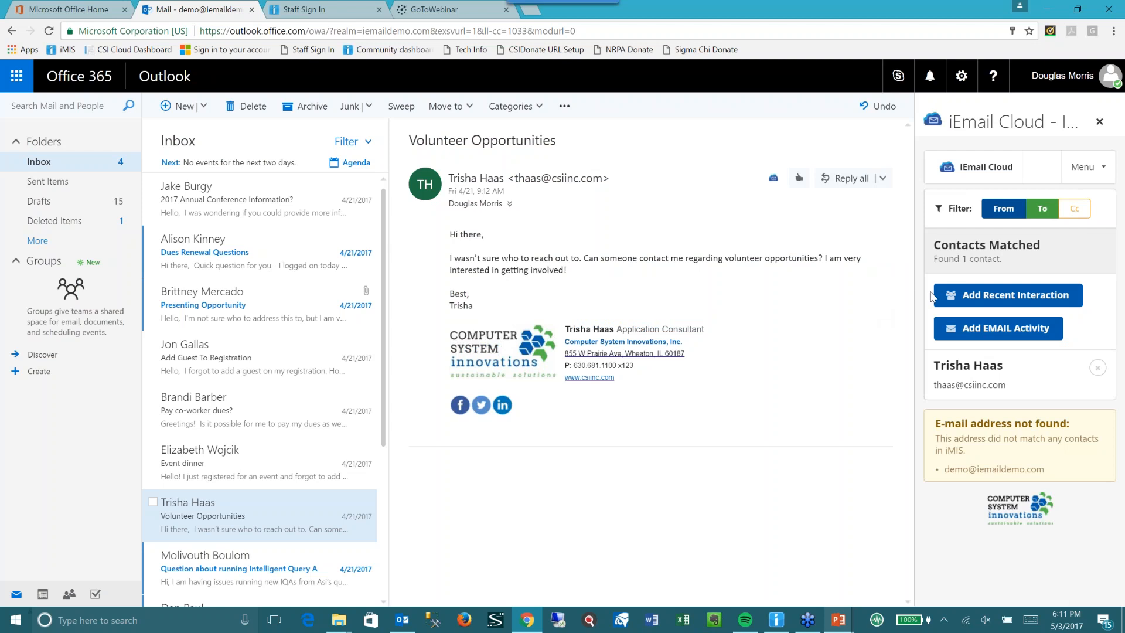
mouse_move(1007, 295)
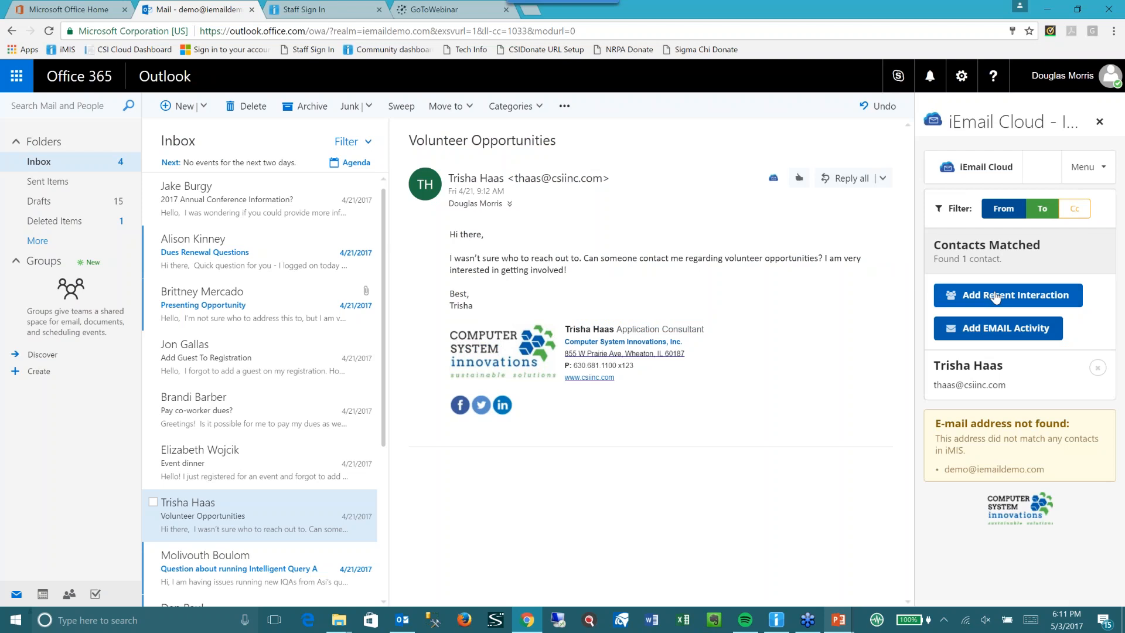
mouse_move(880, 330)
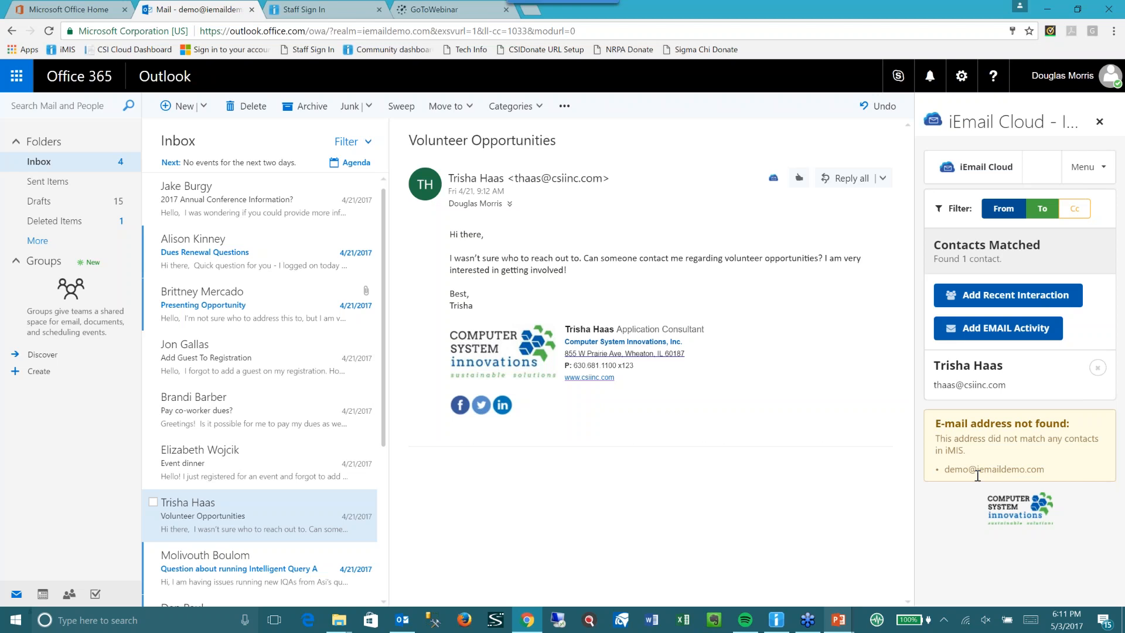
mouse_move(1020, 279)
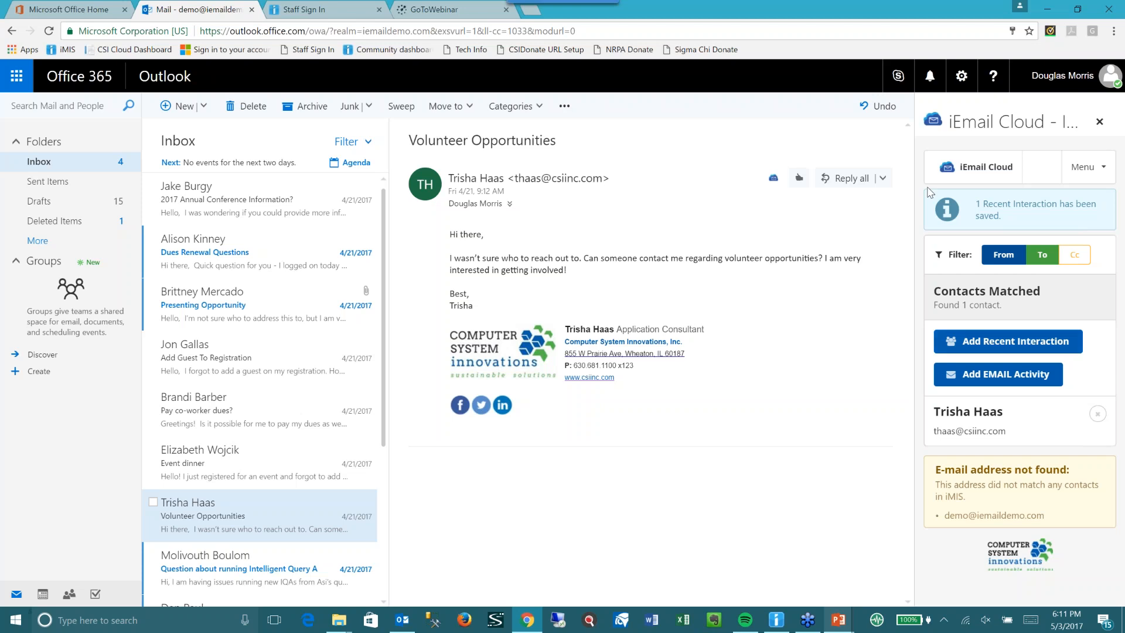
click(304, 9)
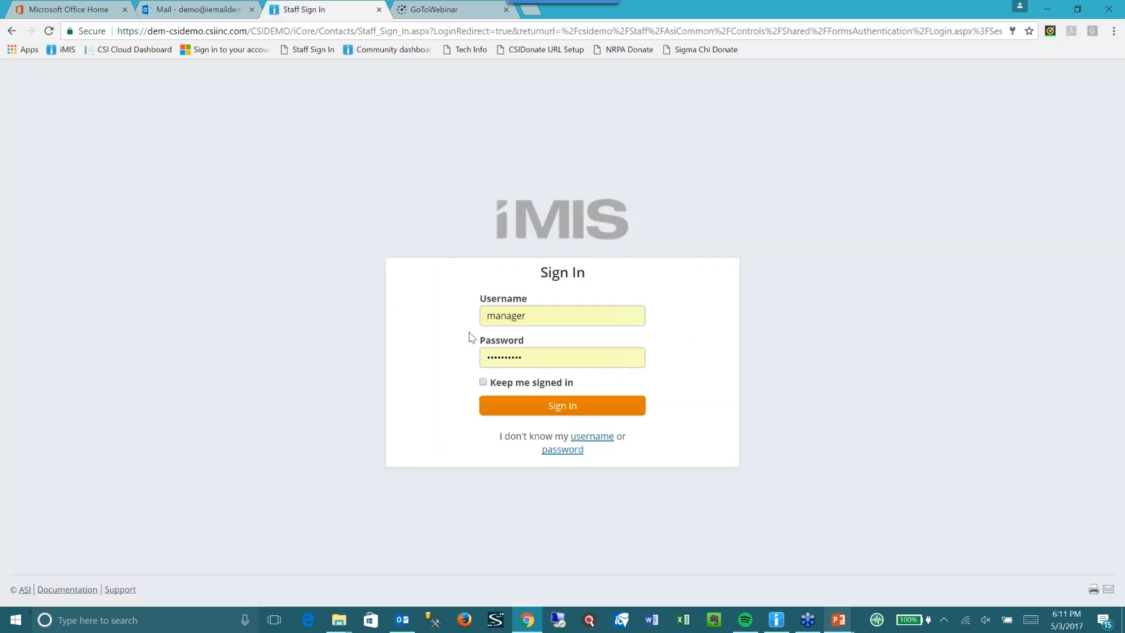
Step: Sign in to iMIS and view the Volunteer Opportunities email under recent interactions
click(562, 405)
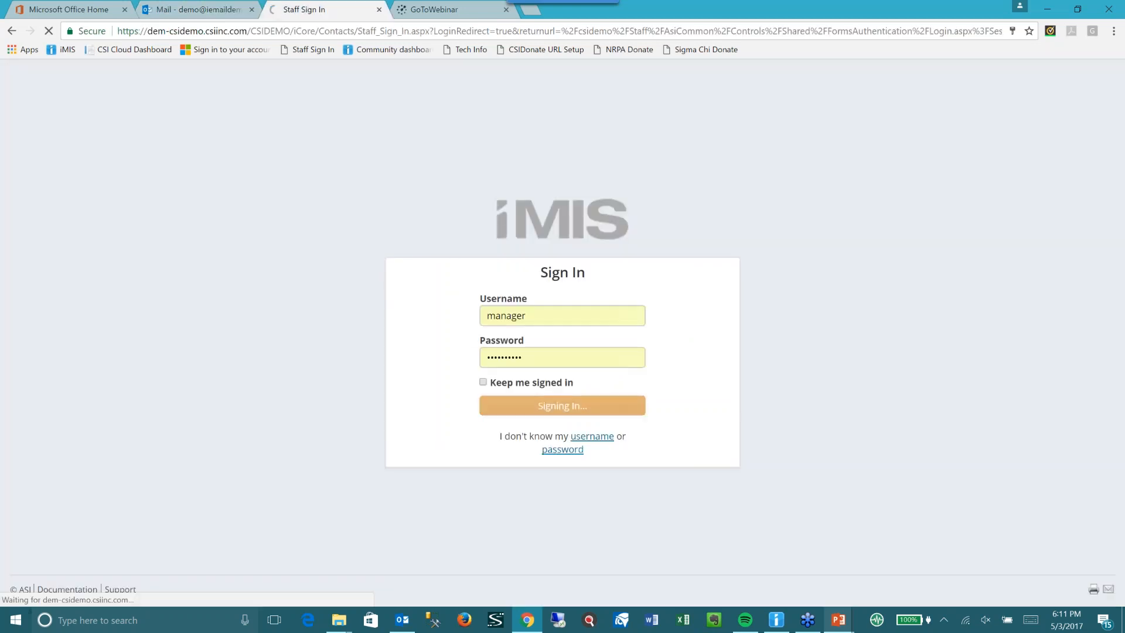
click(562, 405)
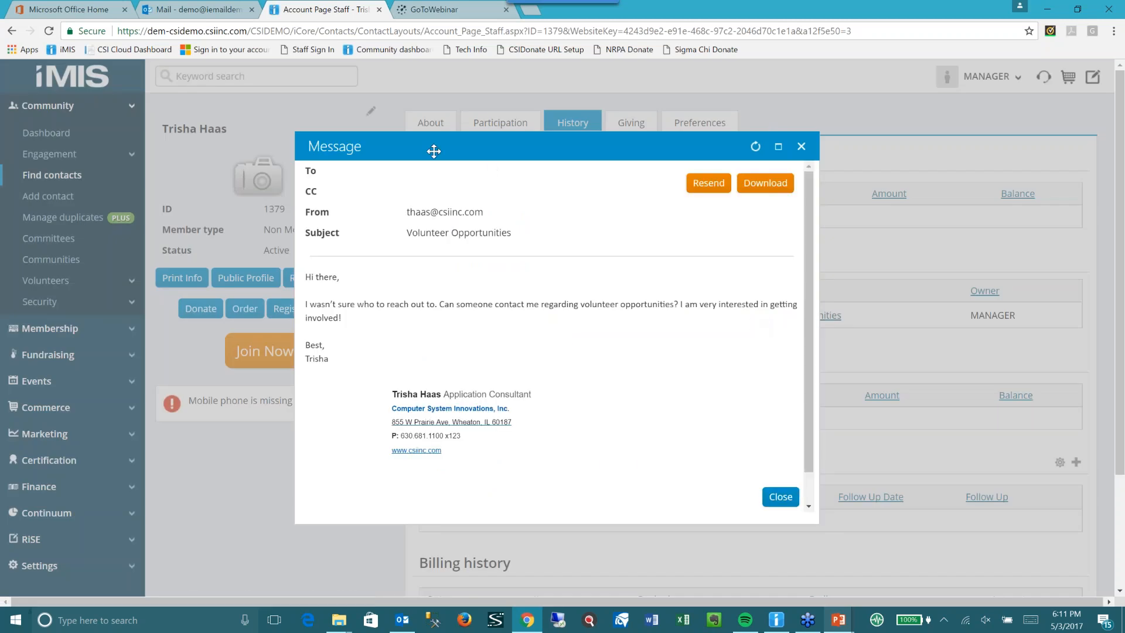
mouse_move(431, 388)
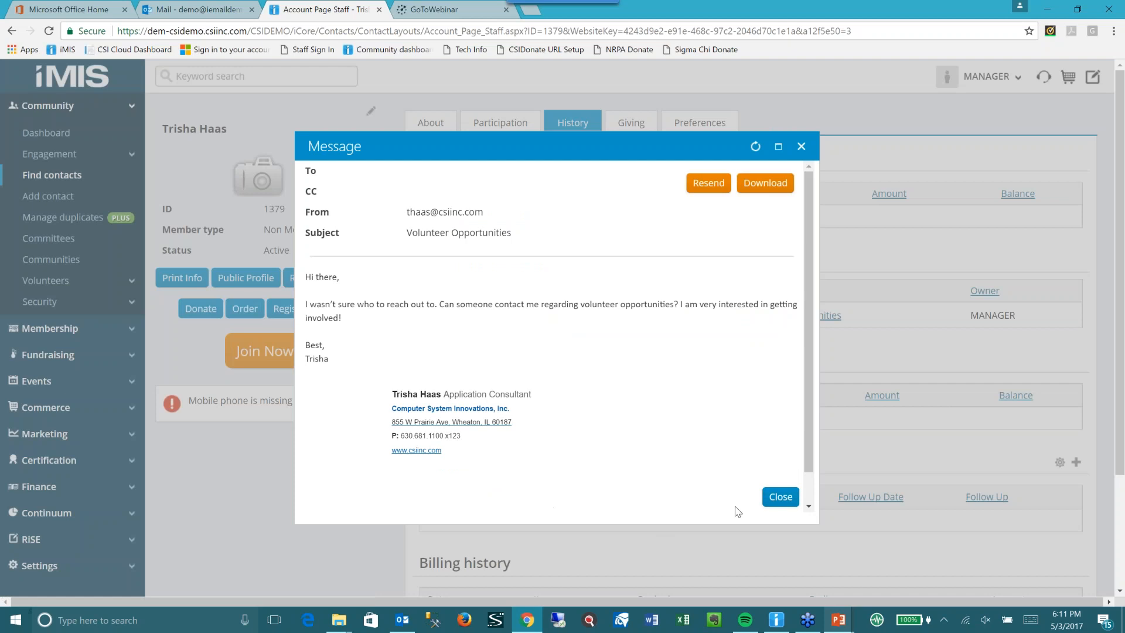
click(780, 496)
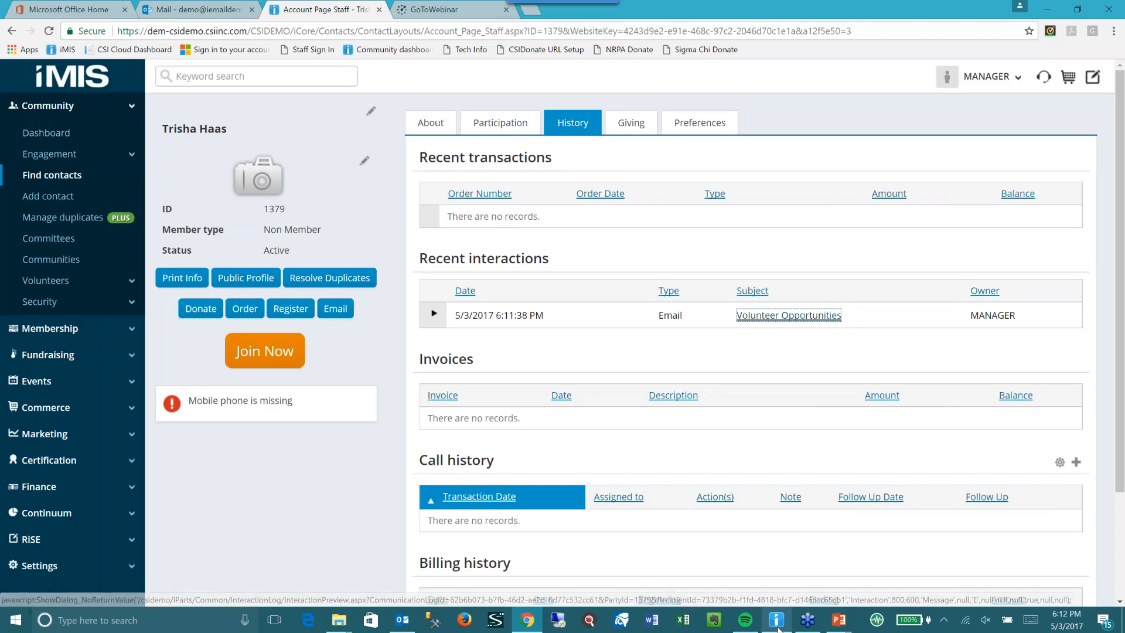
Step: Open desktop iMIS, then save the Outlook email as an iMIS email activity
click(777, 619)
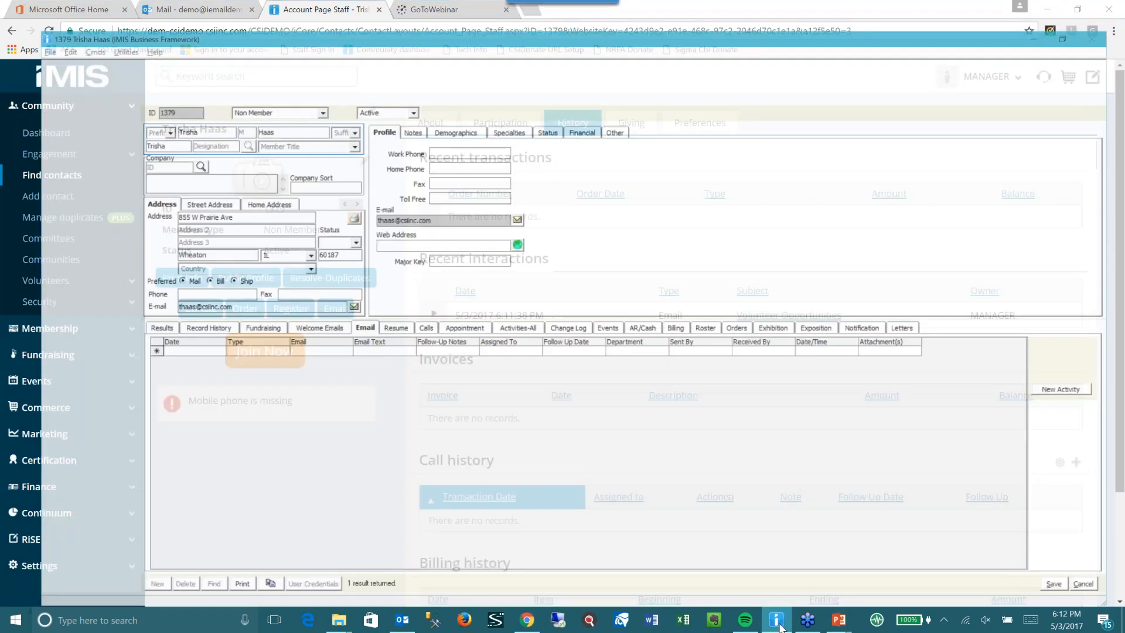
click(776, 619)
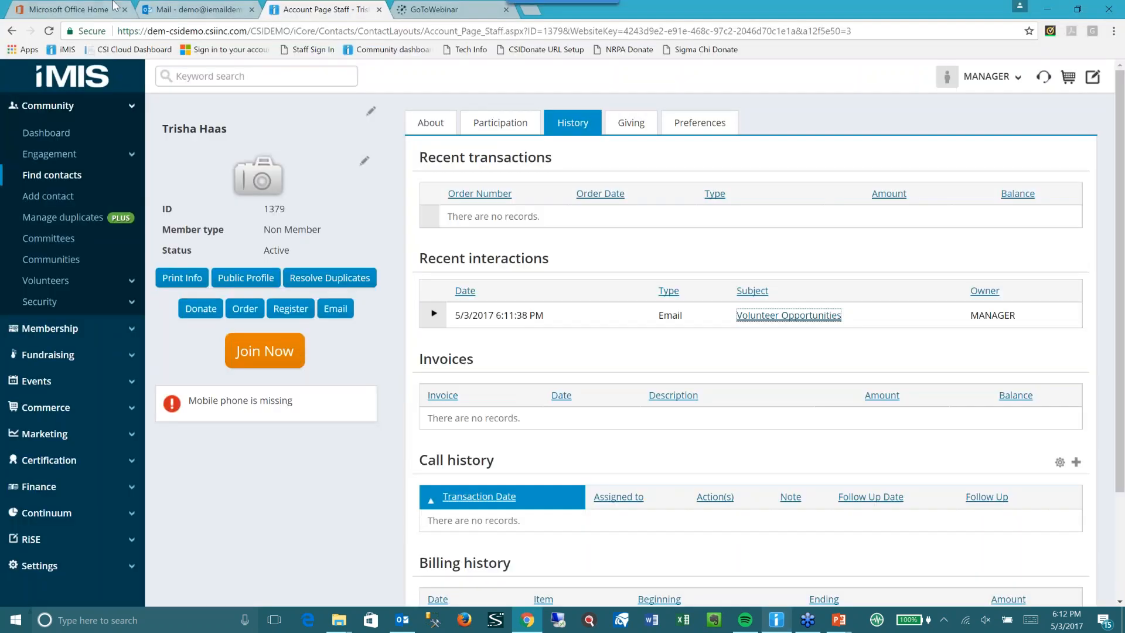
click(194, 10)
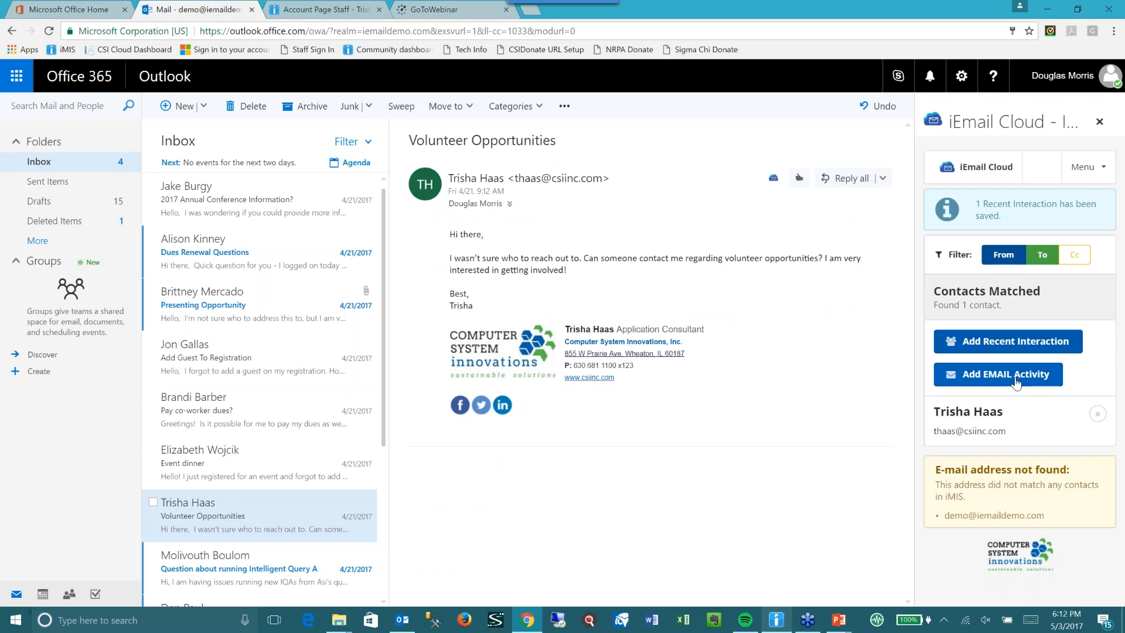
click(997, 374)
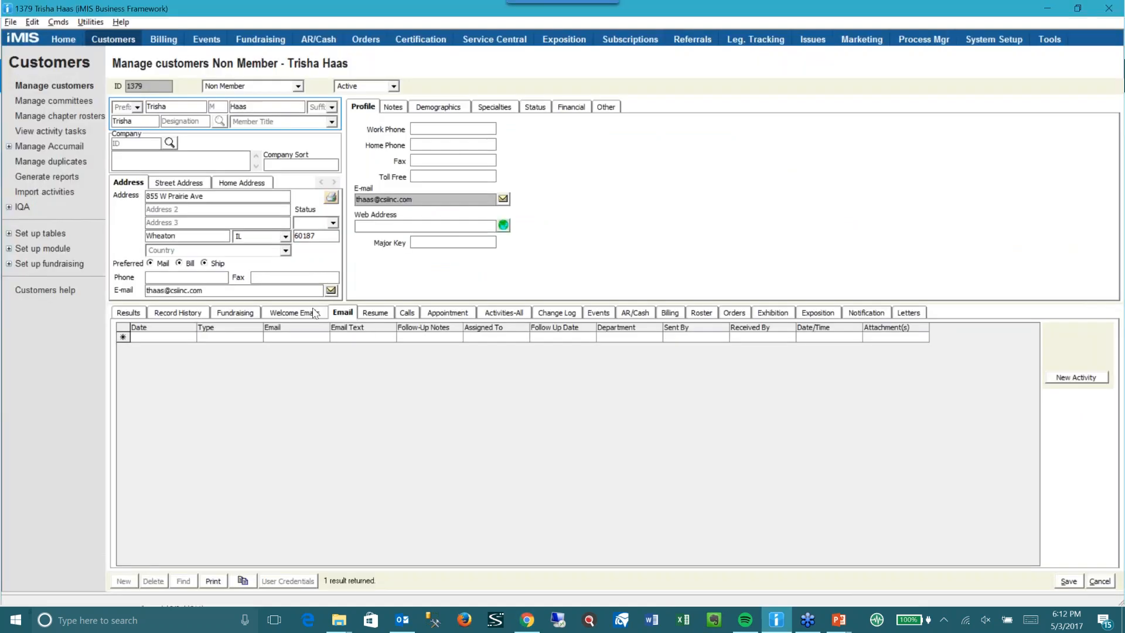
click(294, 313)
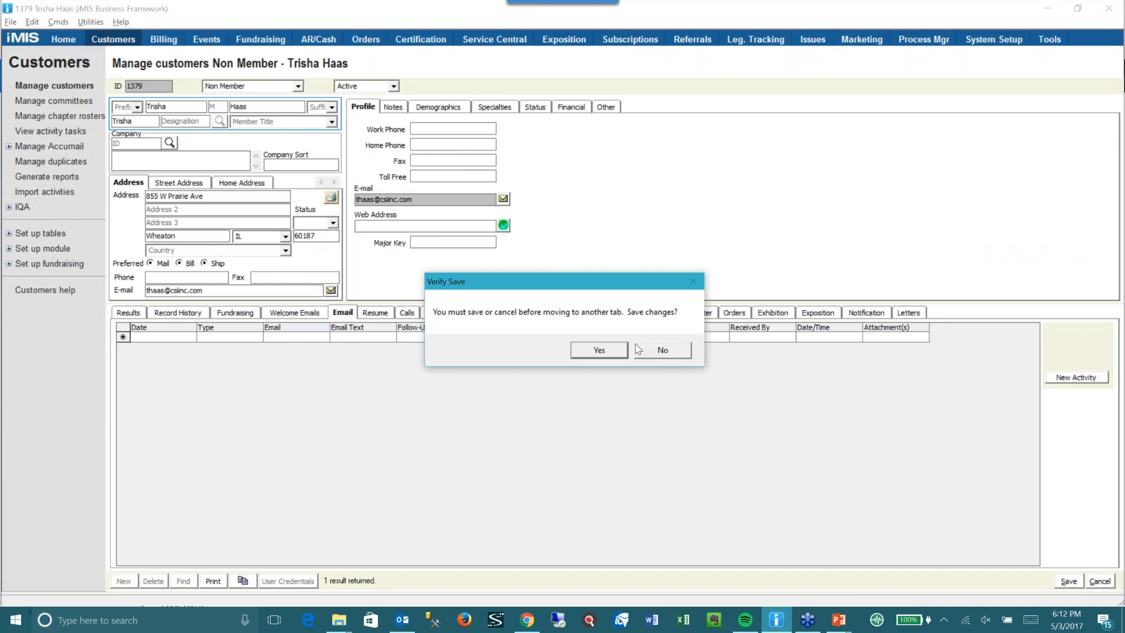
click(662, 350)
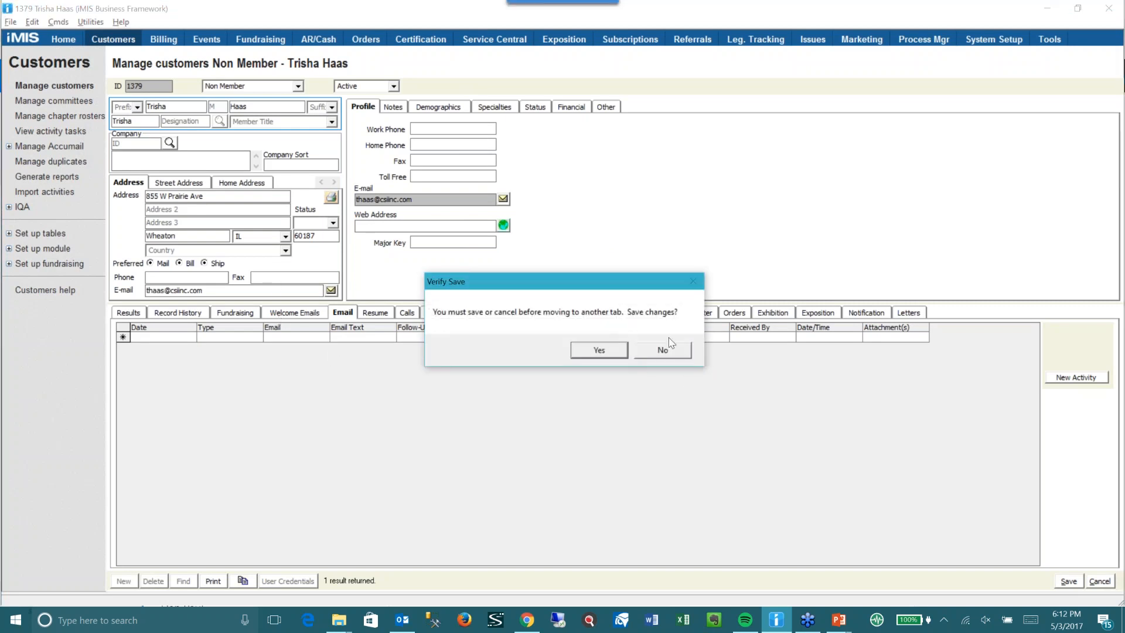
click(661, 350)
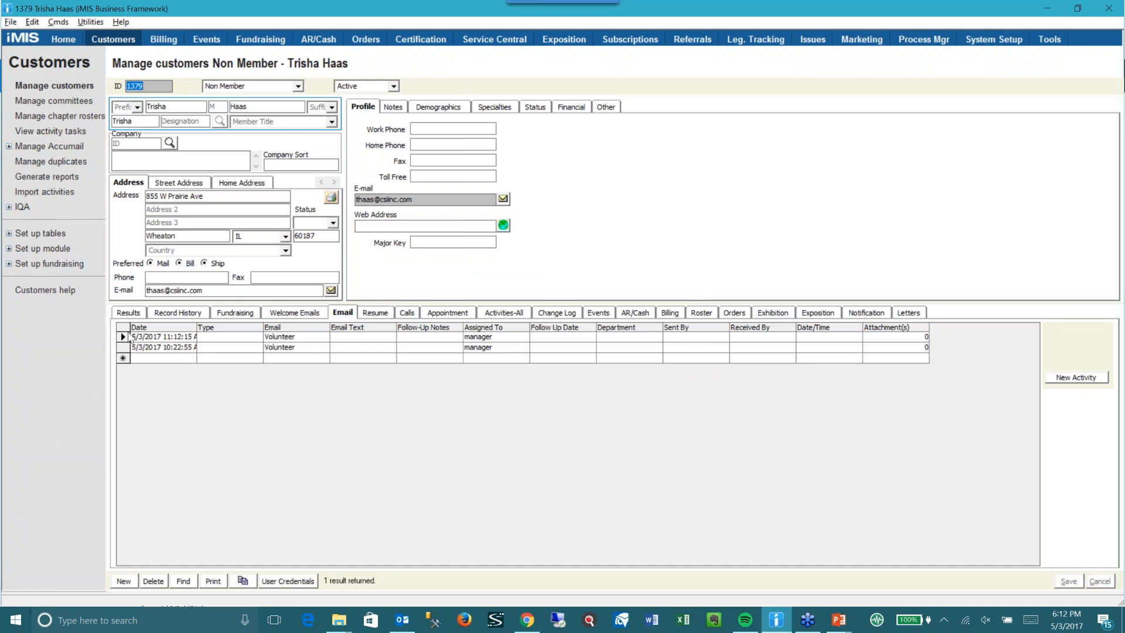
mouse_move(191, 469)
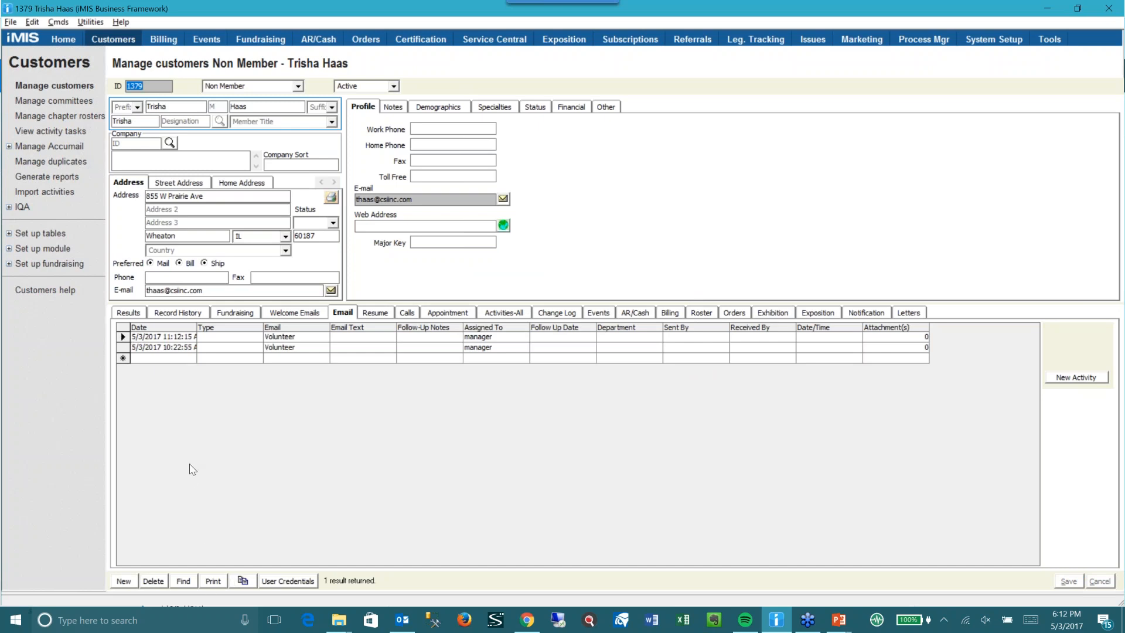
mouse_move(138, 349)
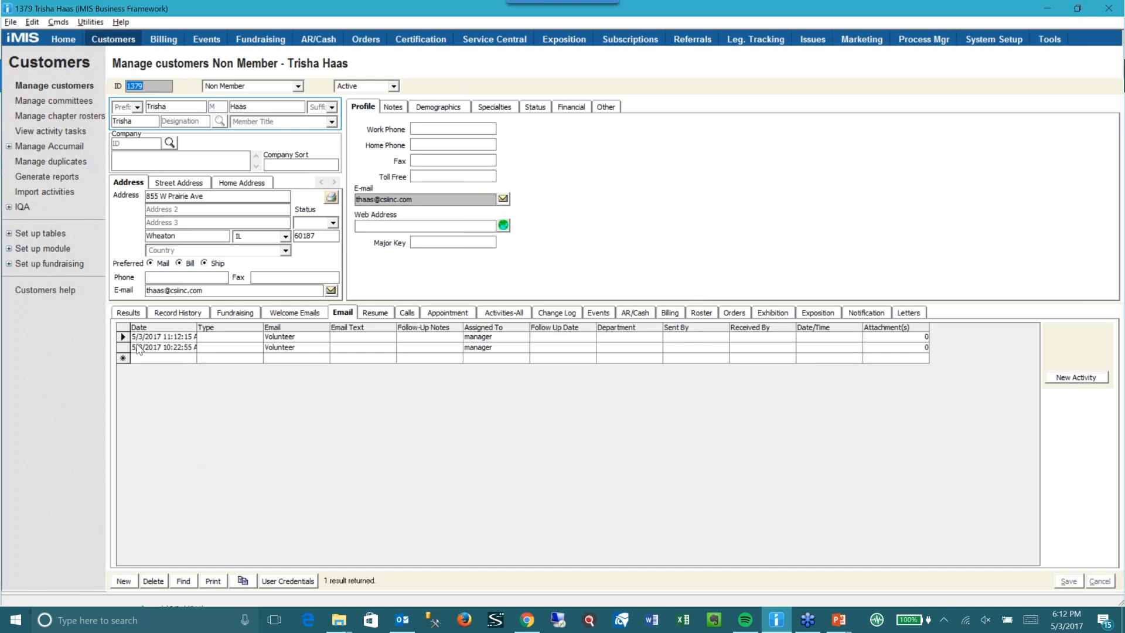
click(182, 581)
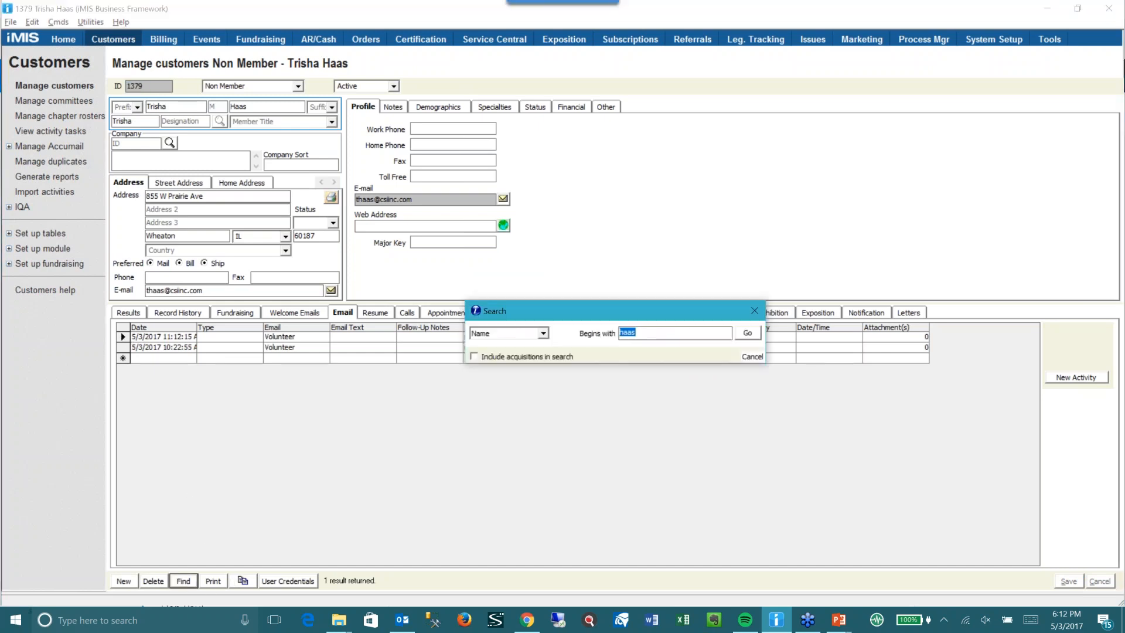
click(751, 357)
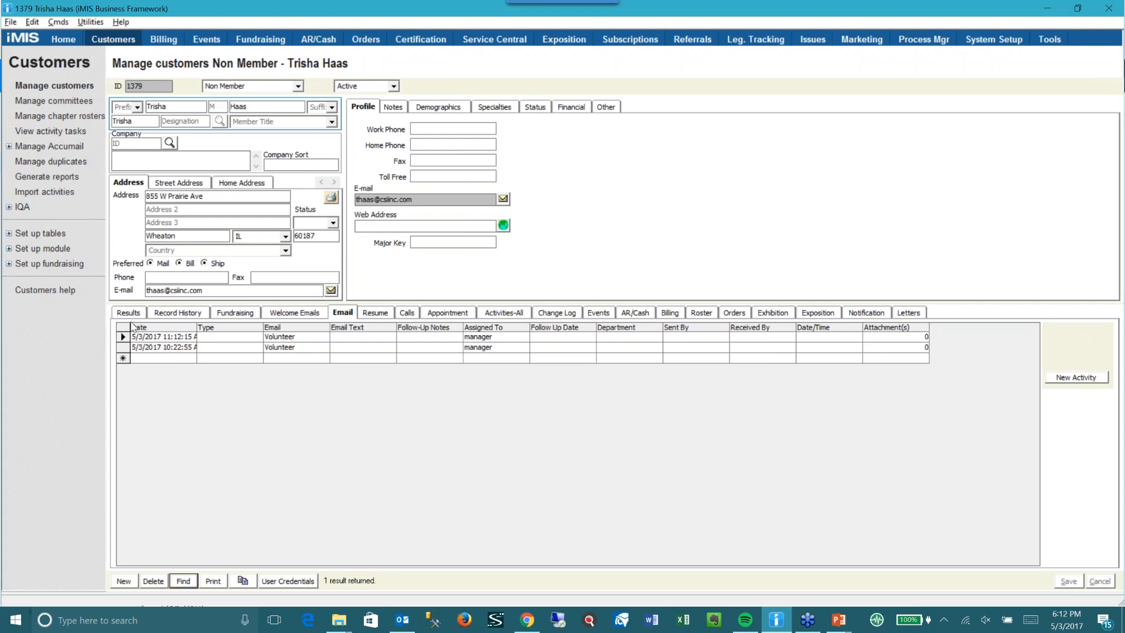
Step: Open the newest email activity's details, scroll through the email text, and close it
click(123, 336)
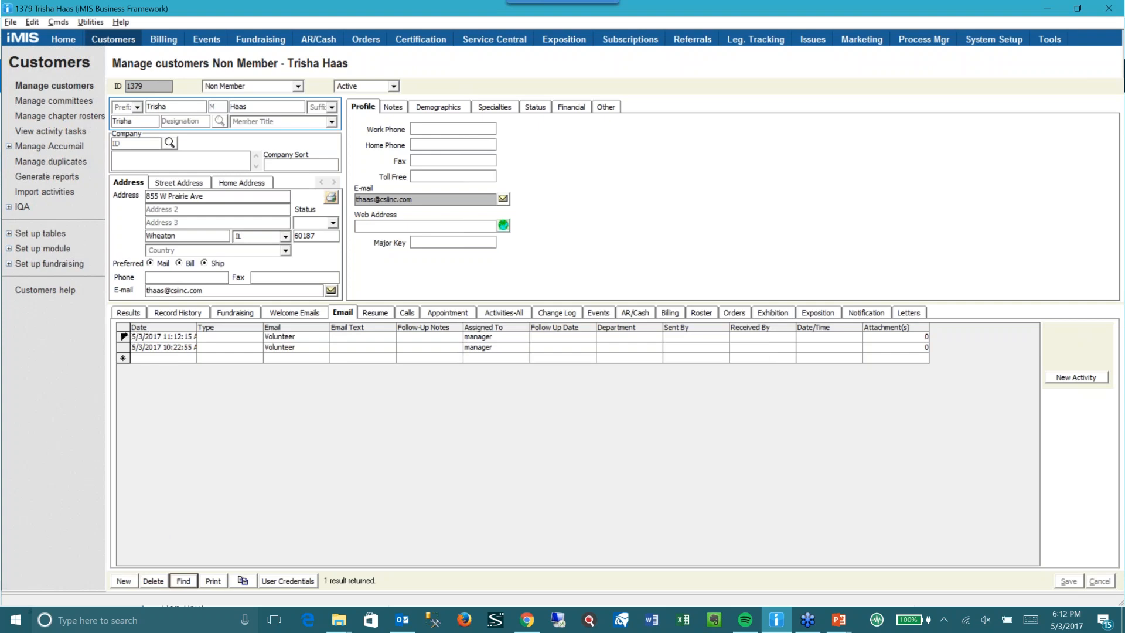
double_click(163, 336)
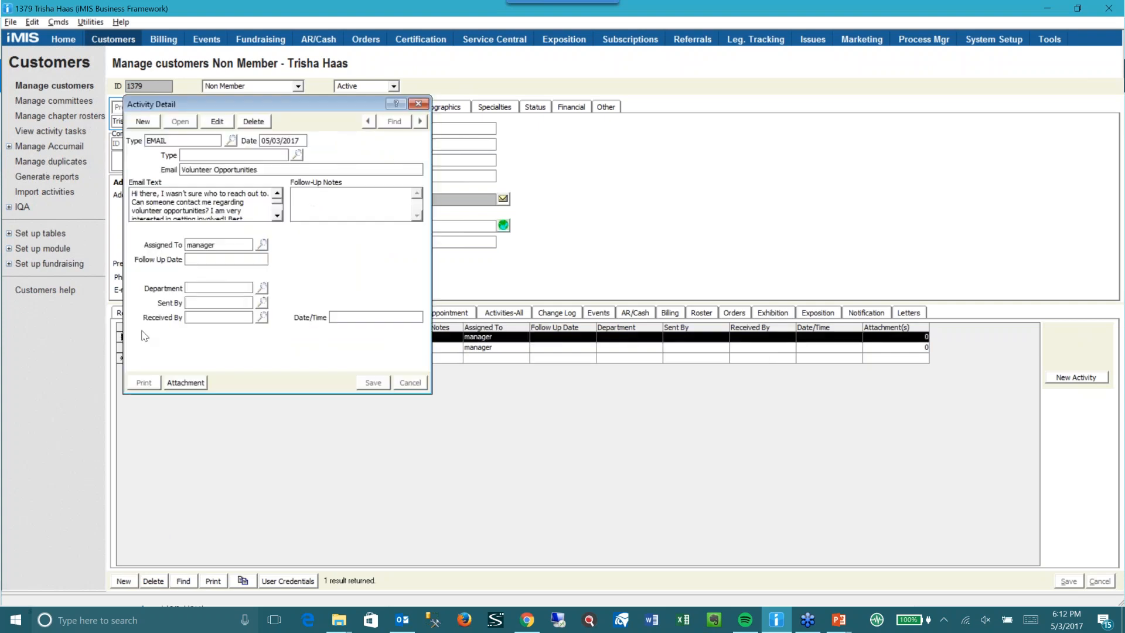
mouse_move(354, 175)
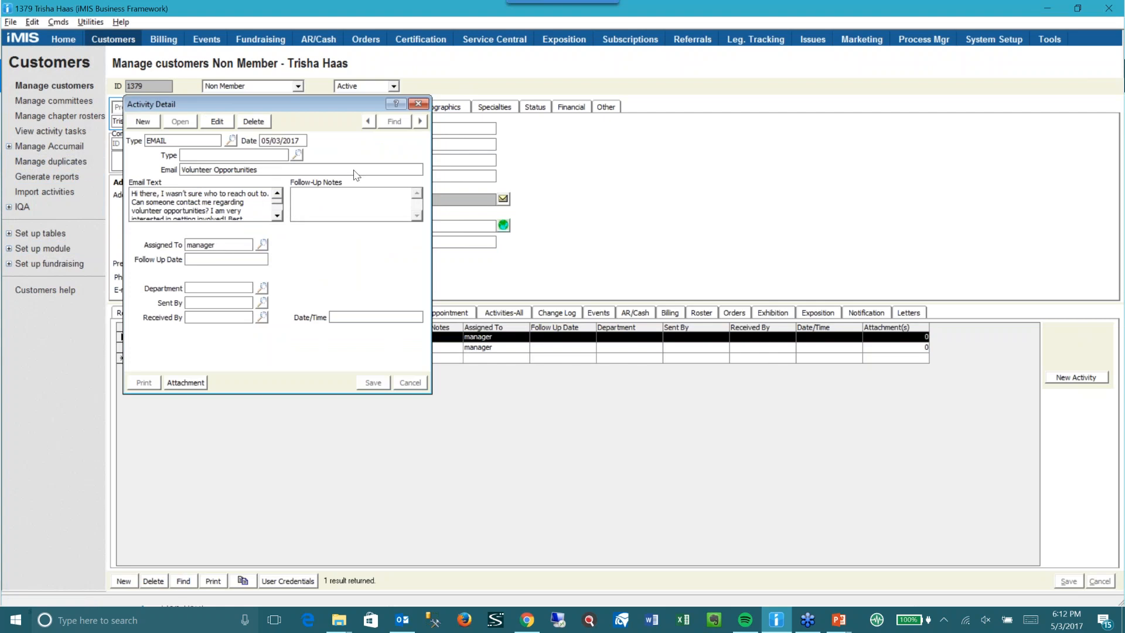
click(410, 383)
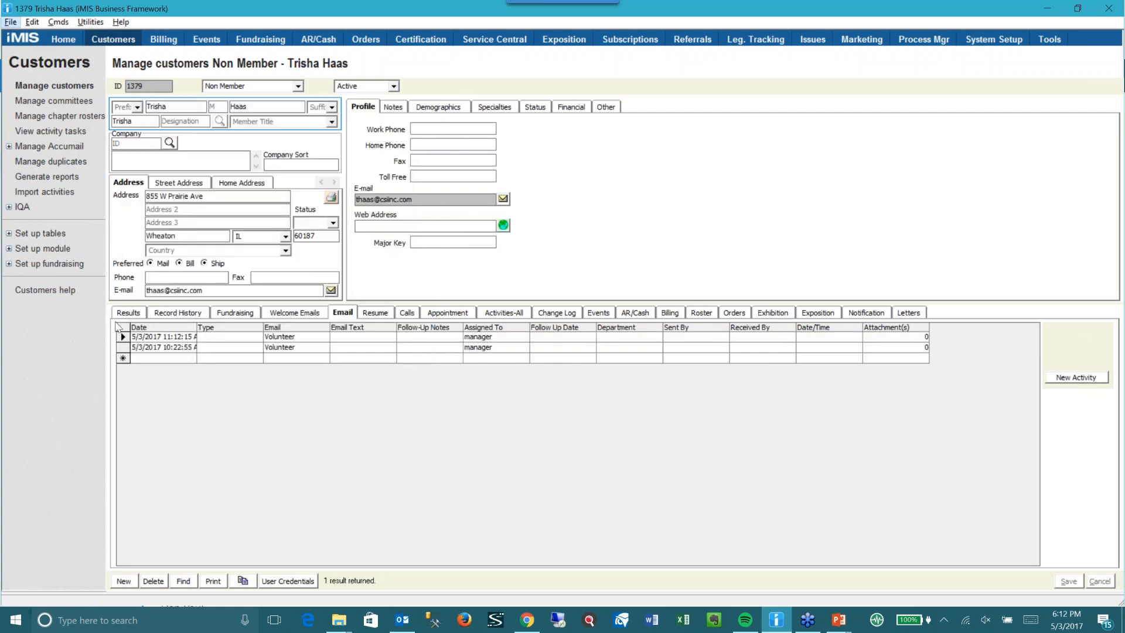
double_click(163, 336)
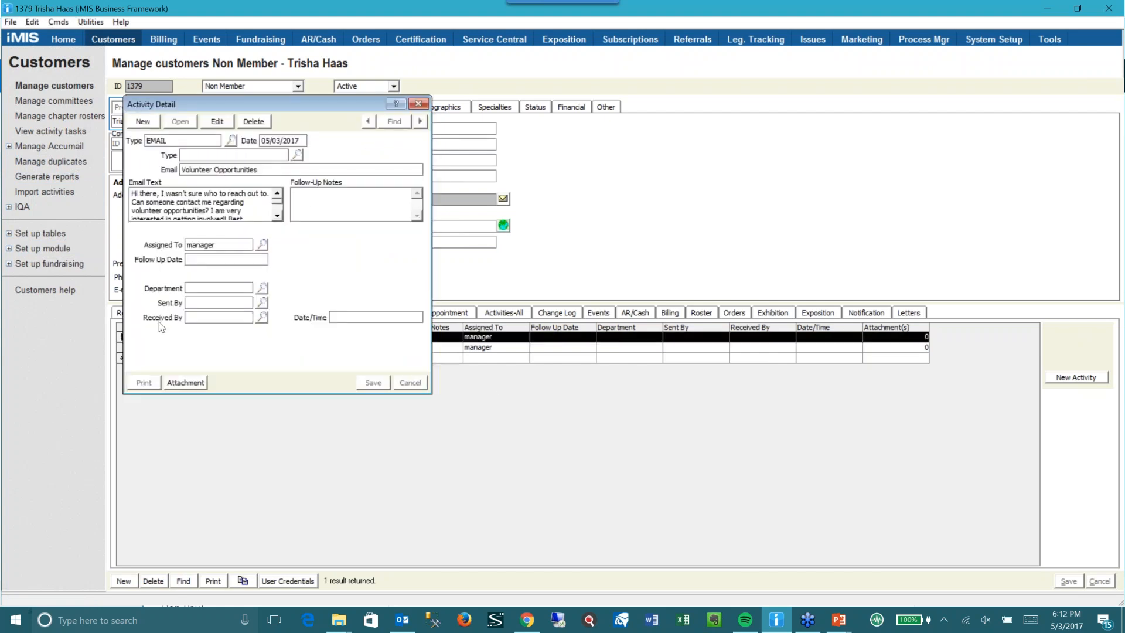
scroll(down, 3)
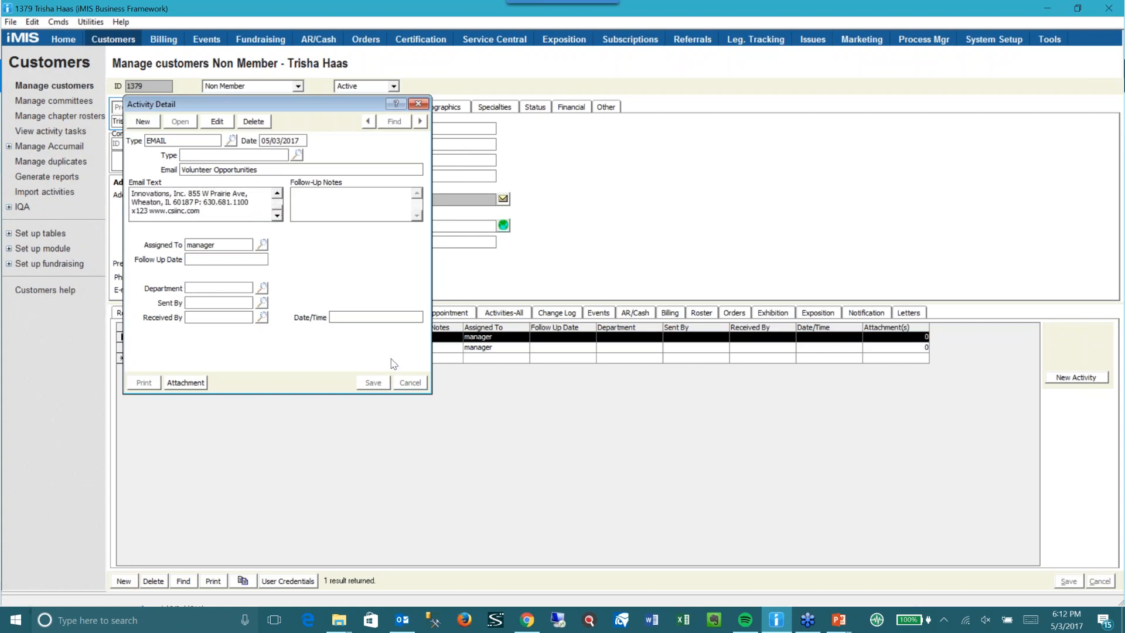
click(409, 382)
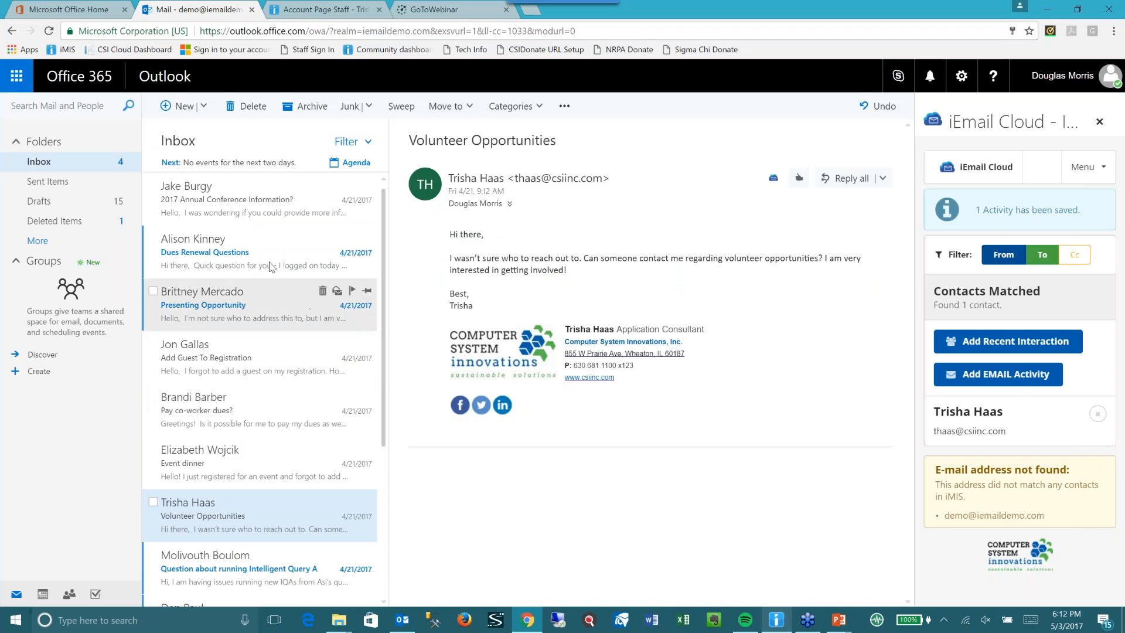
click(183, 105)
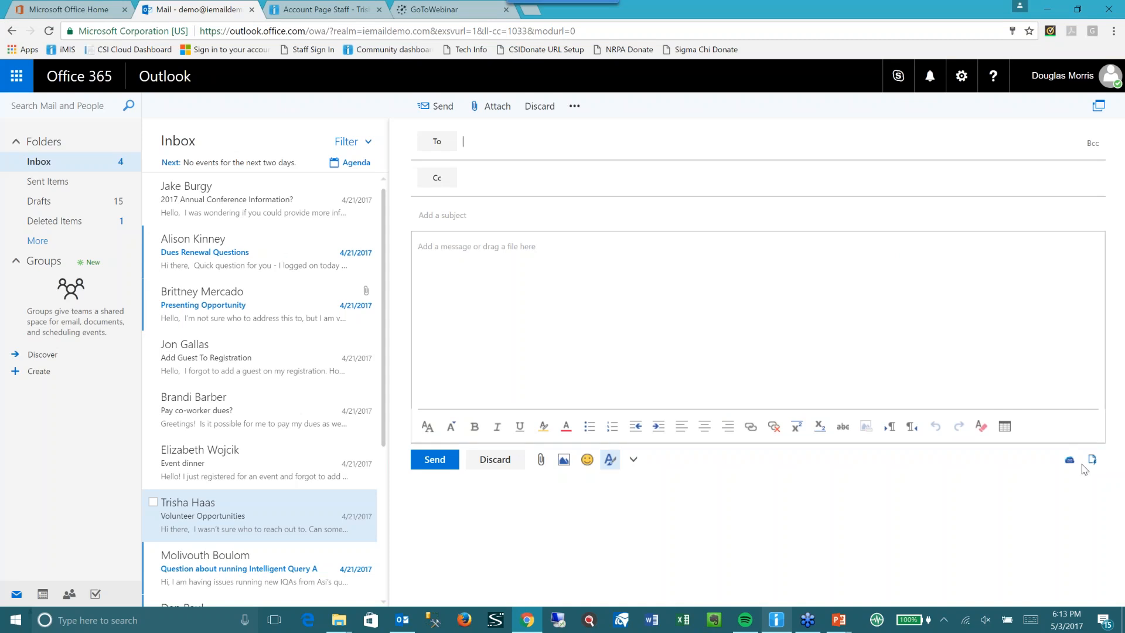
mouse_move(1068, 459)
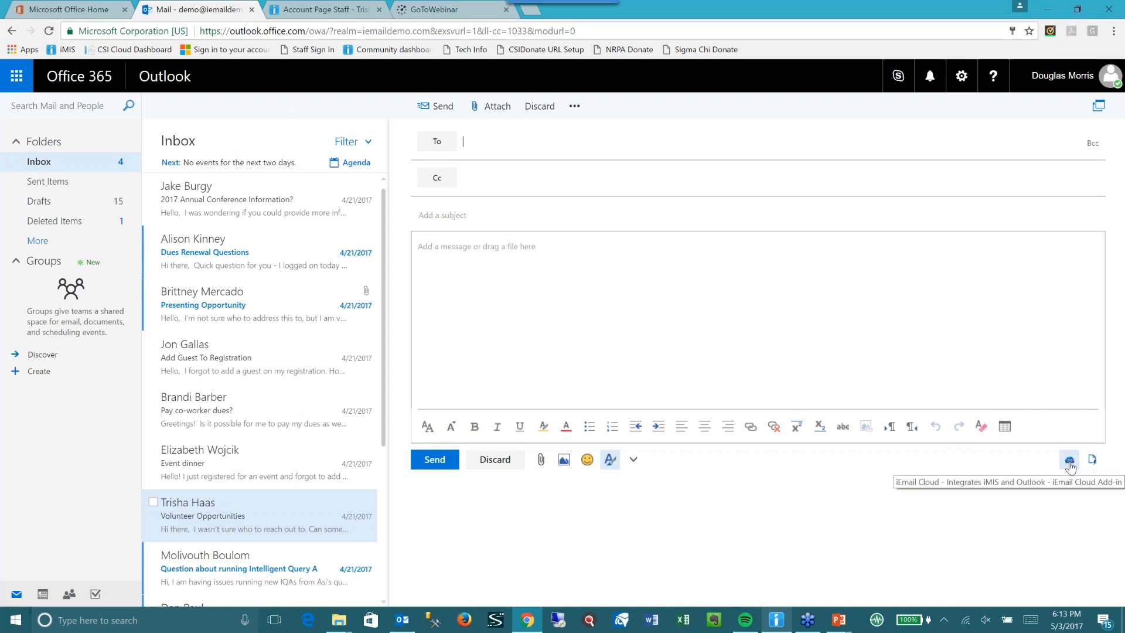
click(1068, 459)
text(ga)
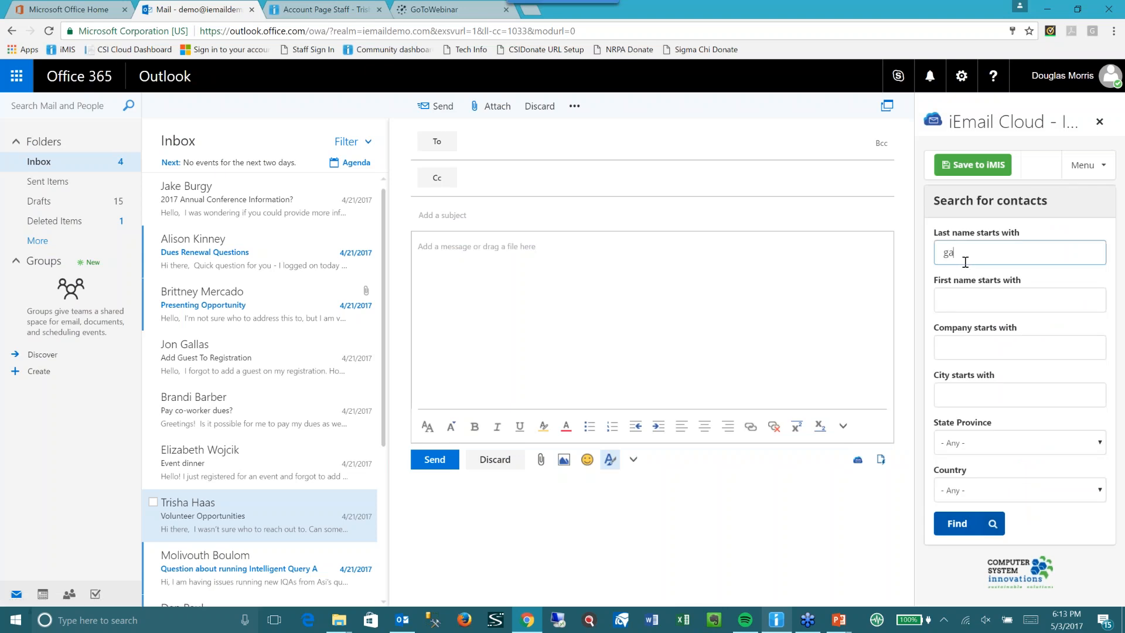
click(968, 523)
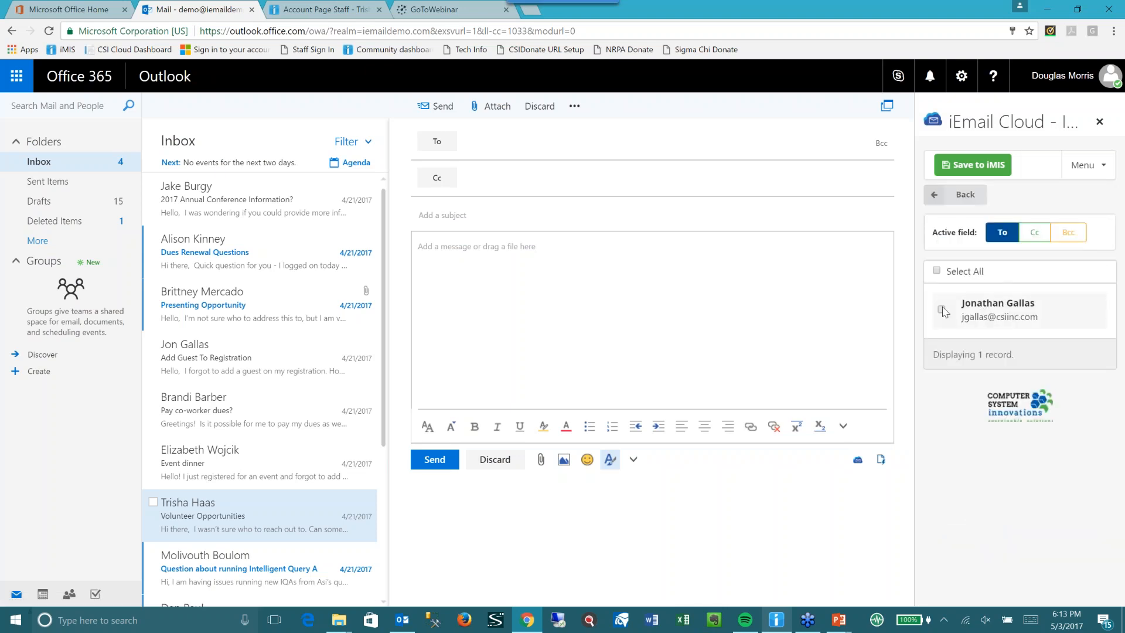
click(942, 310)
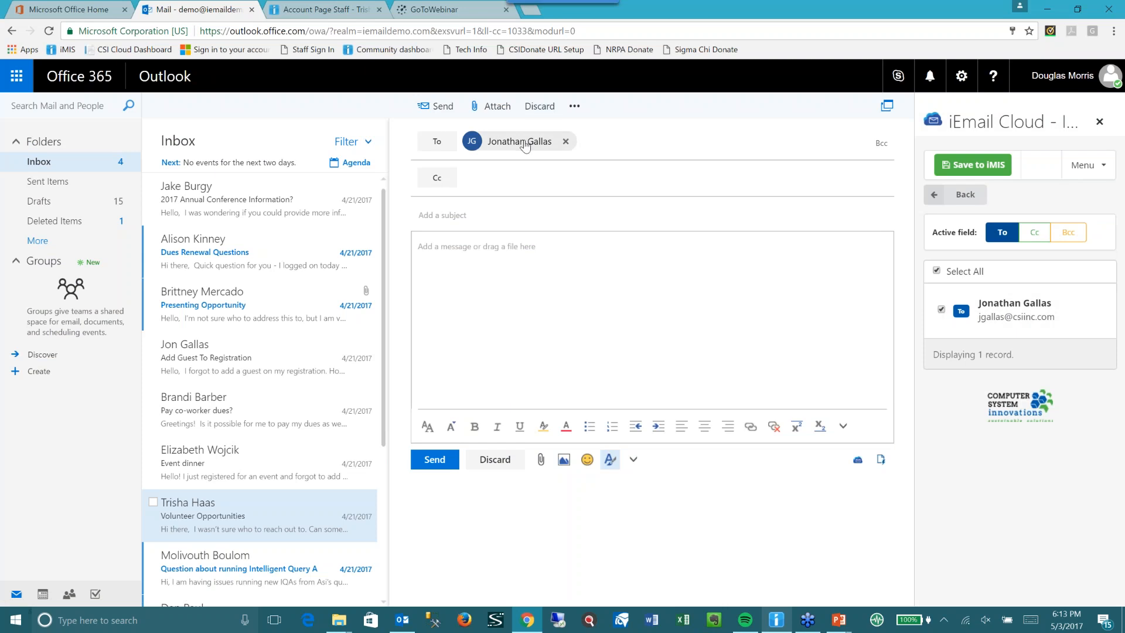
mouse_move(1084, 165)
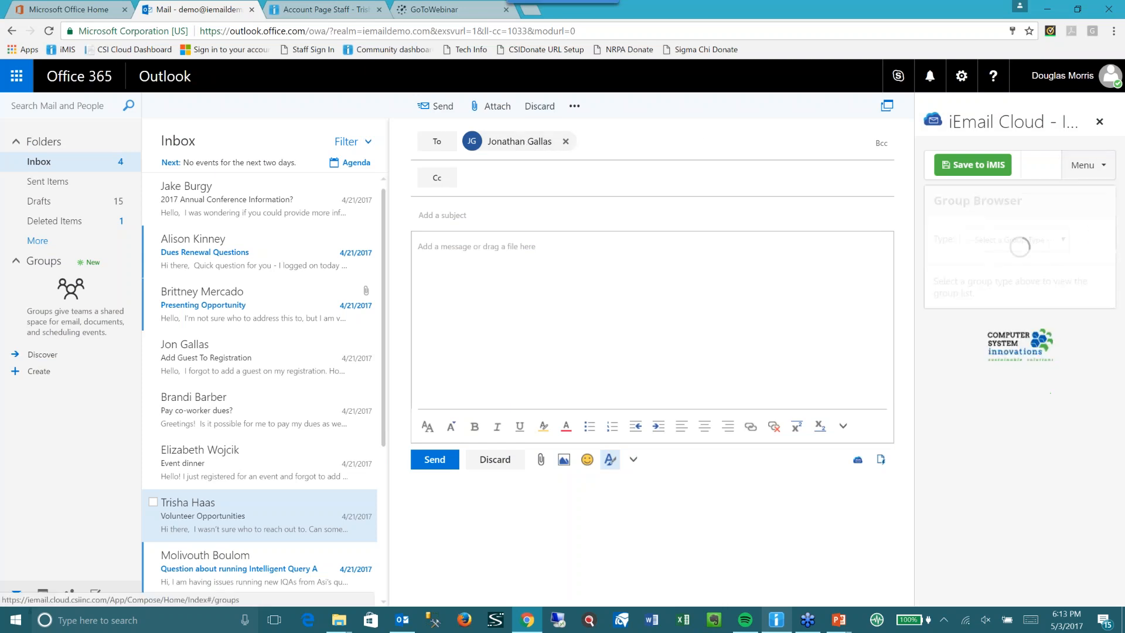
Step: Browse committee groups, set the active field to Cc, and add all Board of Directors members
click(1013, 239)
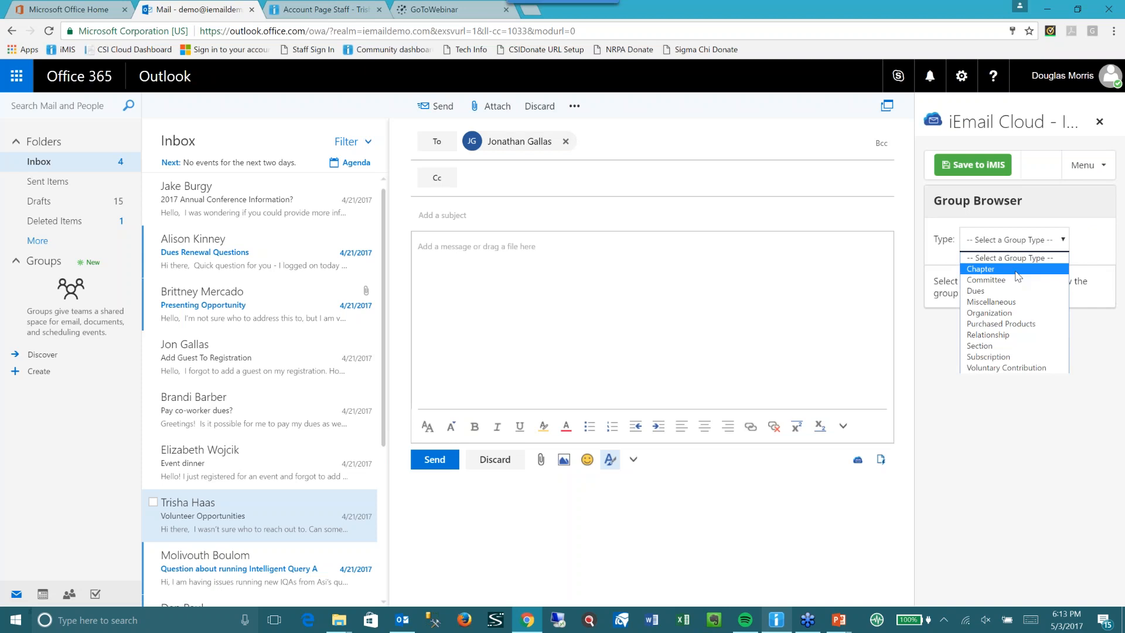
click(986, 279)
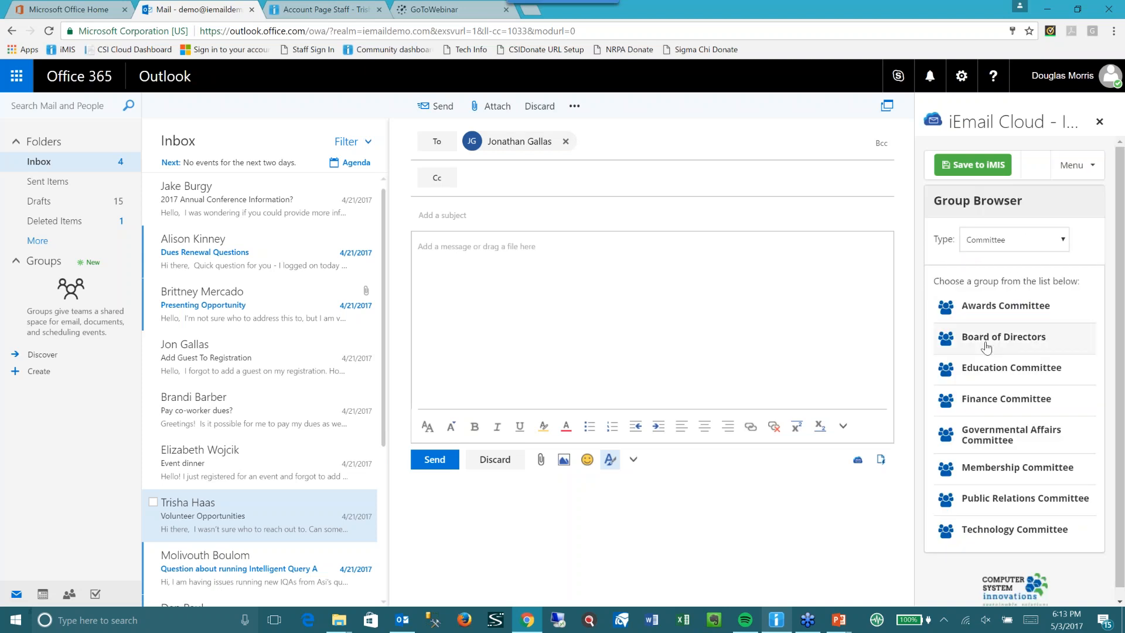
mouse_move(986, 338)
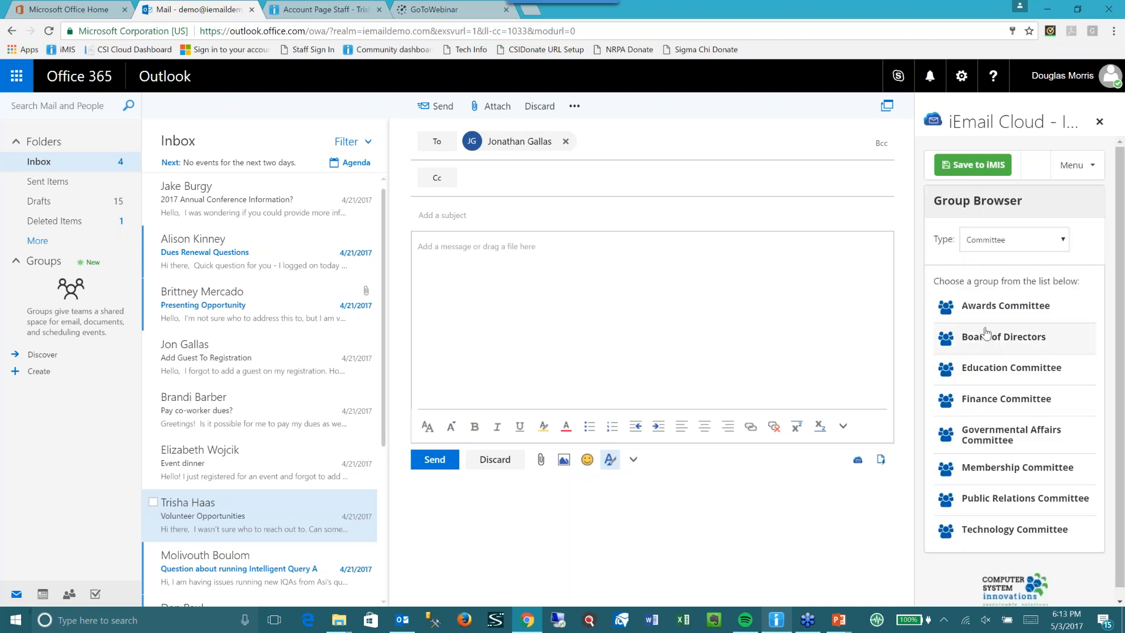
mouse_move(989, 339)
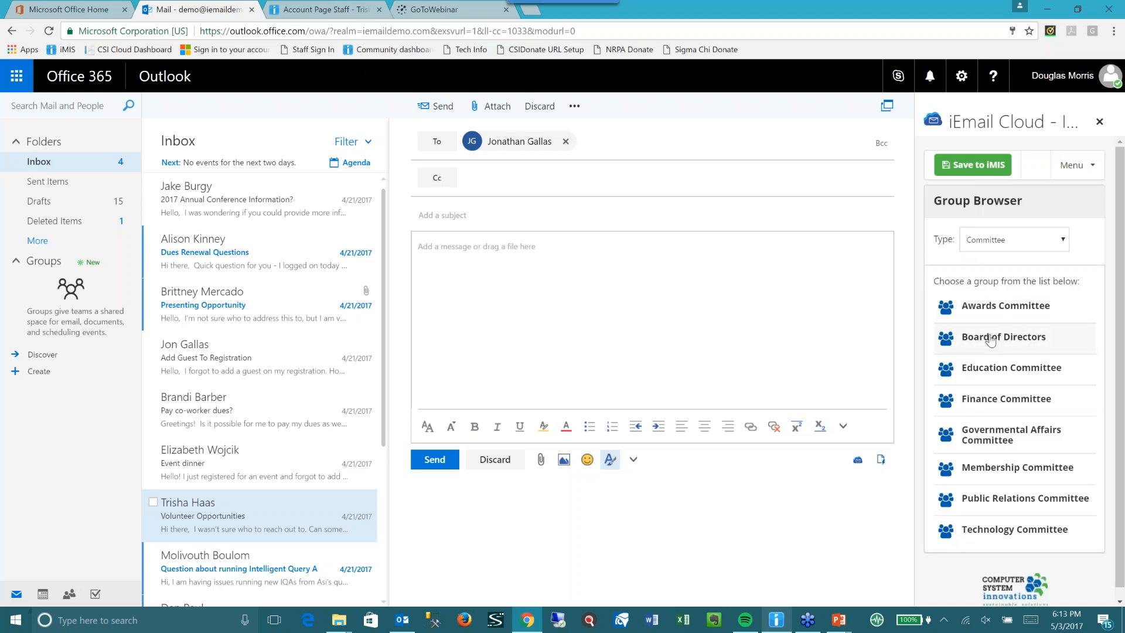
click(1003, 336)
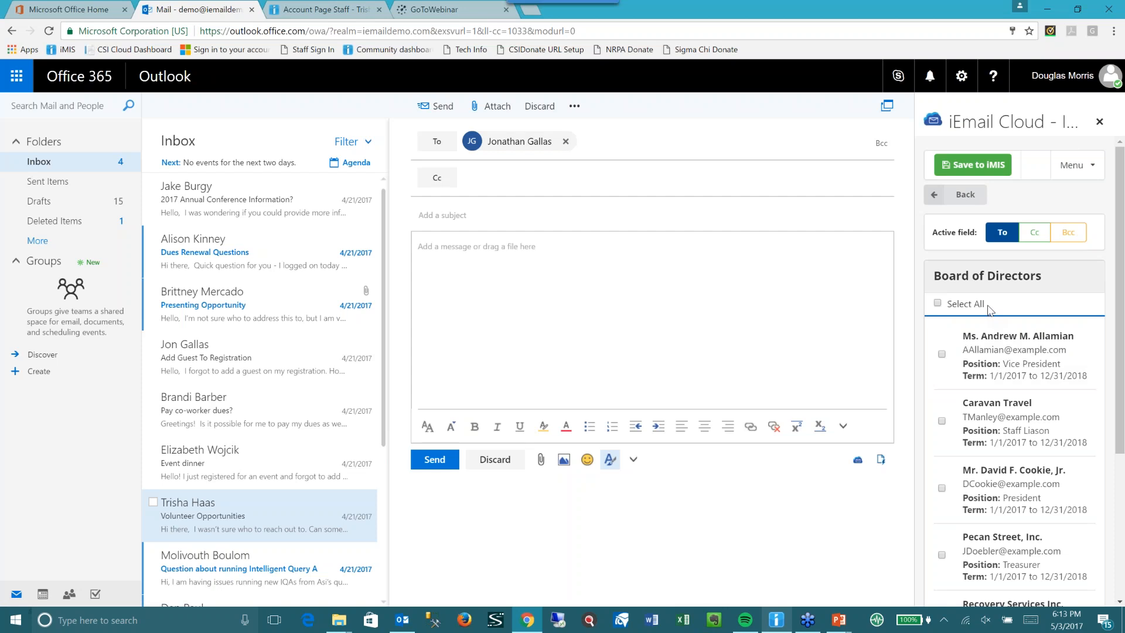
mouse_move(709, 238)
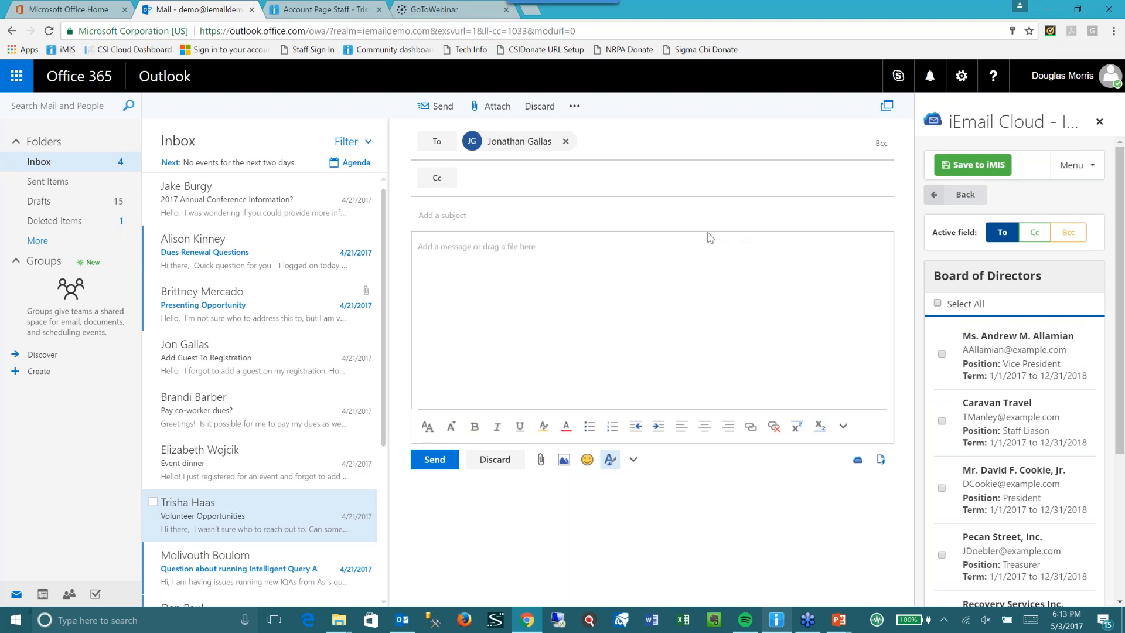
mouse_move(1023, 242)
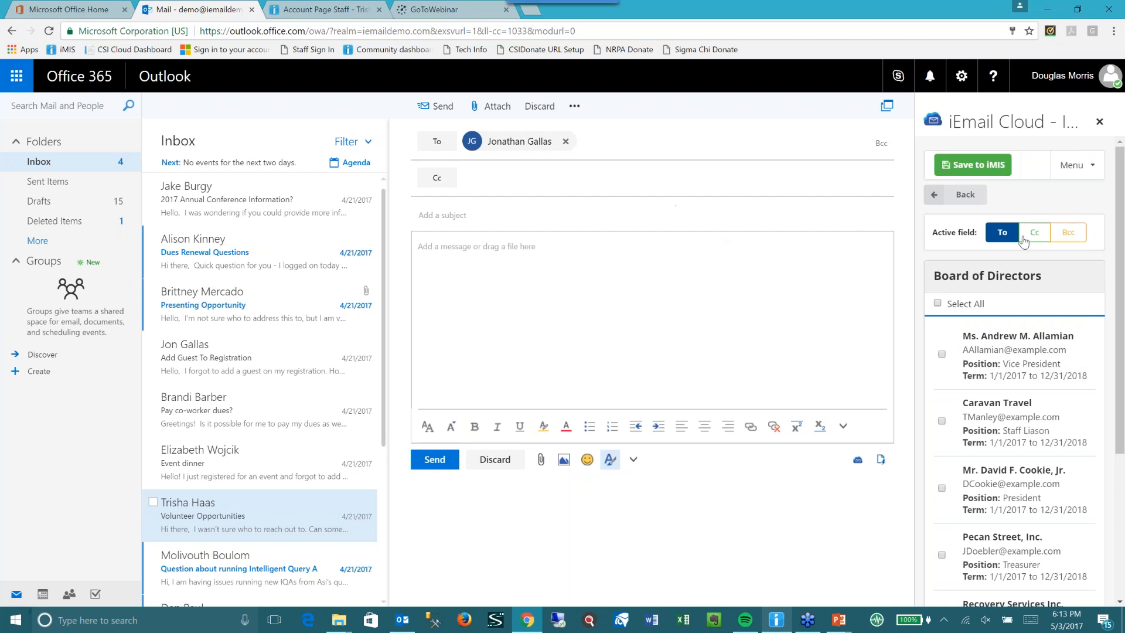
click(1034, 232)
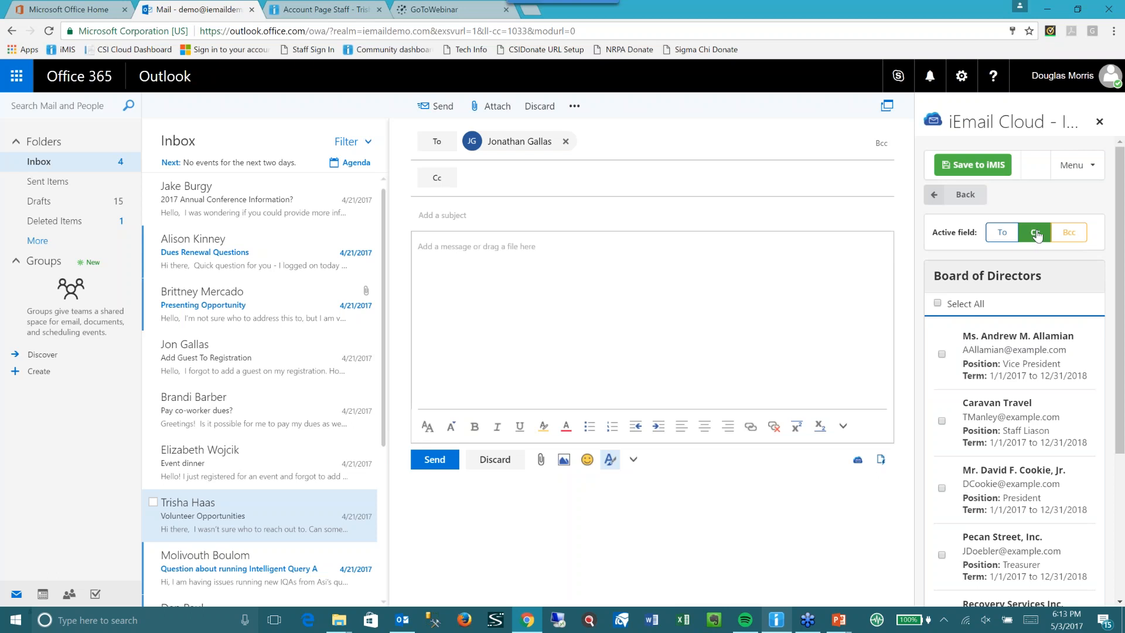
click(937, 303)
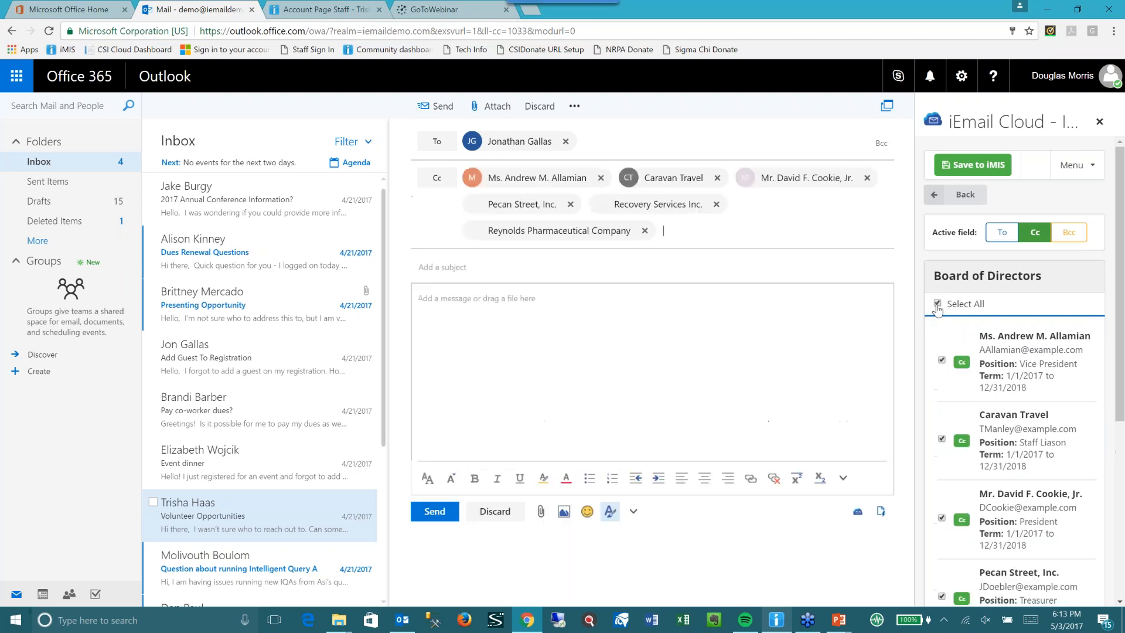
click(936, 303)
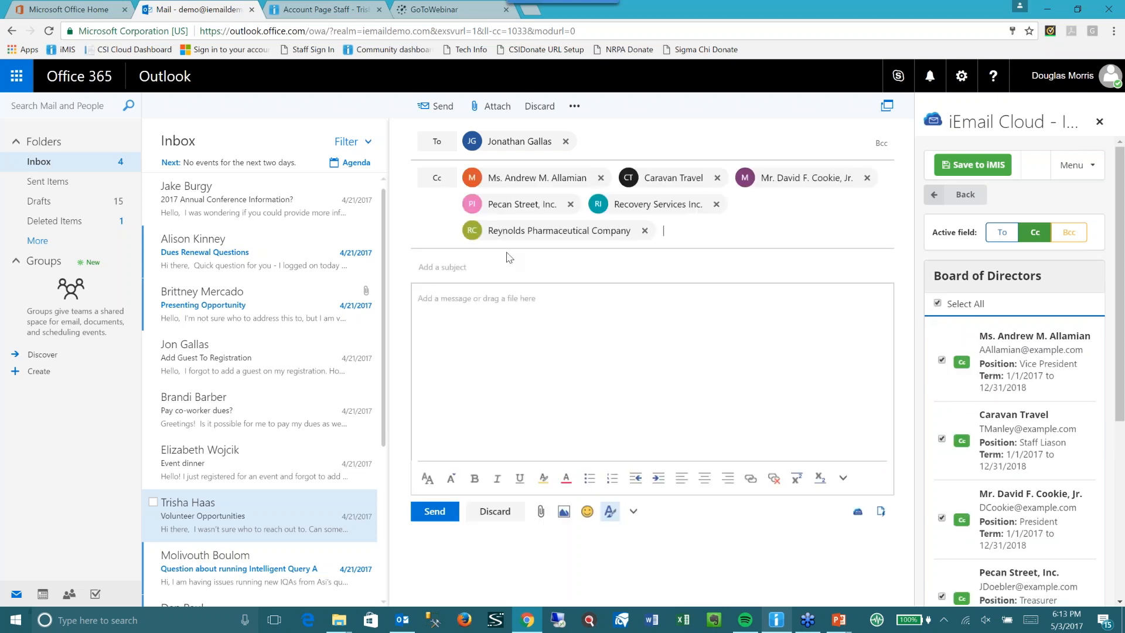
mouse_move(430, 287)
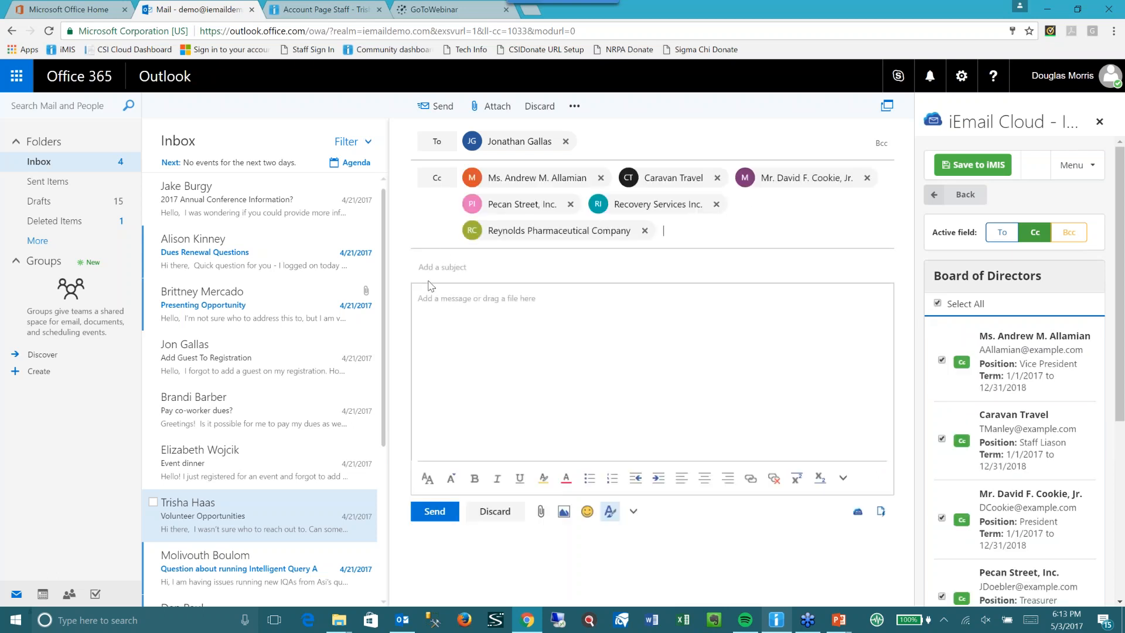
Step: Enter subject 'Jon, welcome to the committee' and body 'Glad to have you here - see you Tuesday!'
text(Jon)
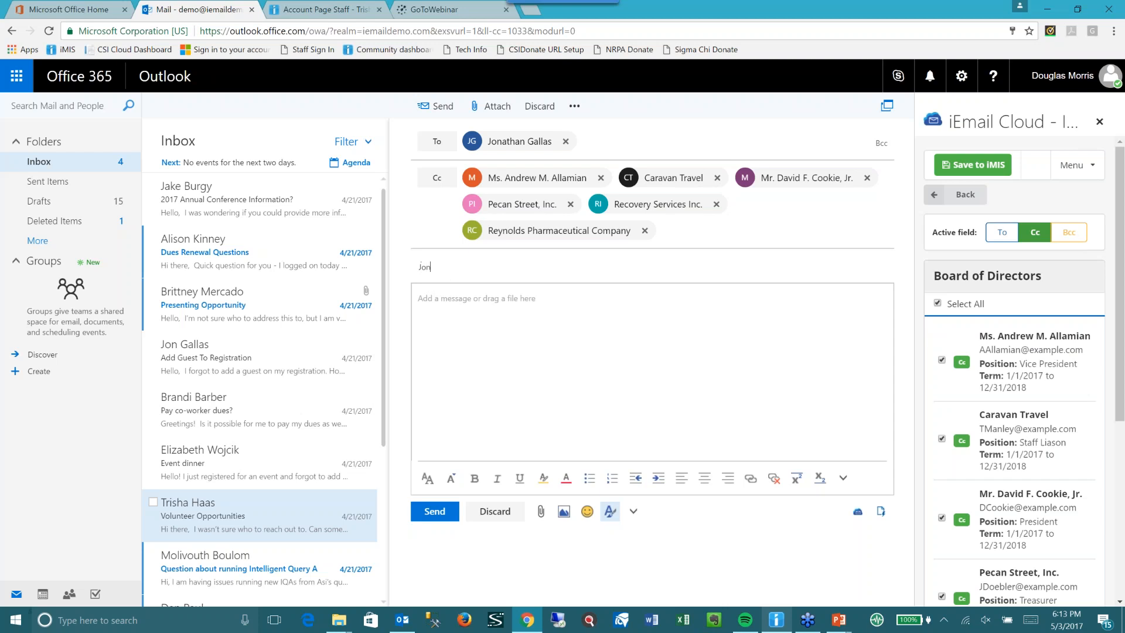
text(, welcome to the committee)
click(652, 372)
text(Glad)
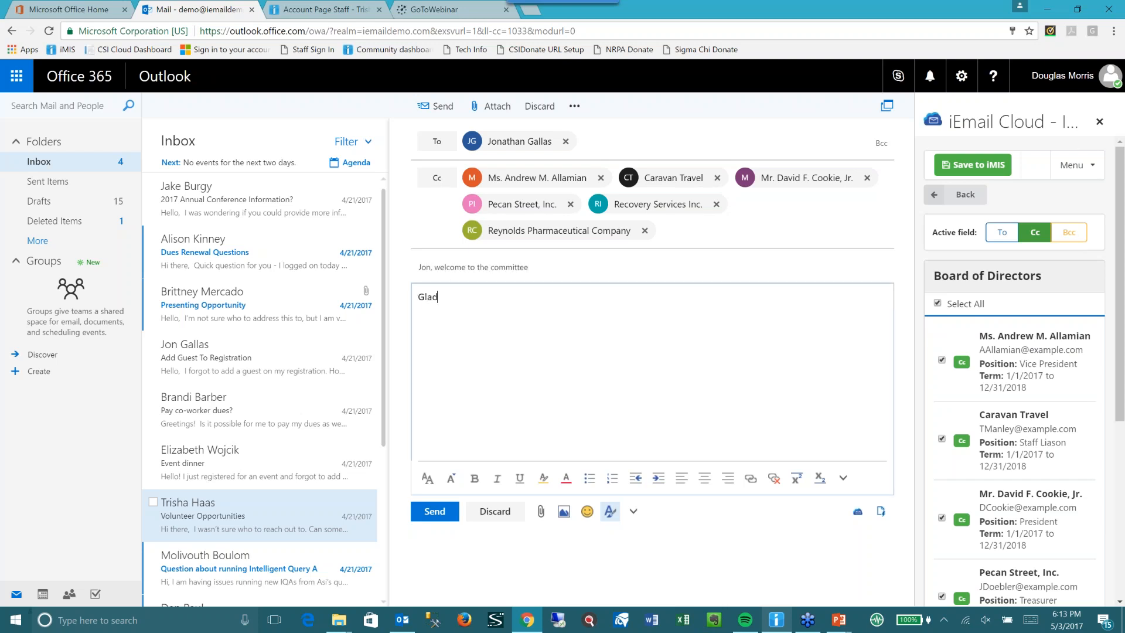
text(to have you here - see you Tuesday)
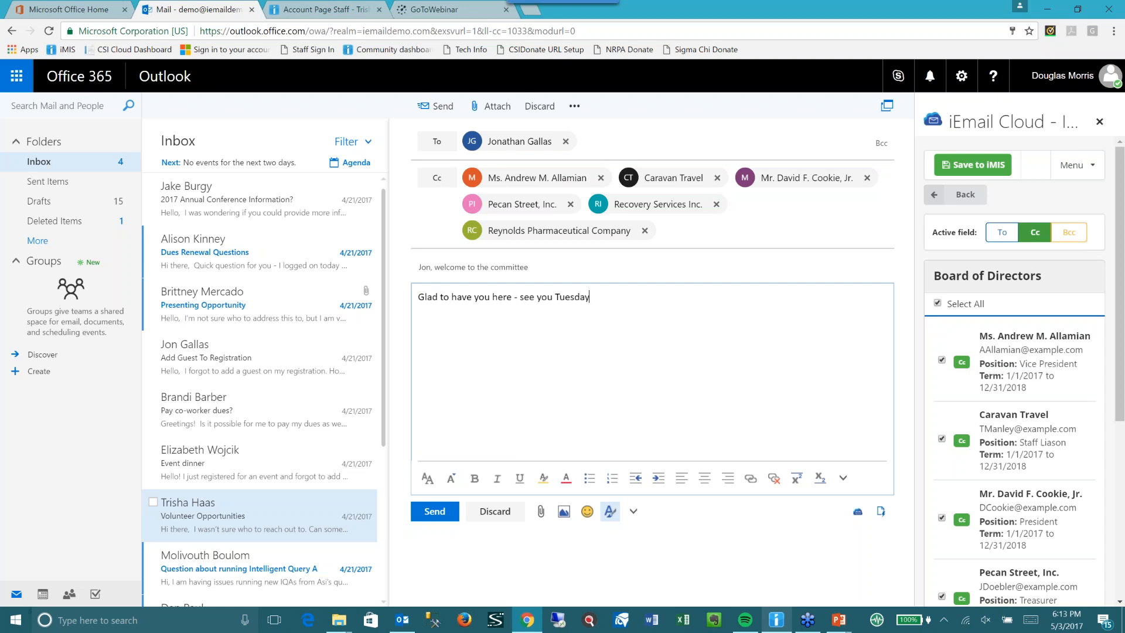
text(!)
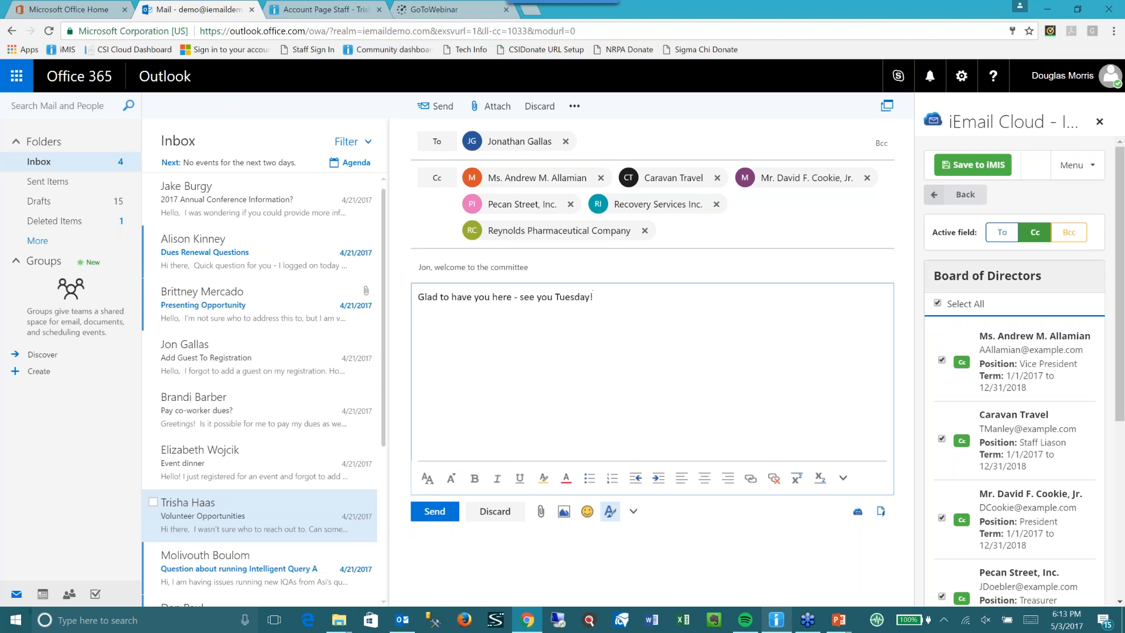
mouse_move(972, 164)
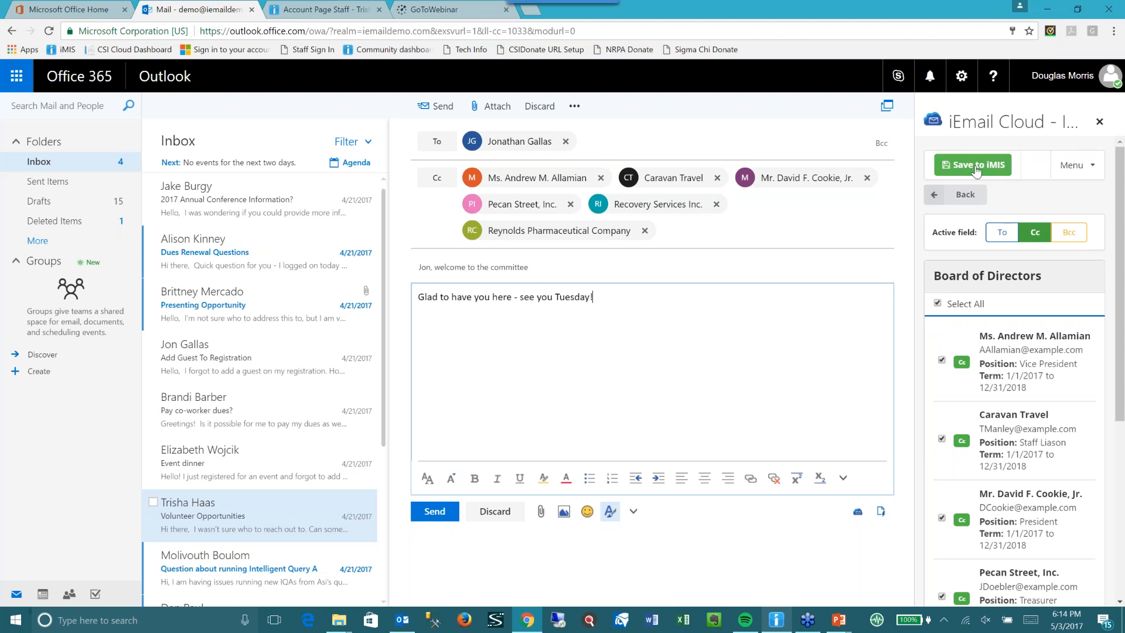
Step: Save the welcome email to iMIS as an interaction and acknowledge the confirmation
click(972, 164)
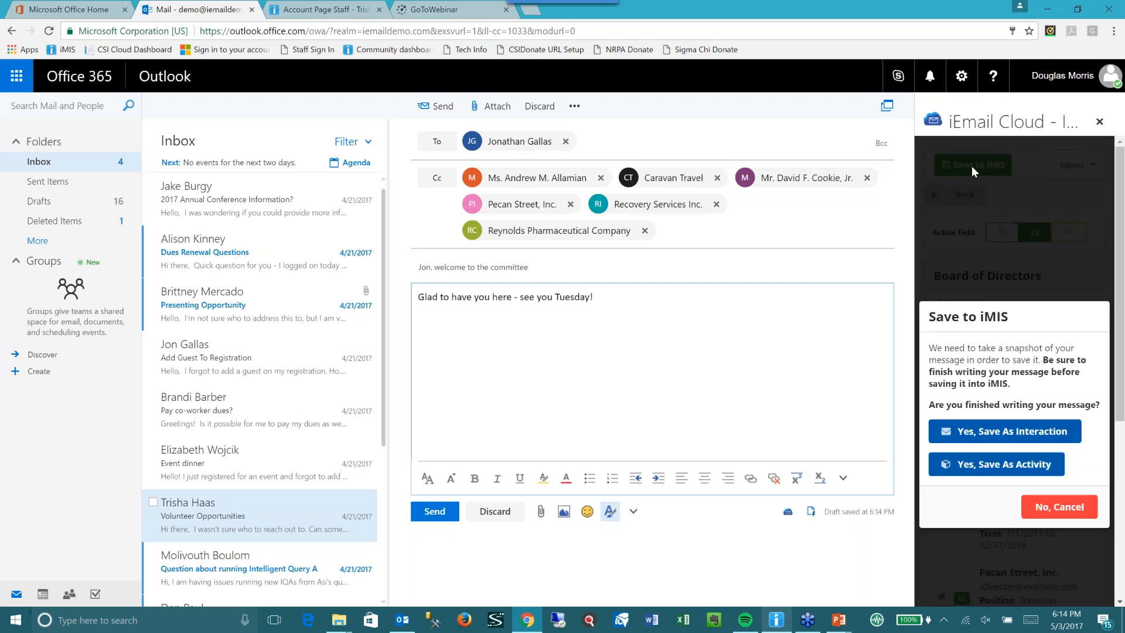
mouse_move(787, 268)
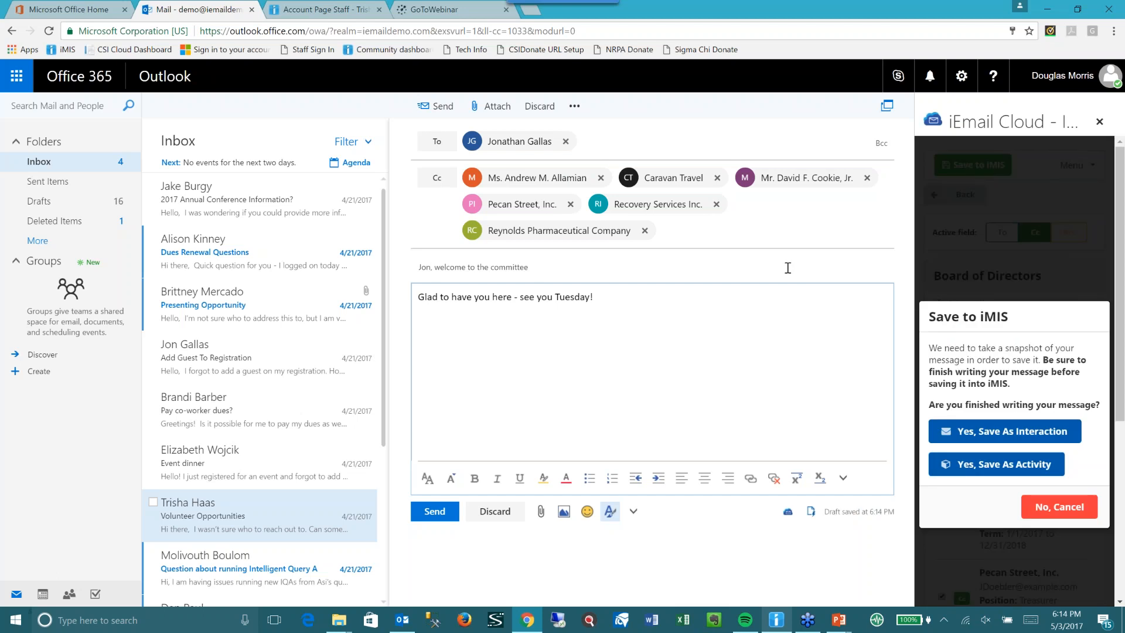
mouse_move(996, 464)
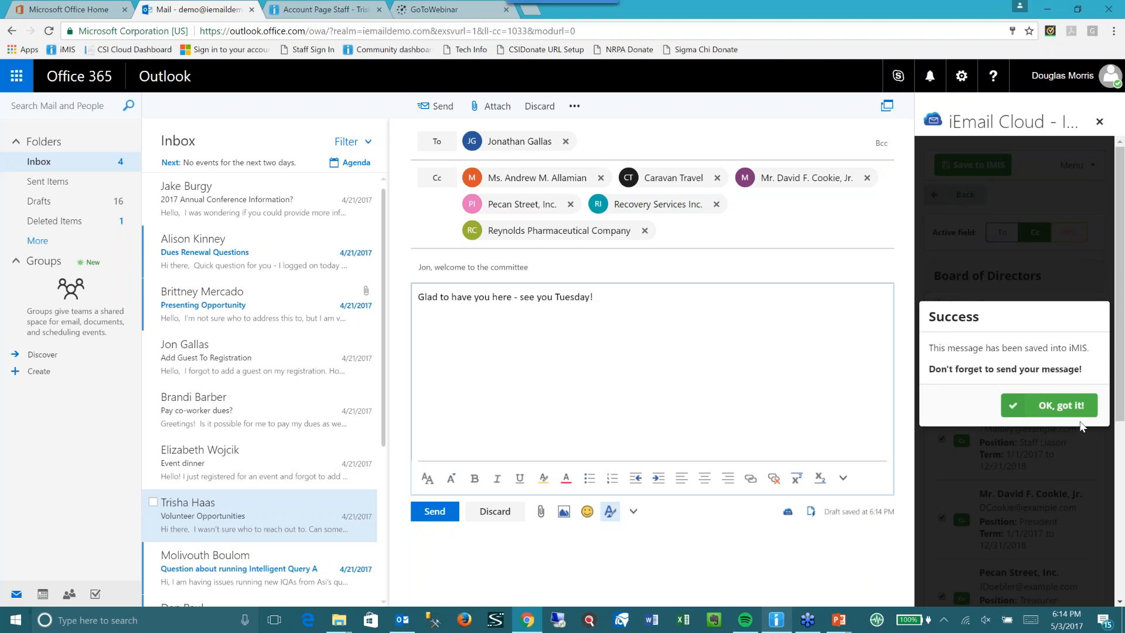
mouse_move(1050, 404)
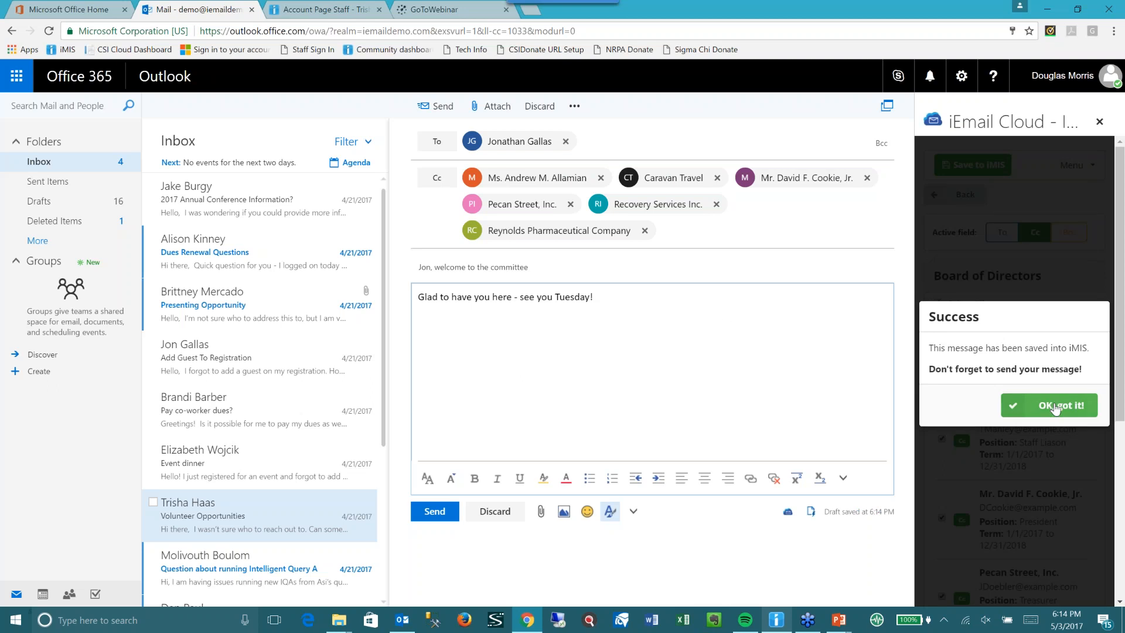
click(1049, 406)
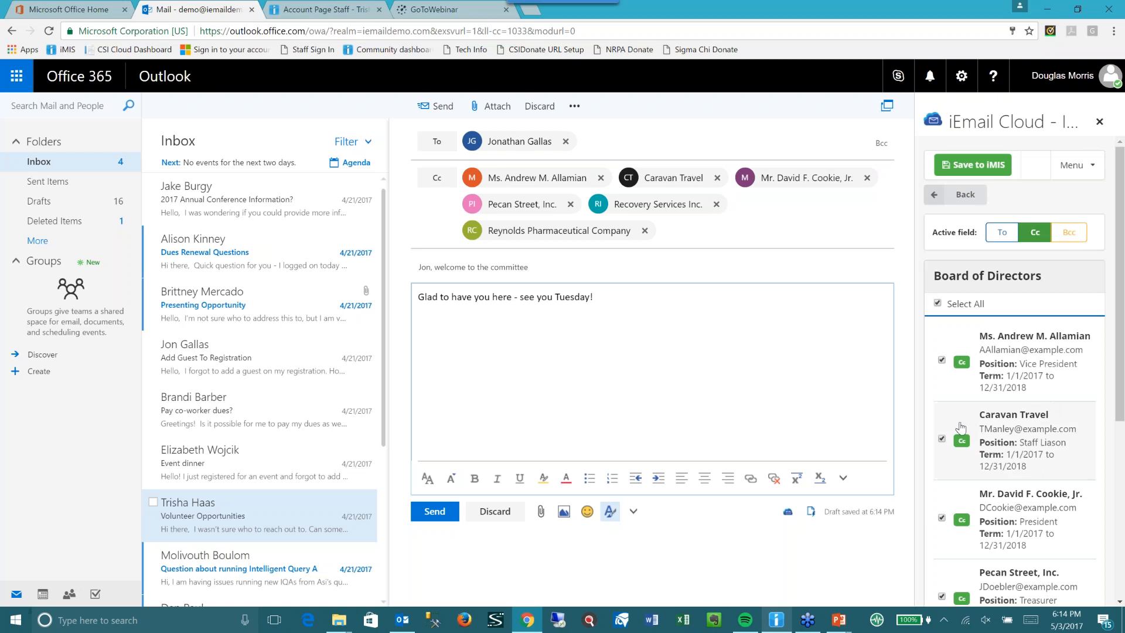
mouse_move(422, 511)
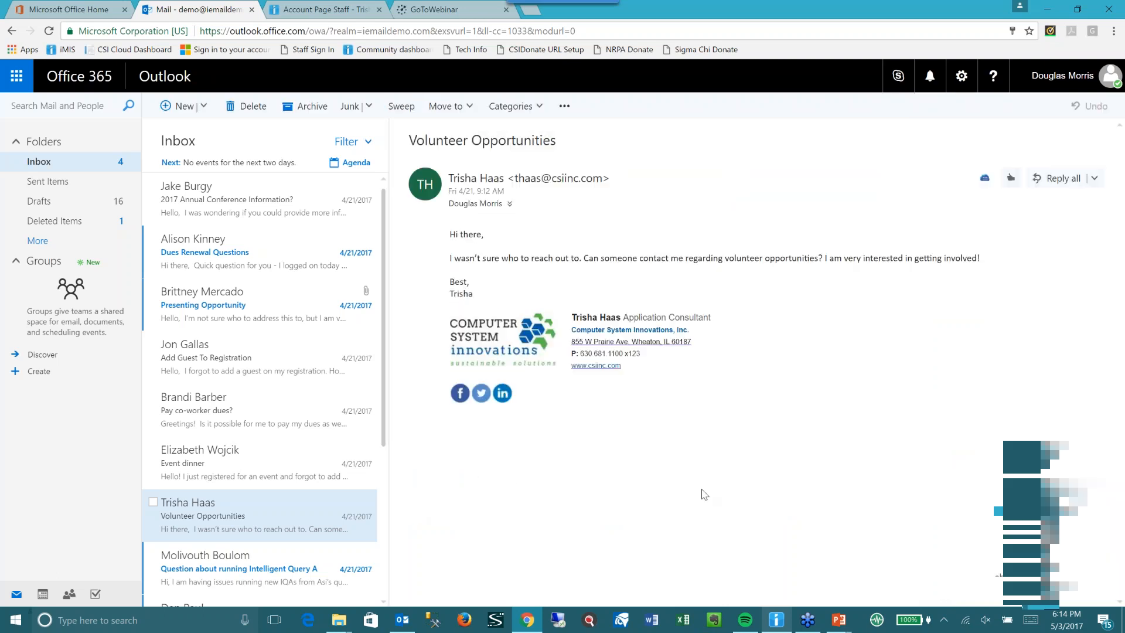
mouse_move(744, 348)
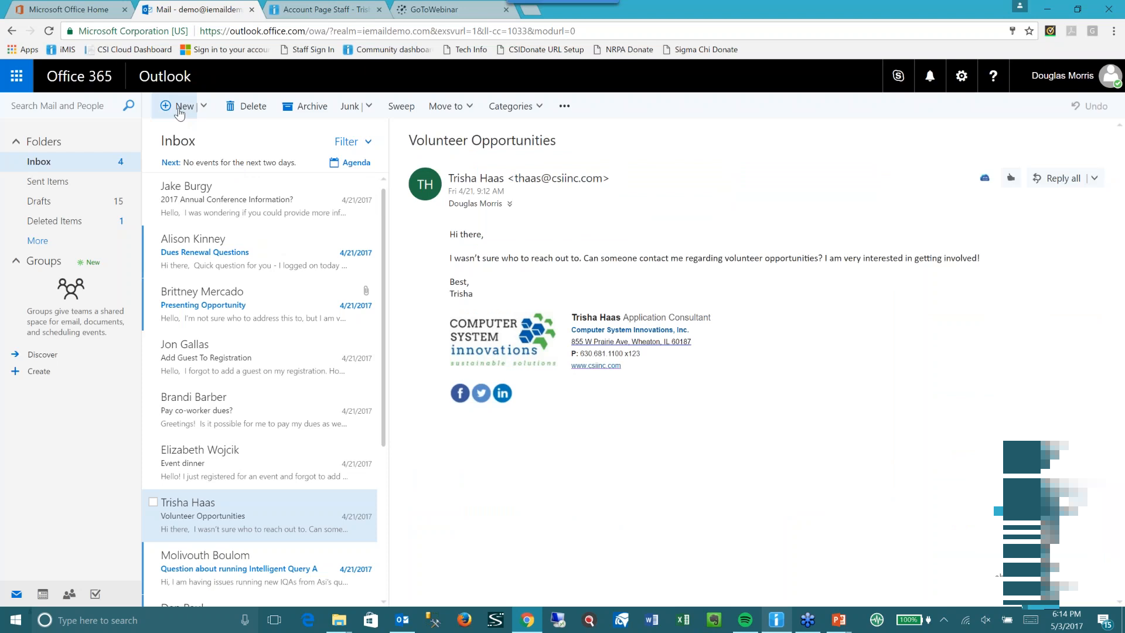
Step: Start a new email and browse the EventManagement > DefaultSystem > Queries > Advanced IQA folders
click(178, 105)
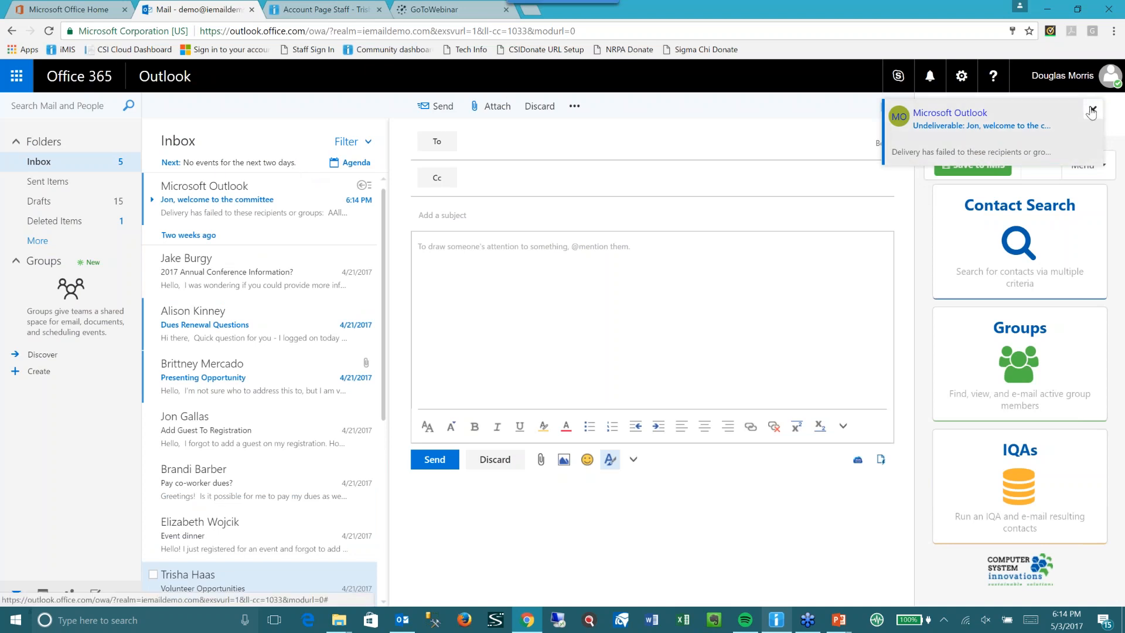
click(1090, 111)
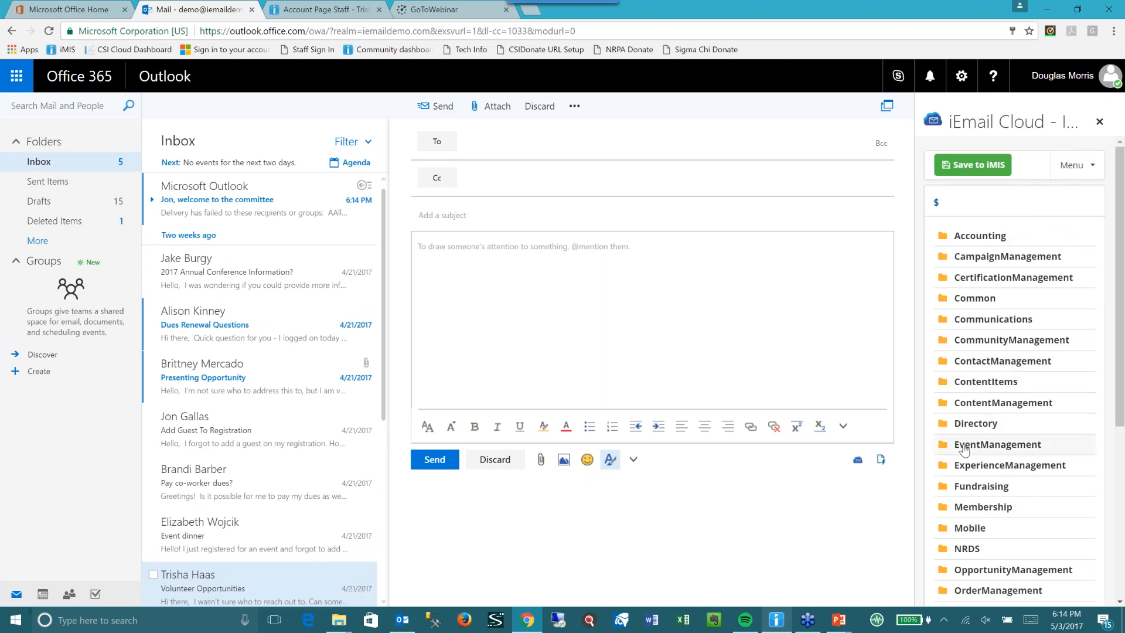
click(997, 444)
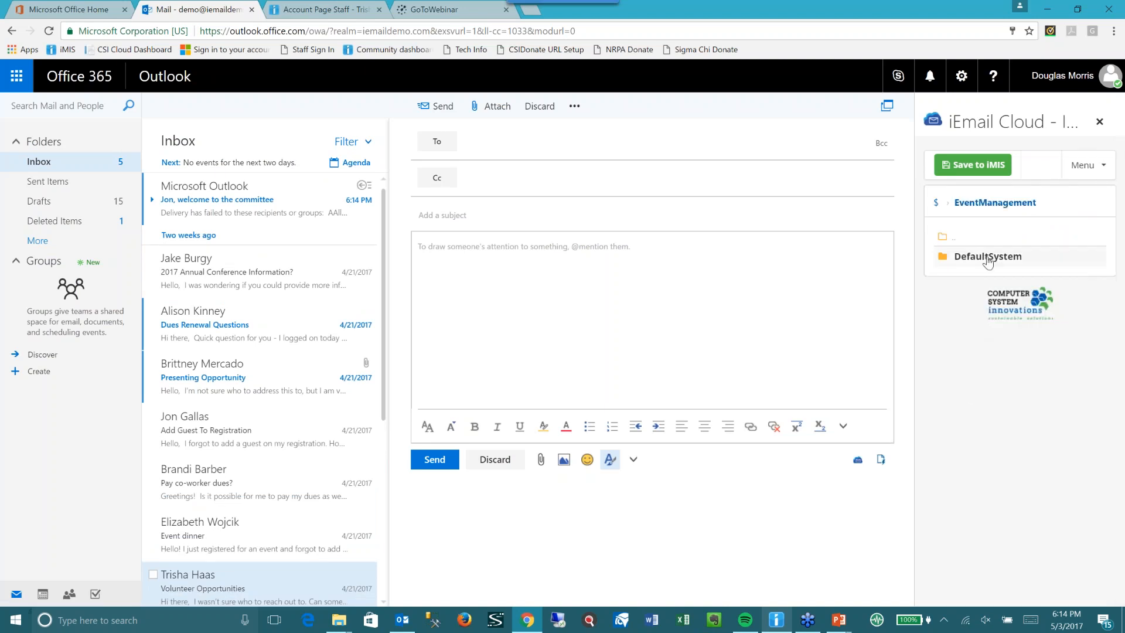
click(987, 256)
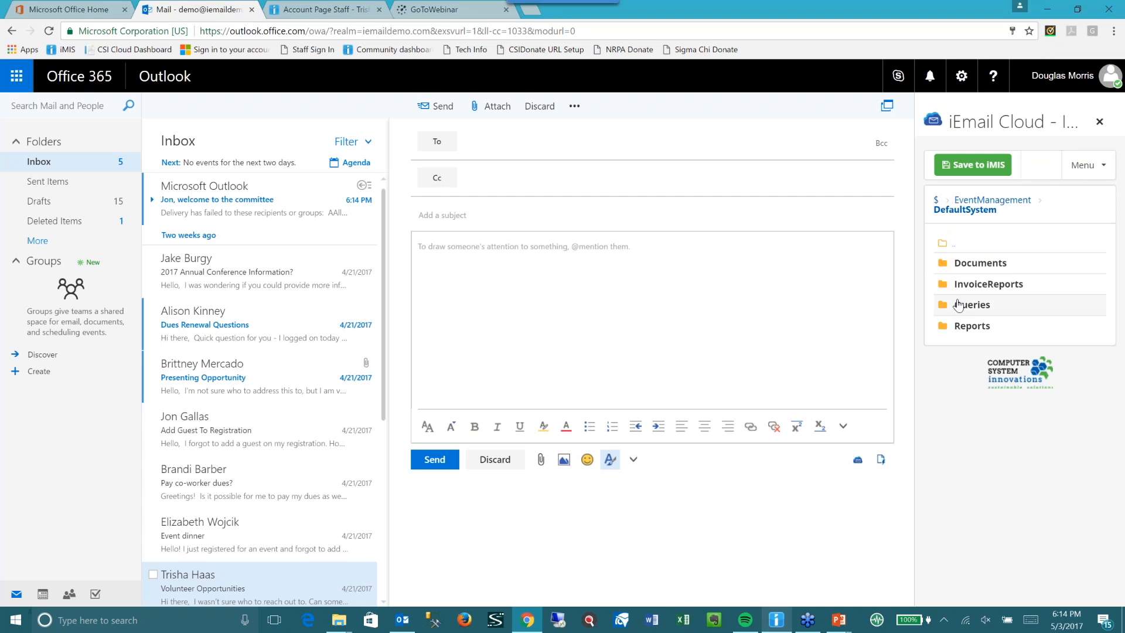
click(974, 304)
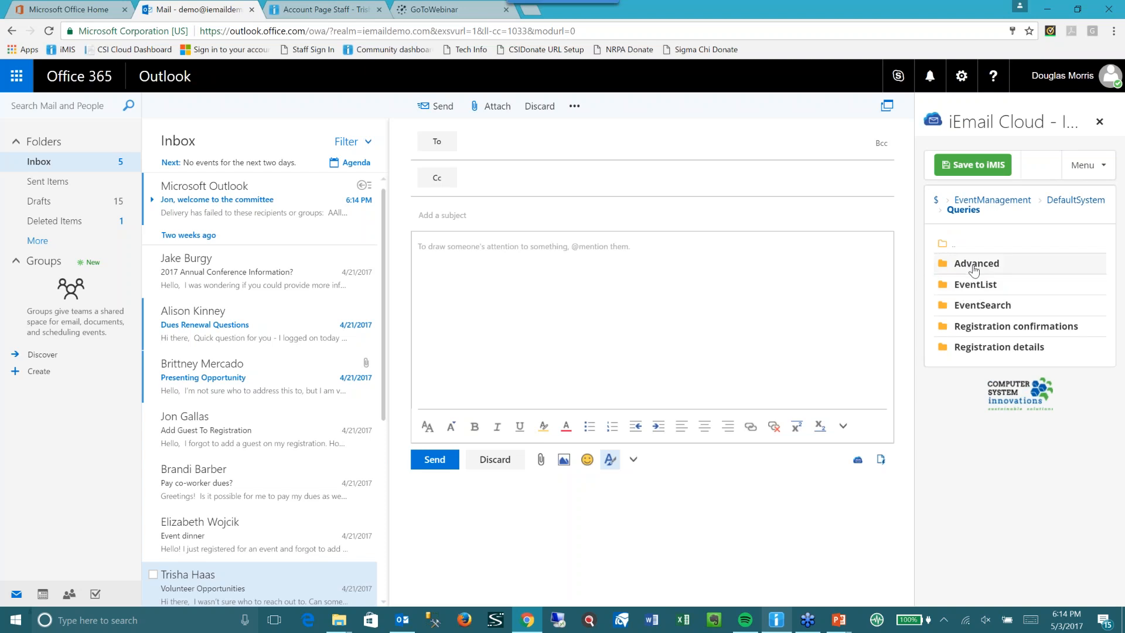
click(977, 263)
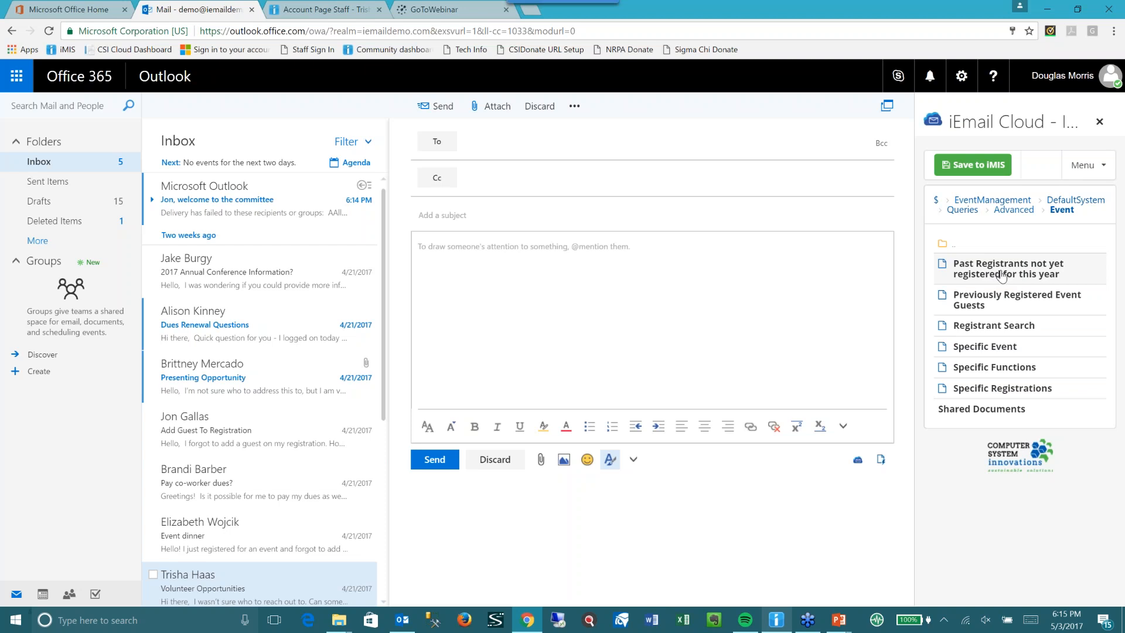
Step: Run the 'Past Registrants not yet registered for this year' query filtered by 'niug'
click(1007, 268)
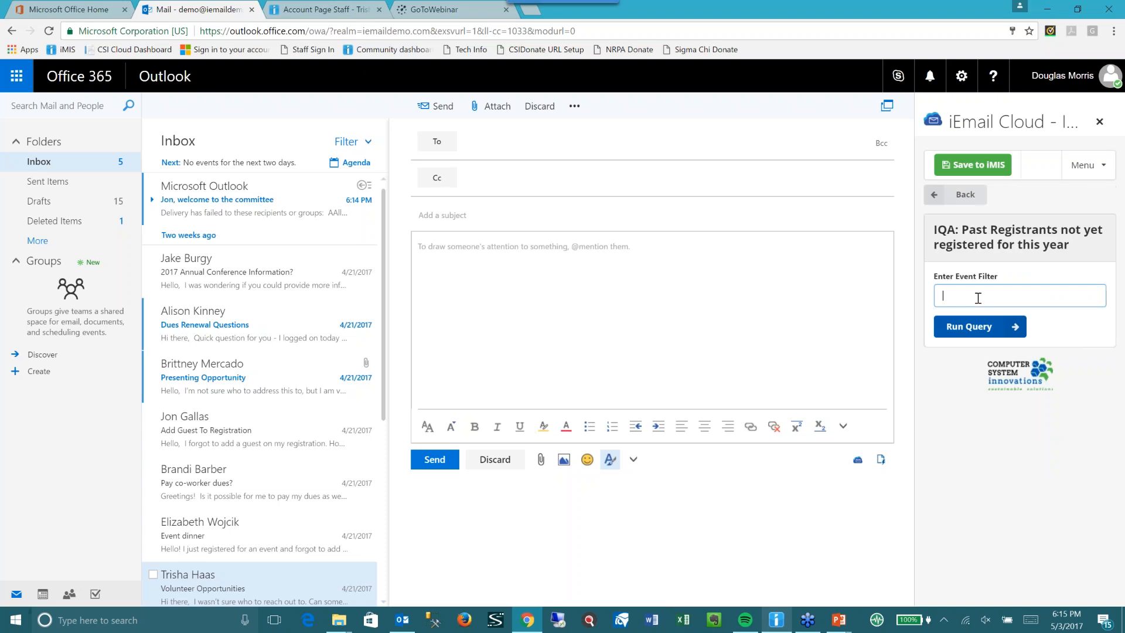
text(niug)
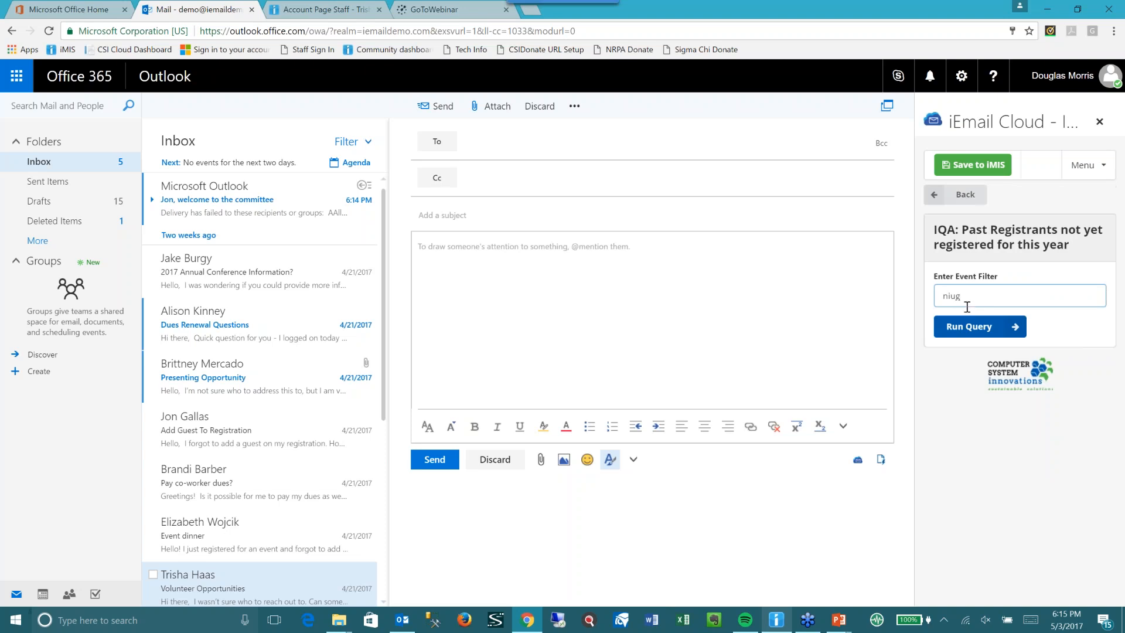
click(969, 326)
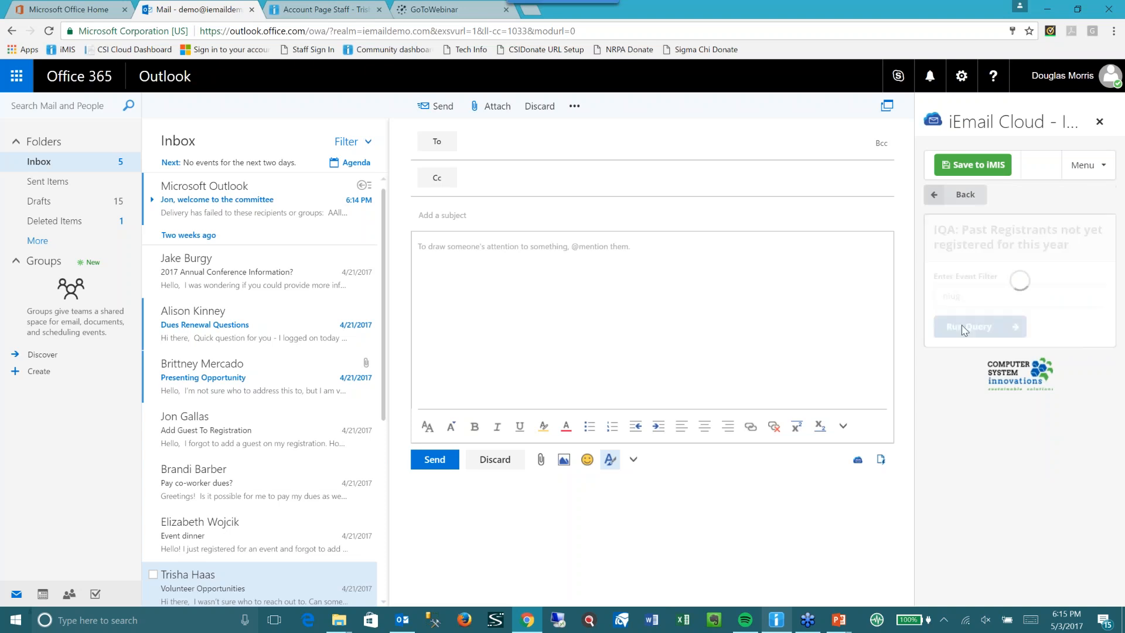
click(978, 326)
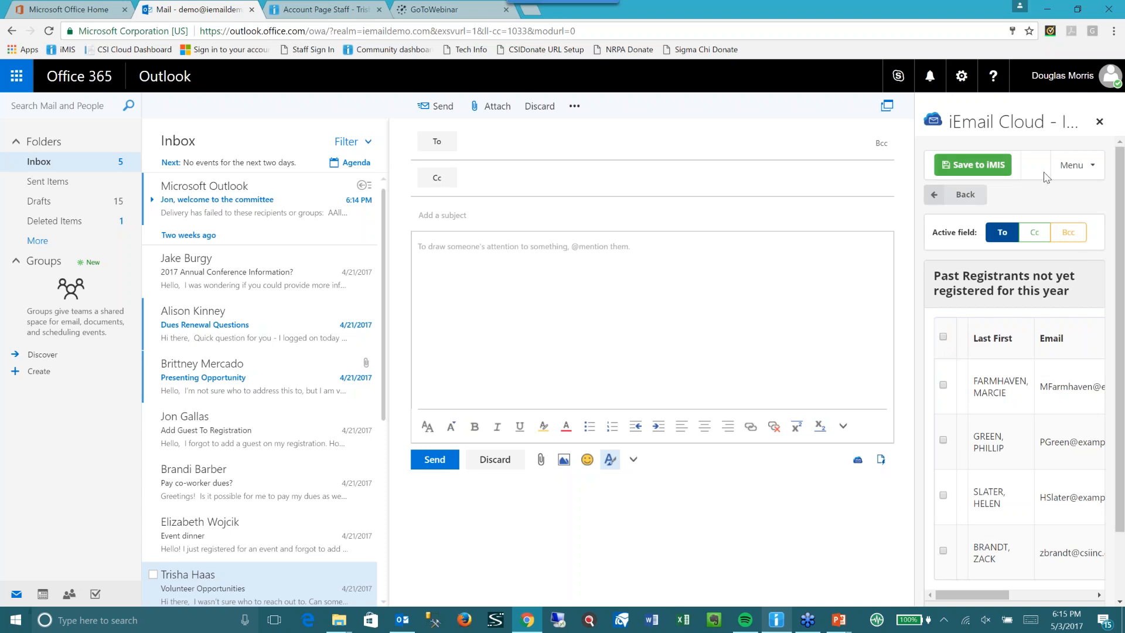
Step: Bcc all four past-registrant query results and enter the subject 'Why have you not registered!'
click(1068, 232)
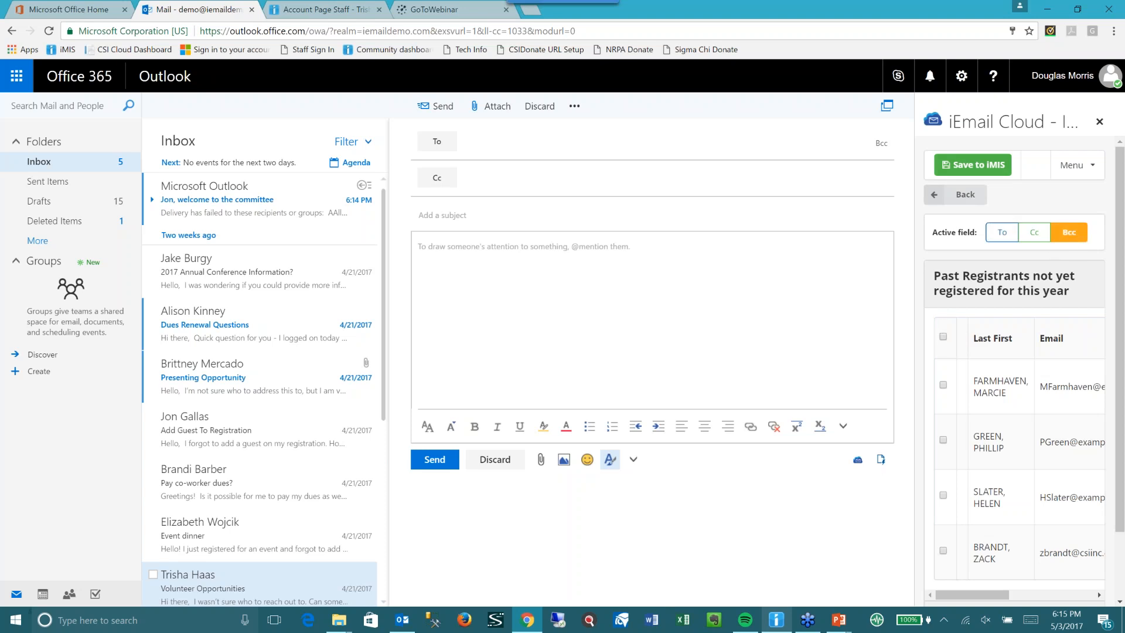
click(942, 337)
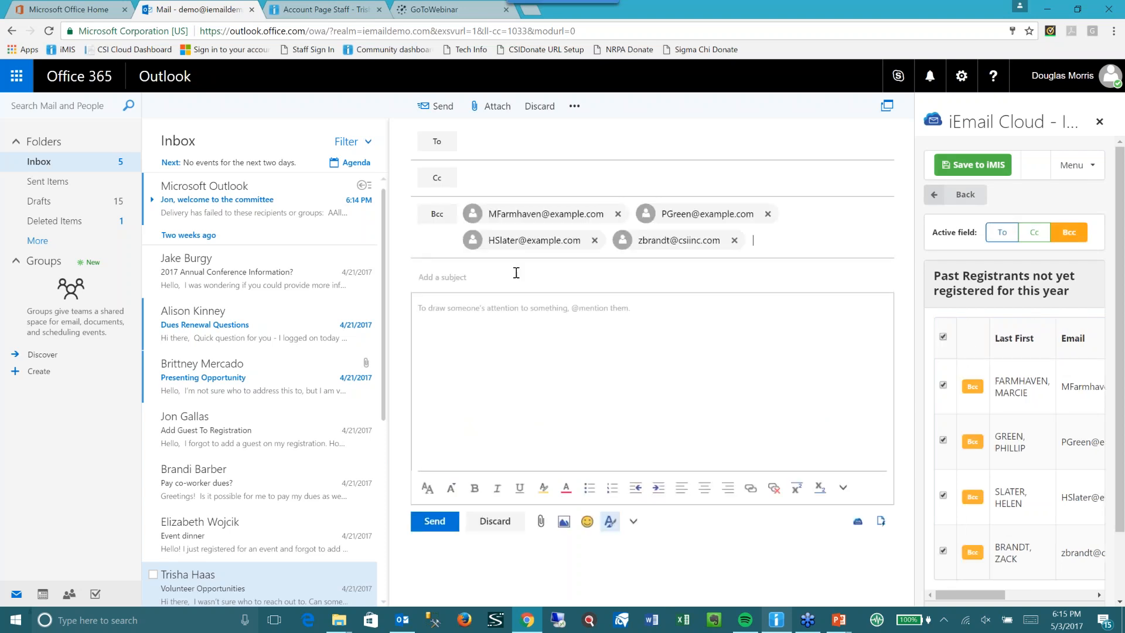
text(Why have yo)
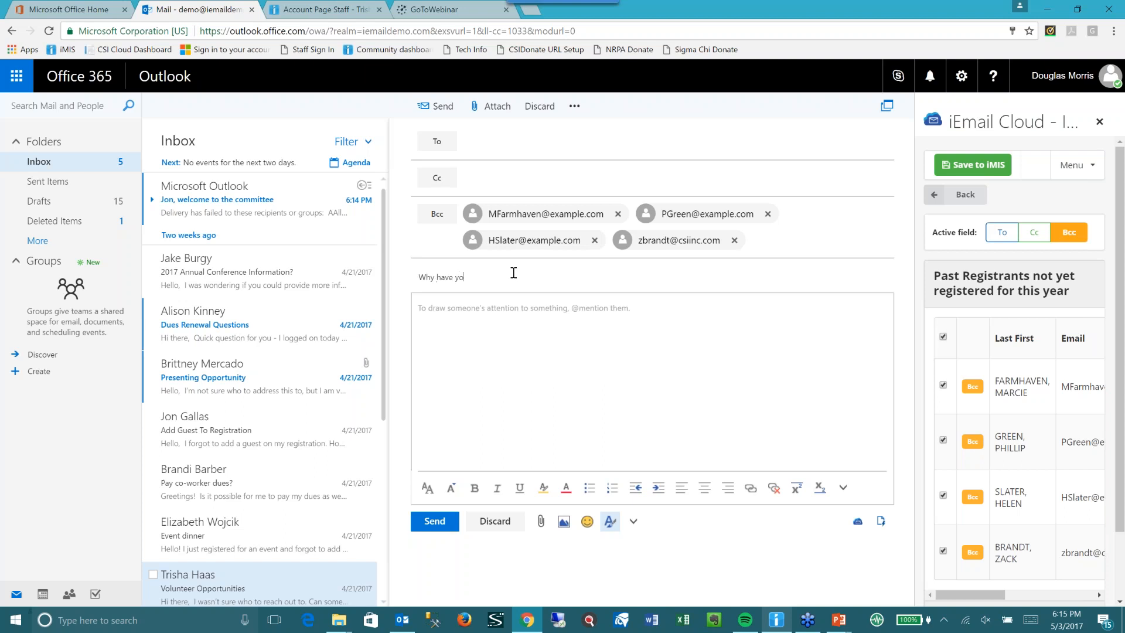
text(u not registered!)
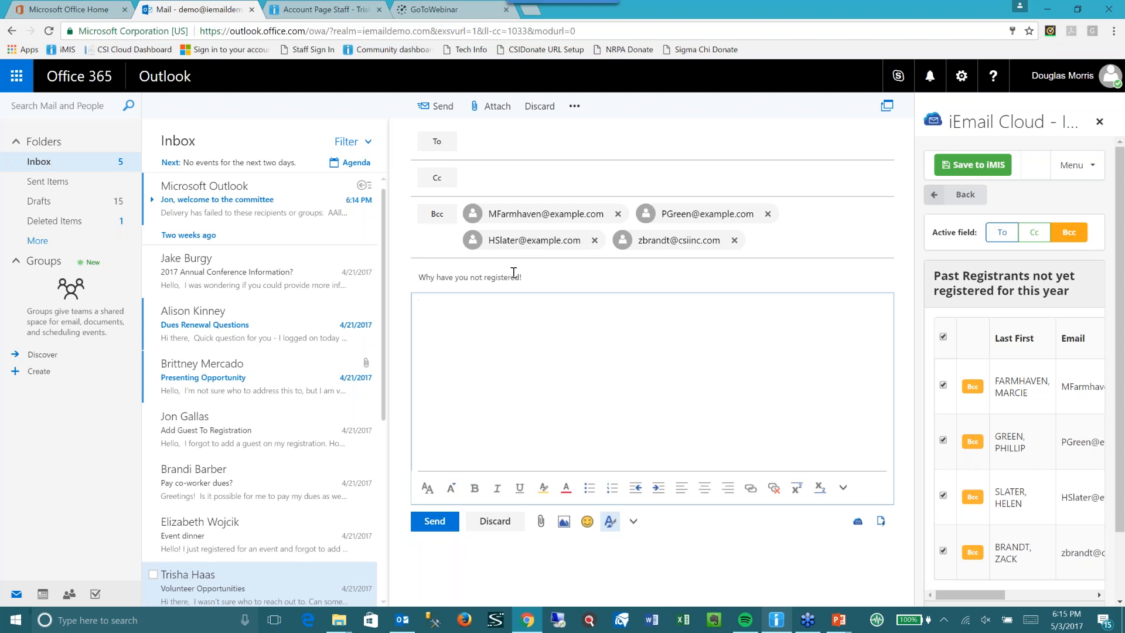
Step: Write the message body 'You bad person - register now!'
click(588, 359)
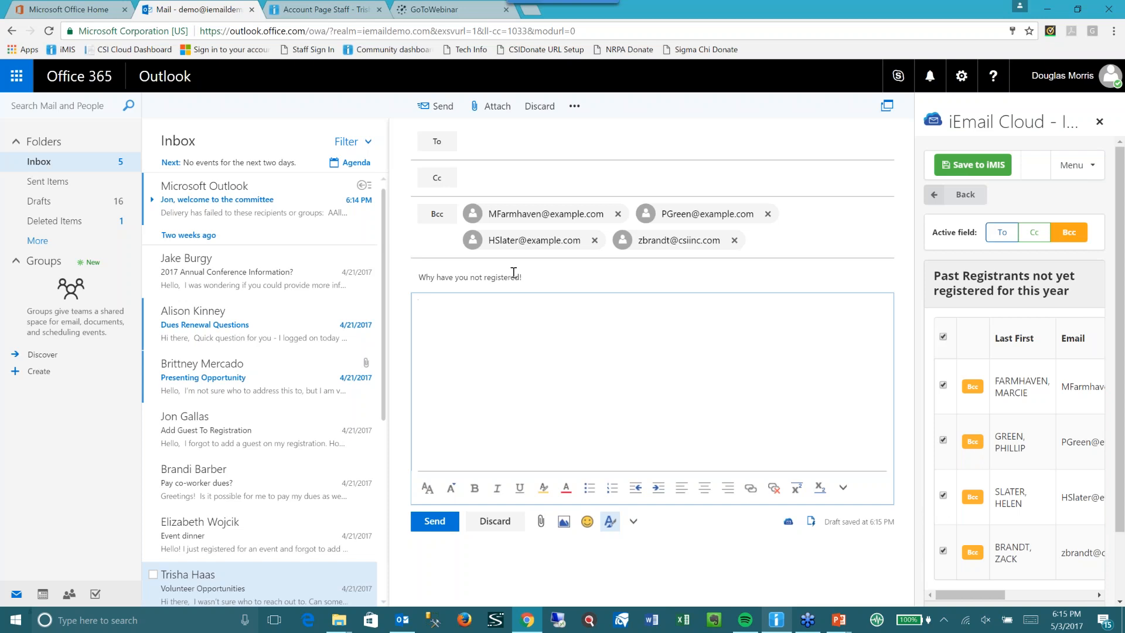
text(You bad person)
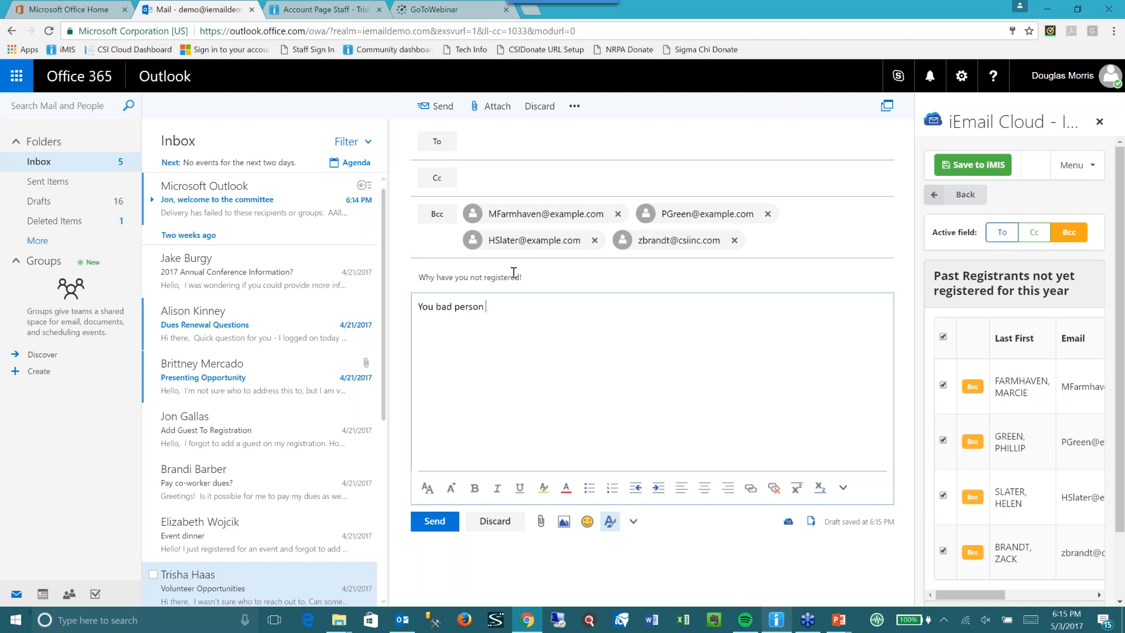
text(- register now!)
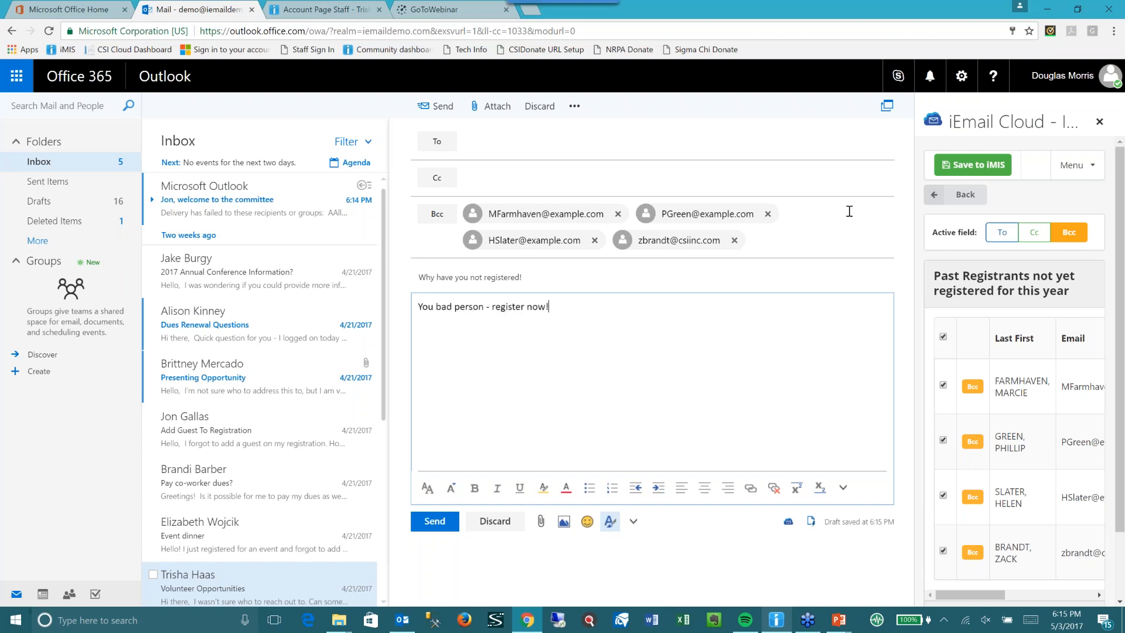
mouse_move(973, 164)
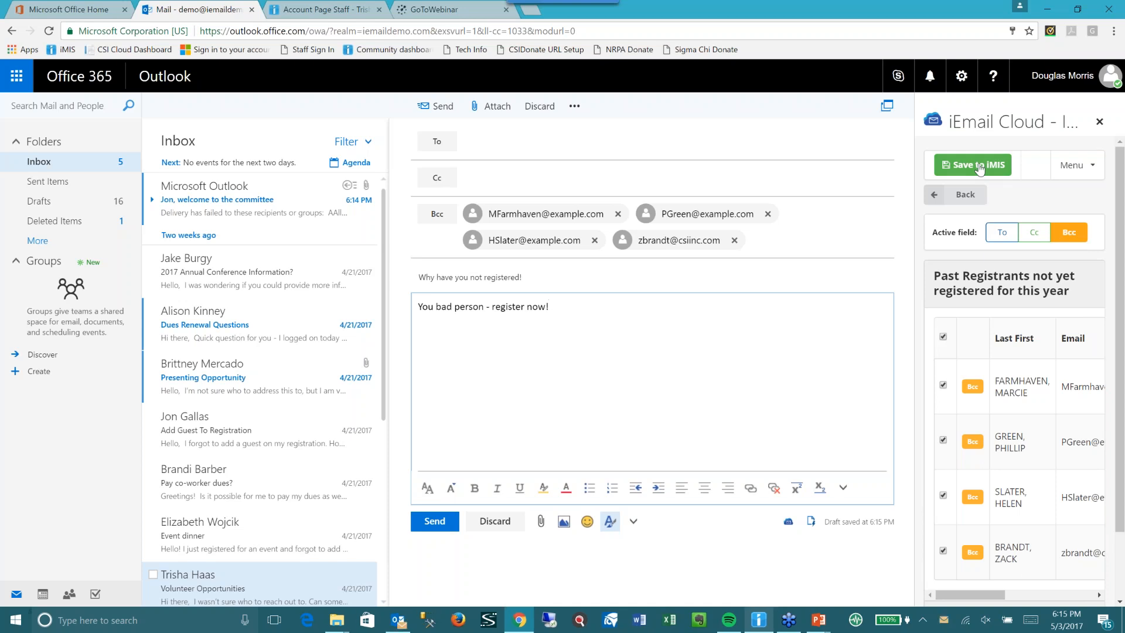
mouse_move(893, 243)
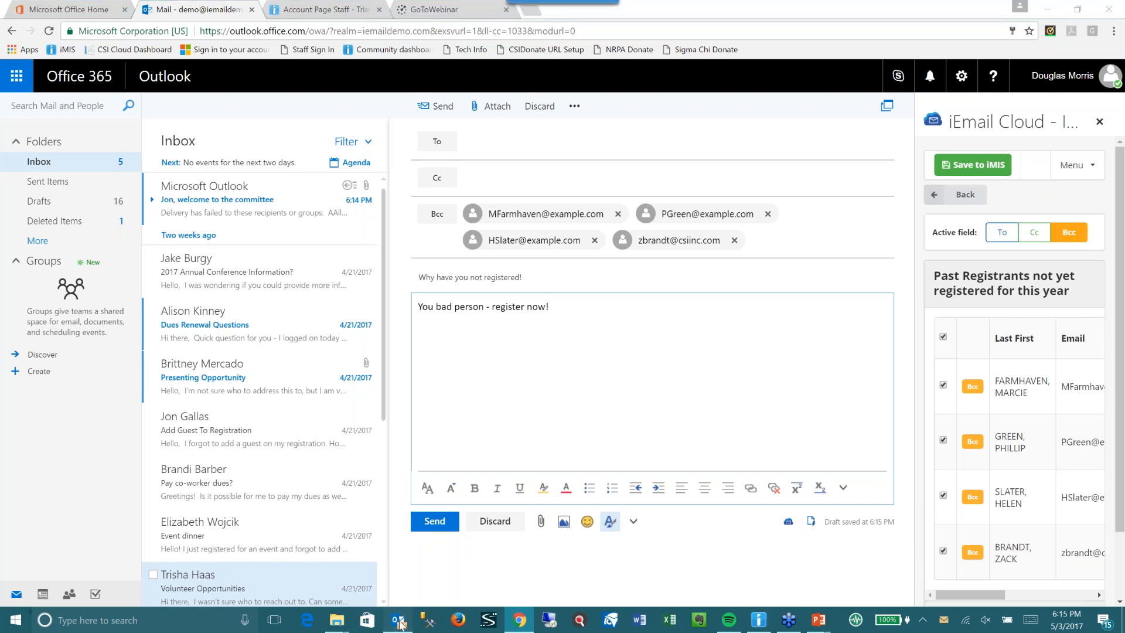
click(399, 620)
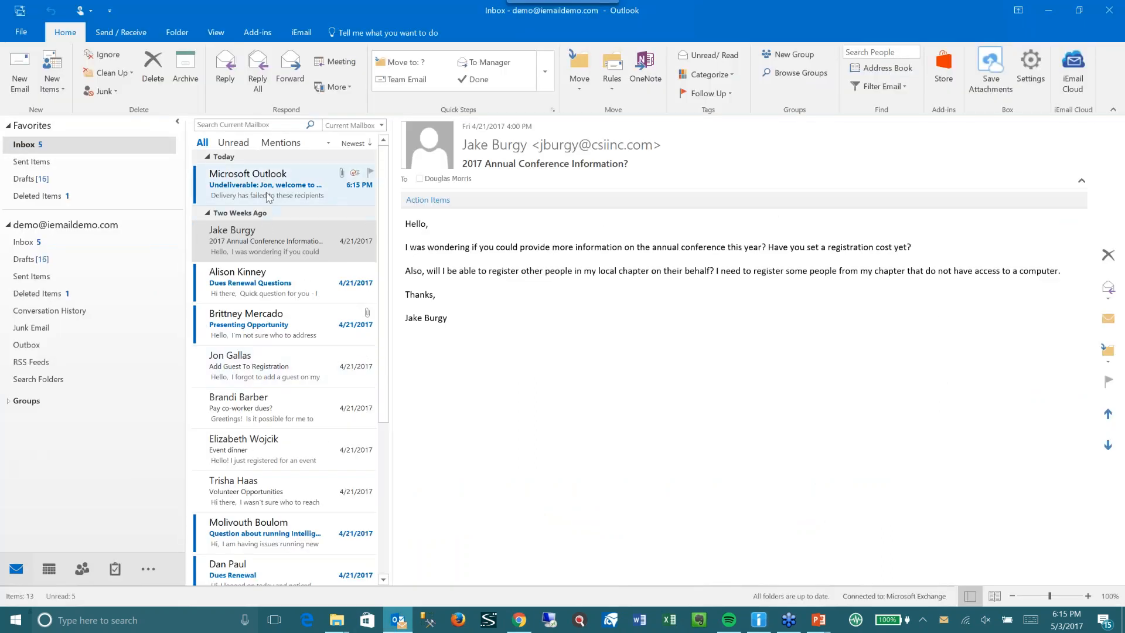
click(152, 68)
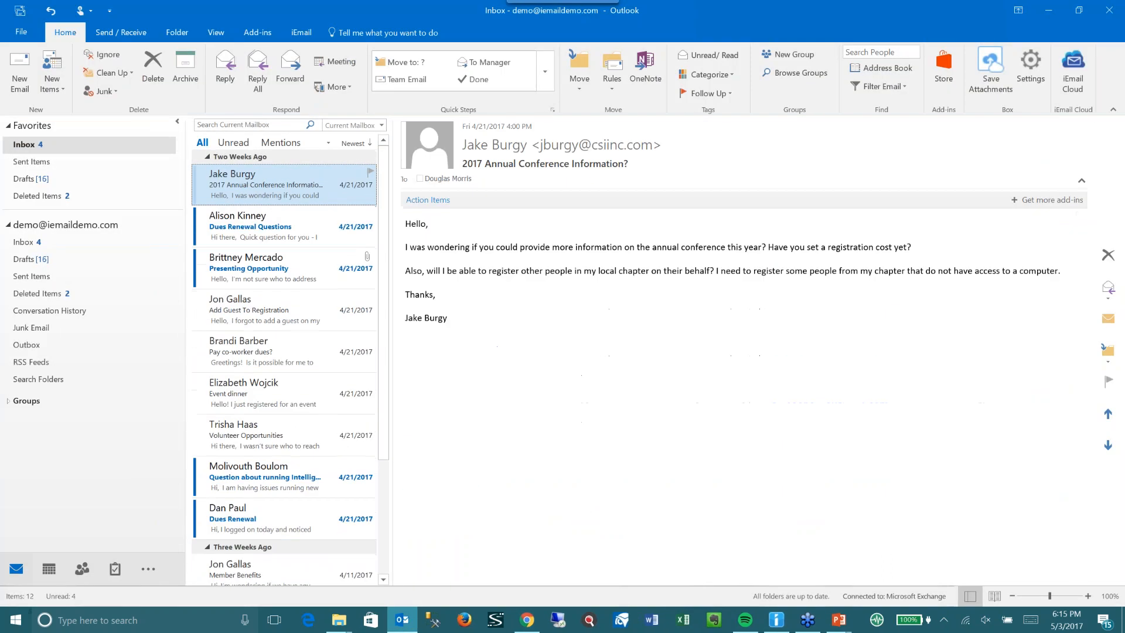
click(272, 434)
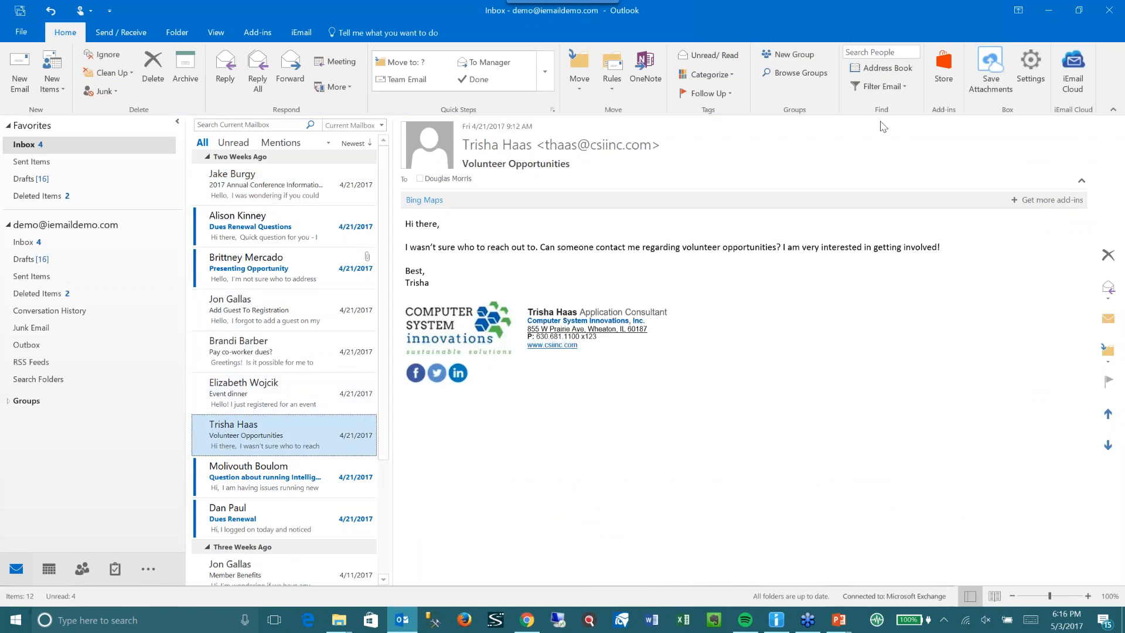
mouse_move(1073, 68)
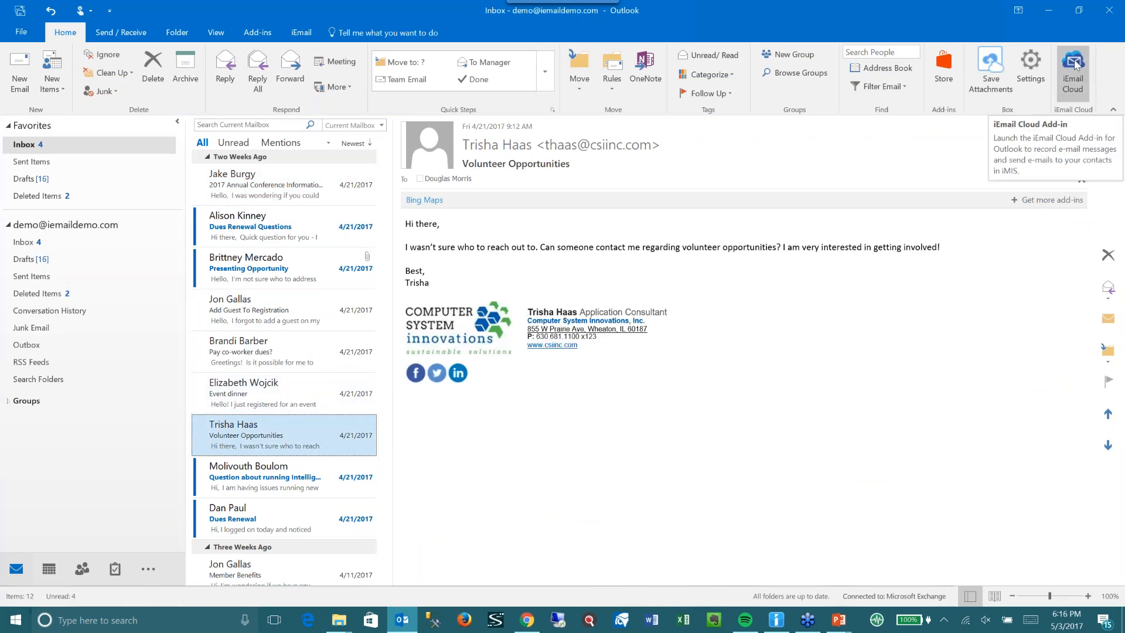
click(1072, 68)
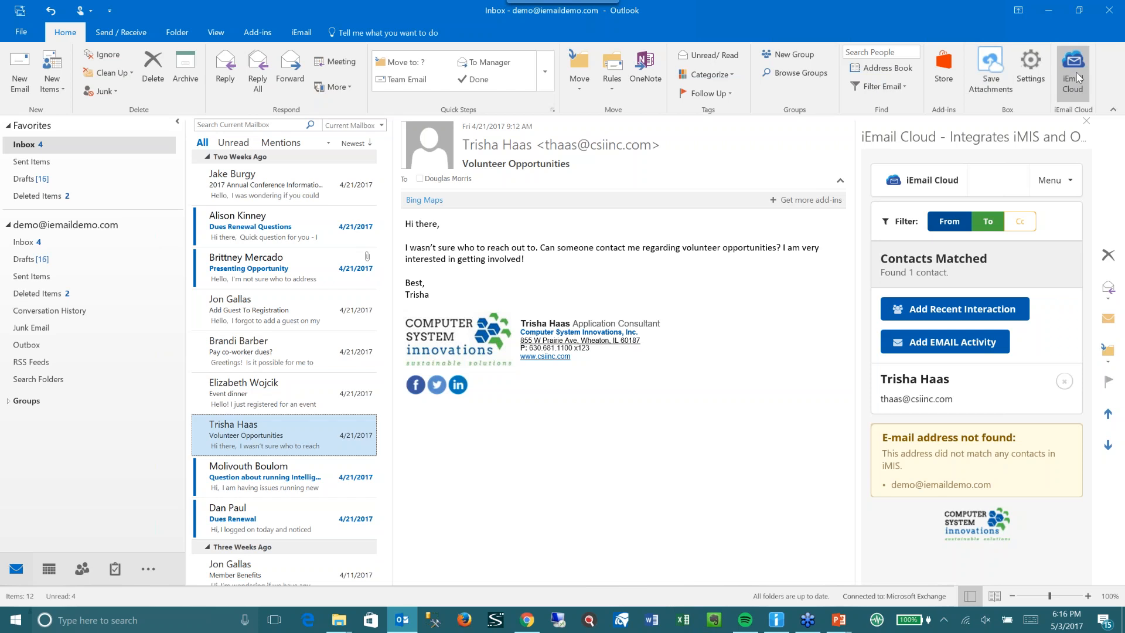
mouse_move(954, 309)
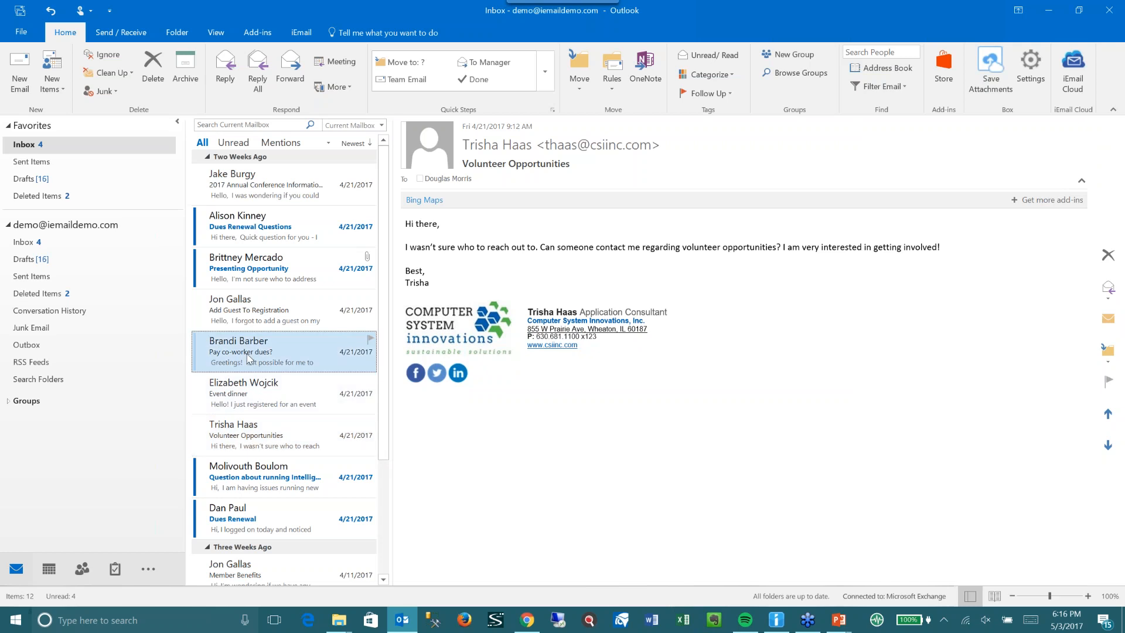
click(251, 352)
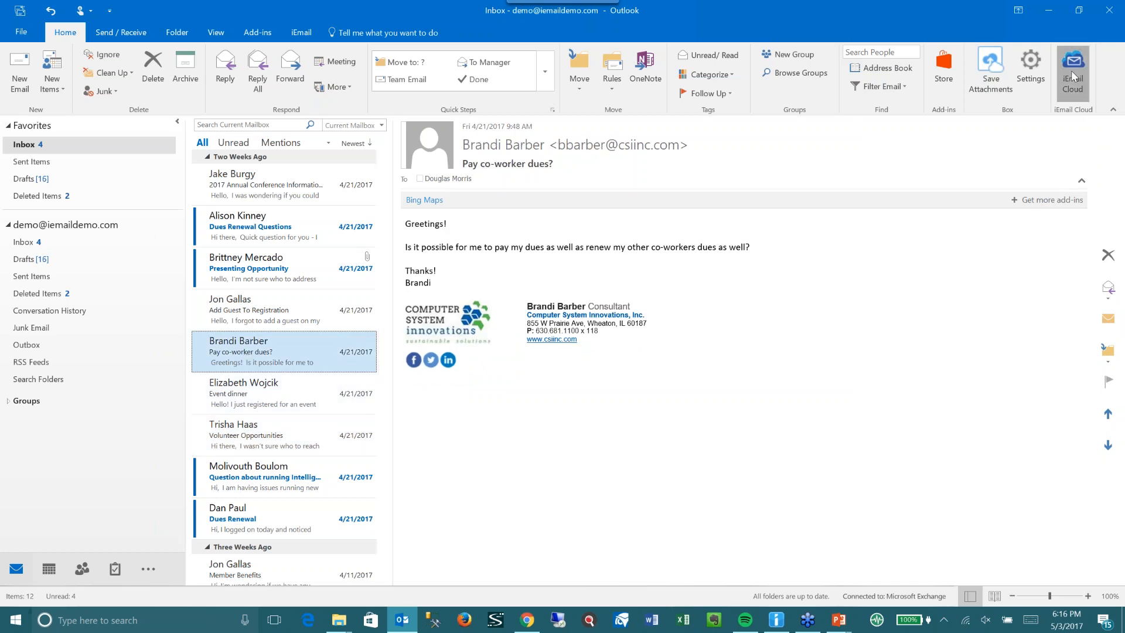
click(1073, 68)
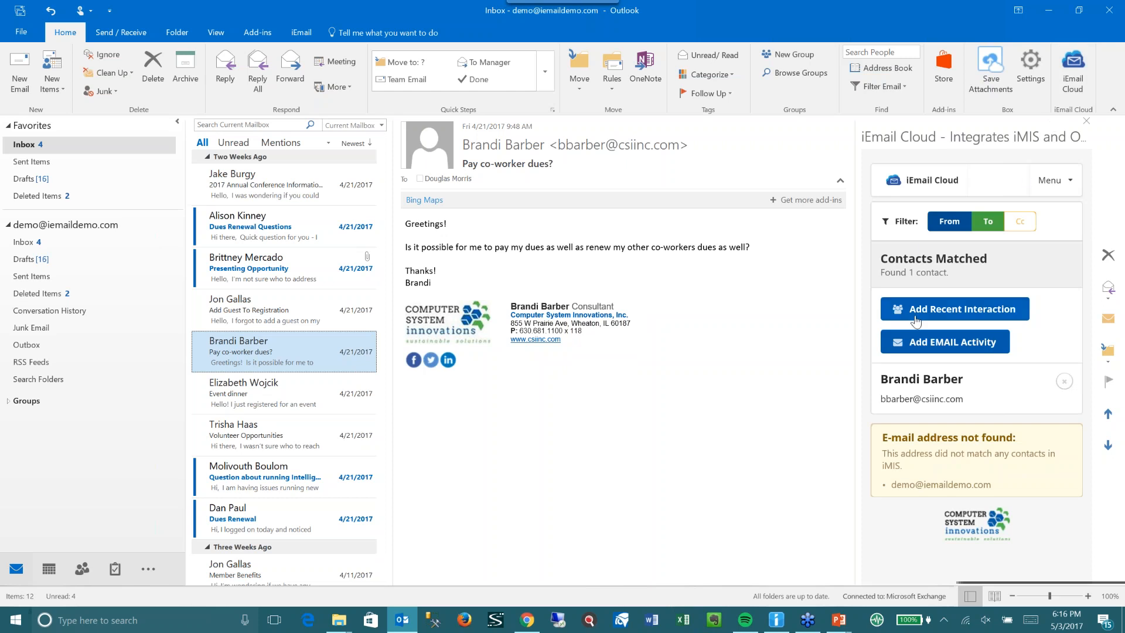
click(954, 309)
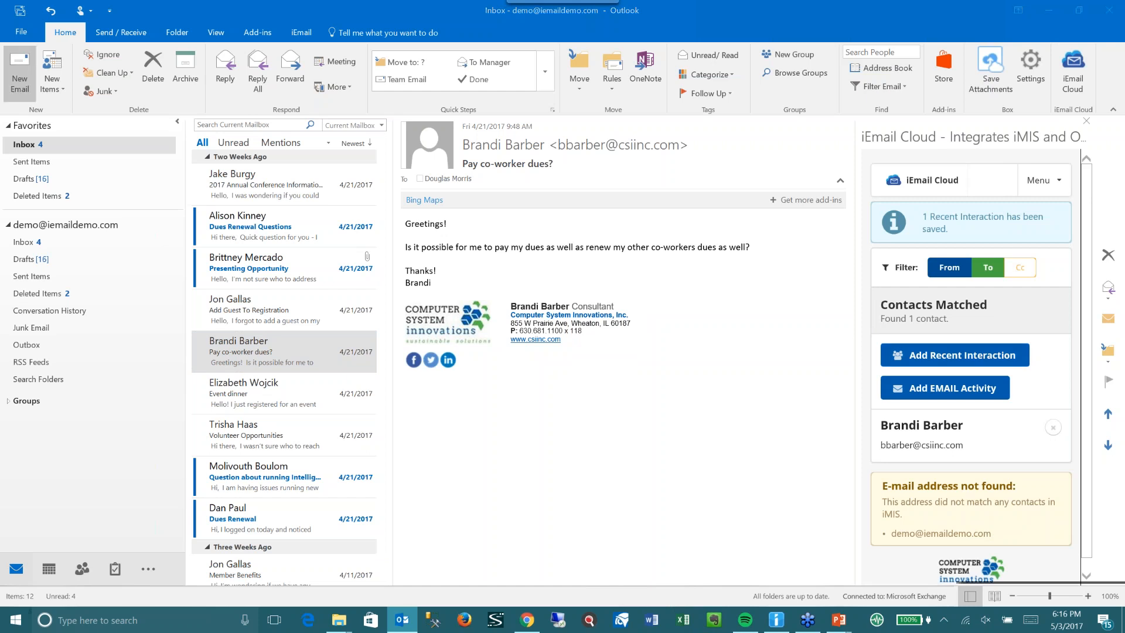
click(19, 71)
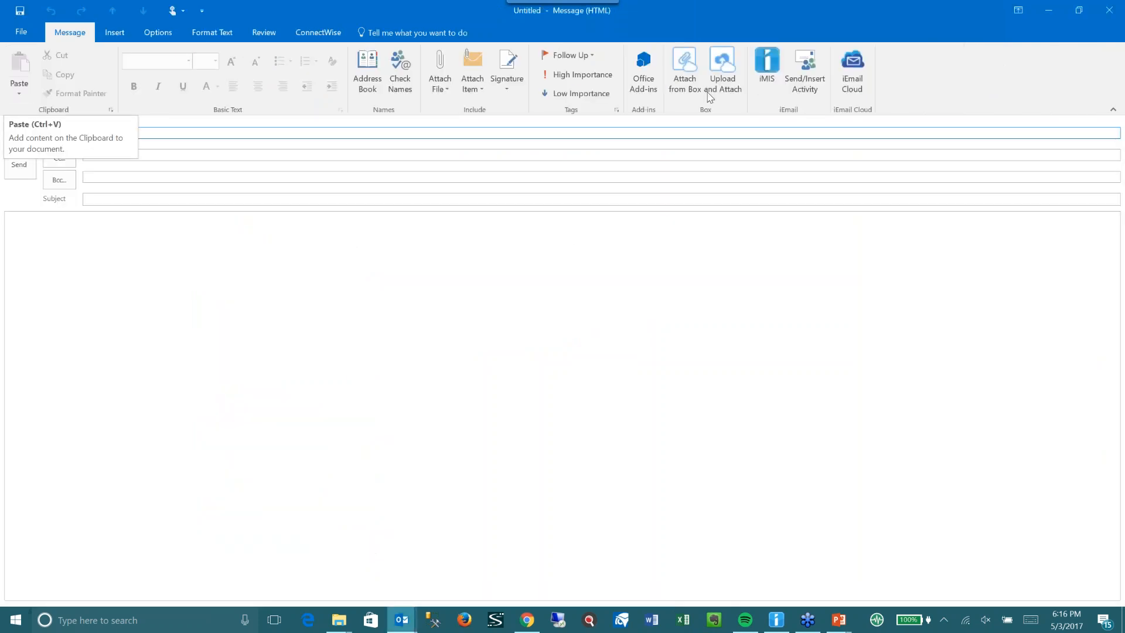
click(852, 70)
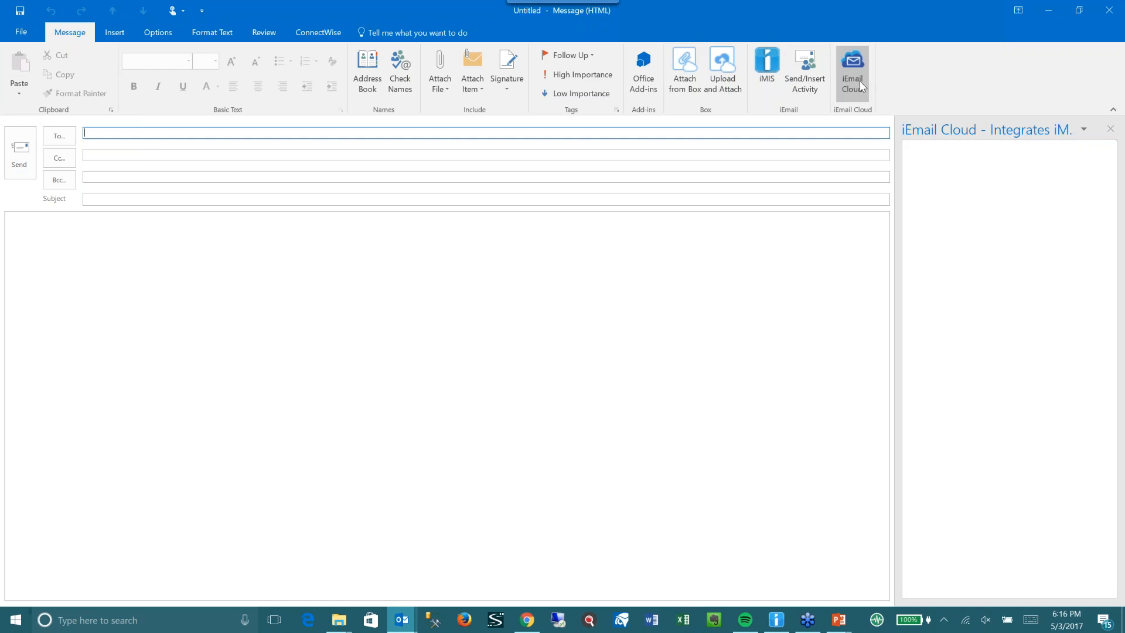
click(851, 68)
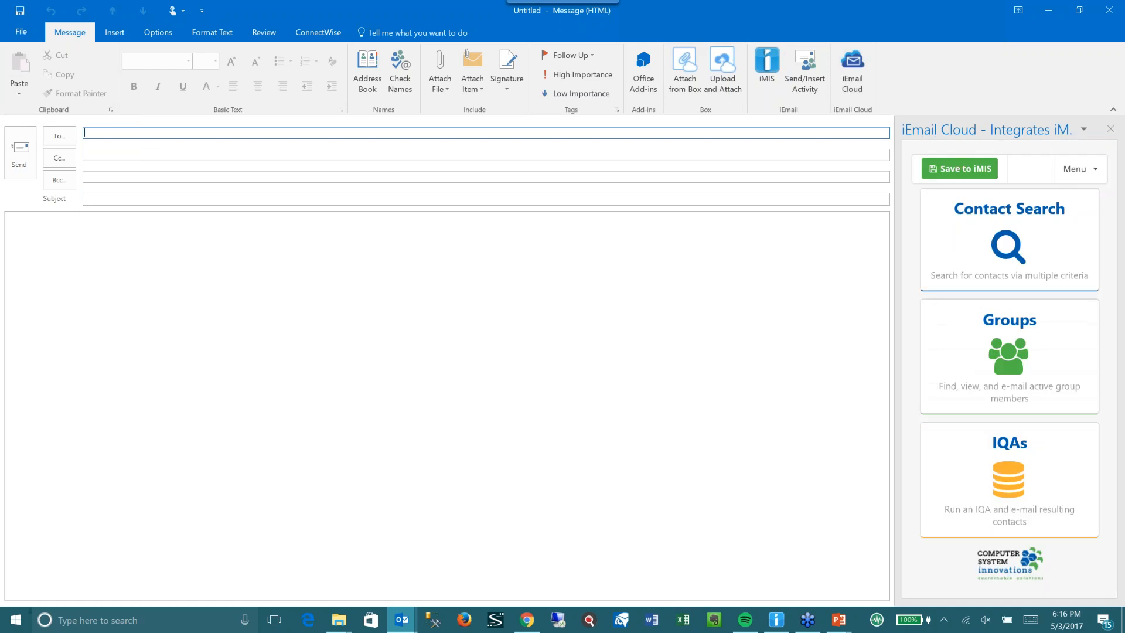
click(1007, 240)
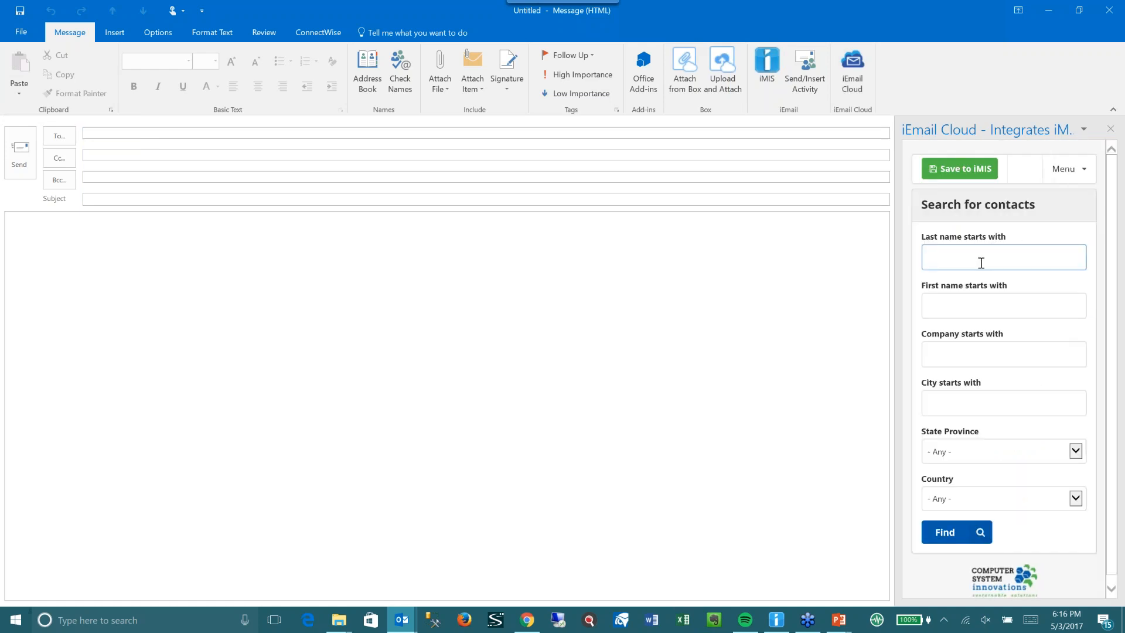
text(morris)
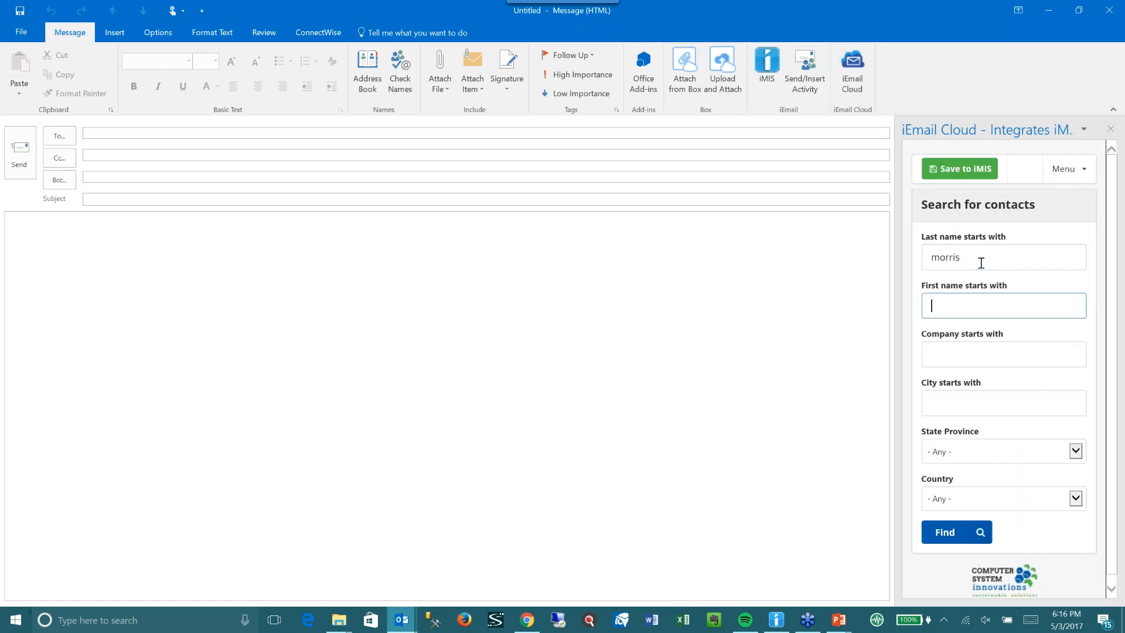
click(956, 531)
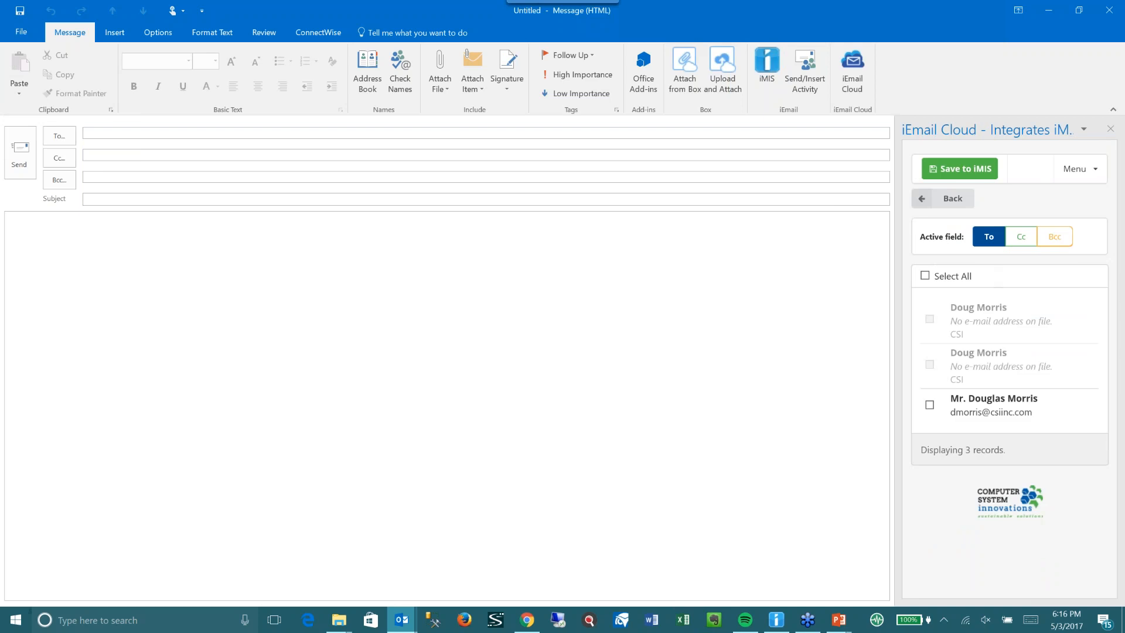
click(930, 405)
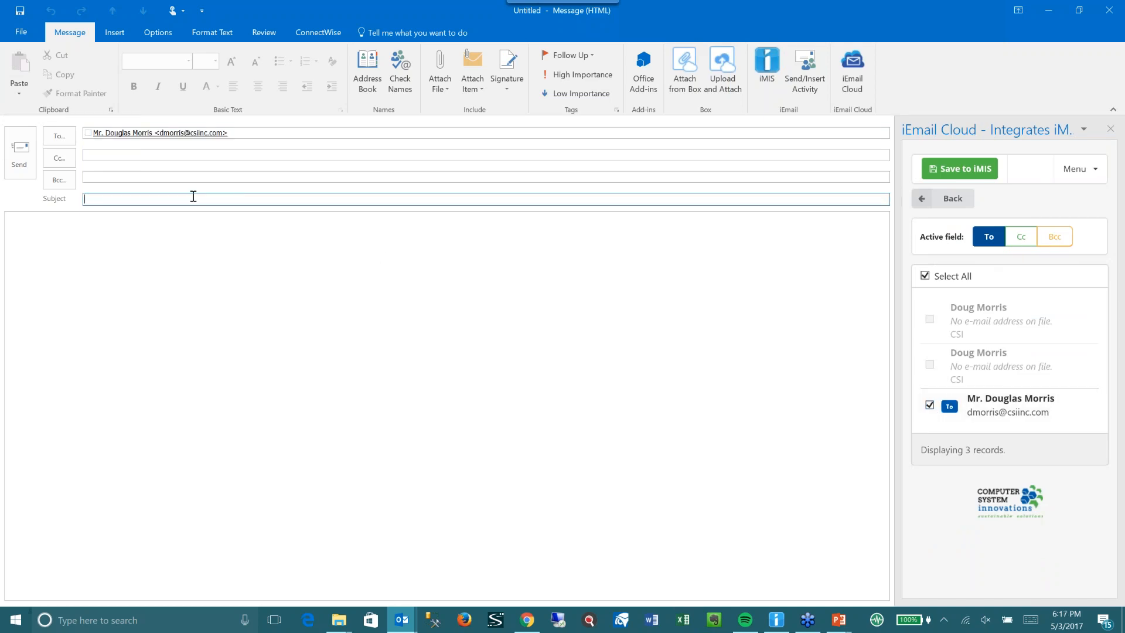
text(Doug you rock!)
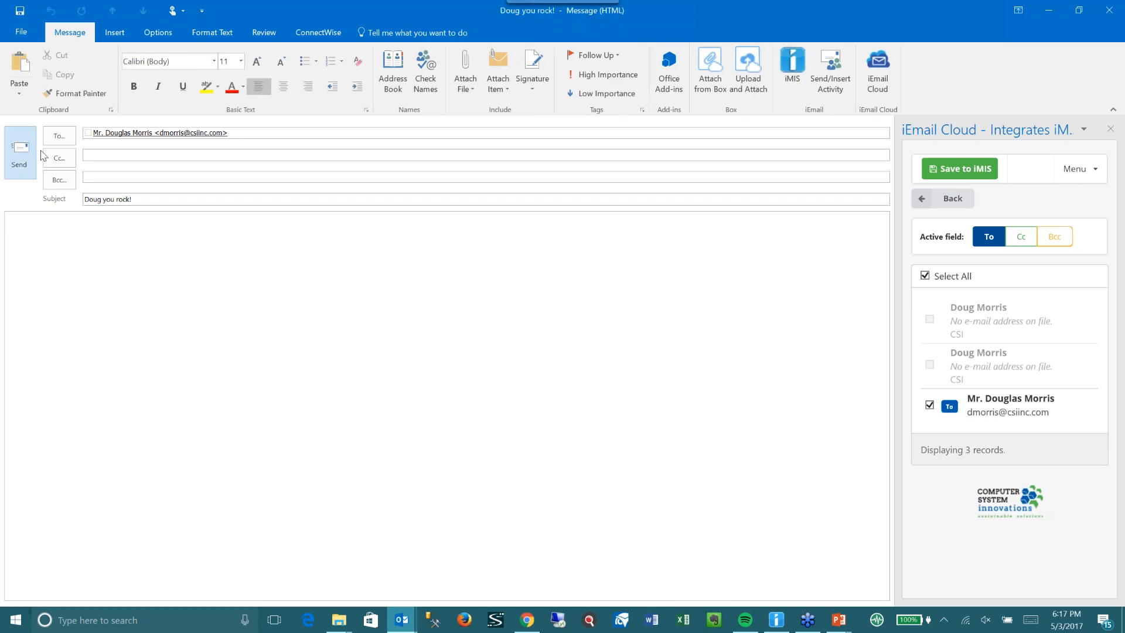
mouse_move(753, 310)
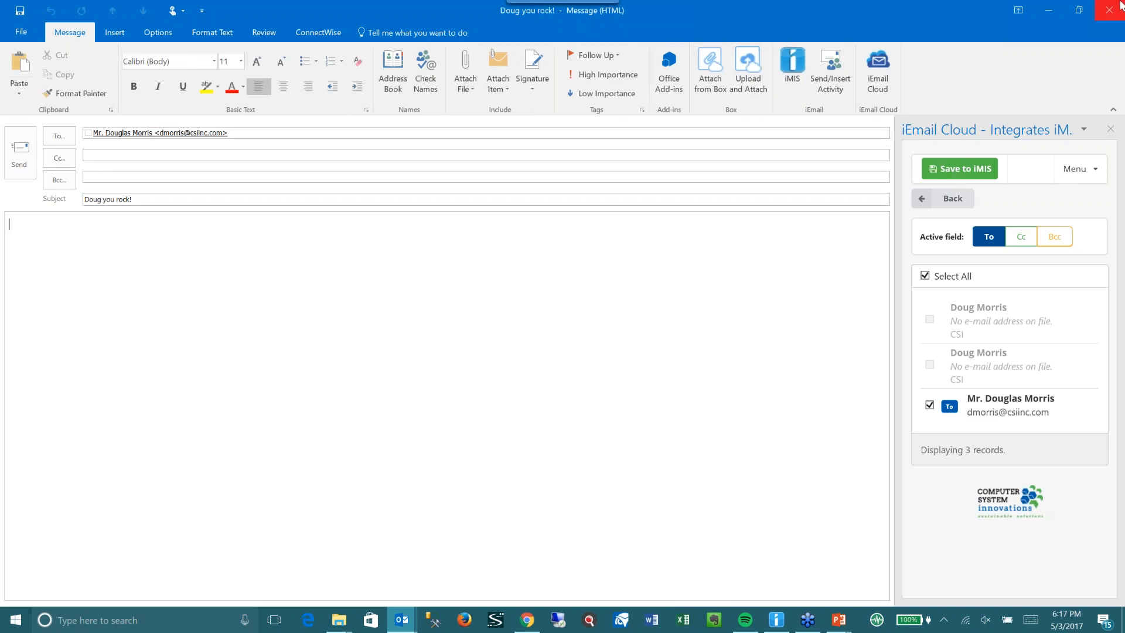
Step: Close the 'Doug you rock!' draft without saving and switch back to the inbox window
click(1116, 9)
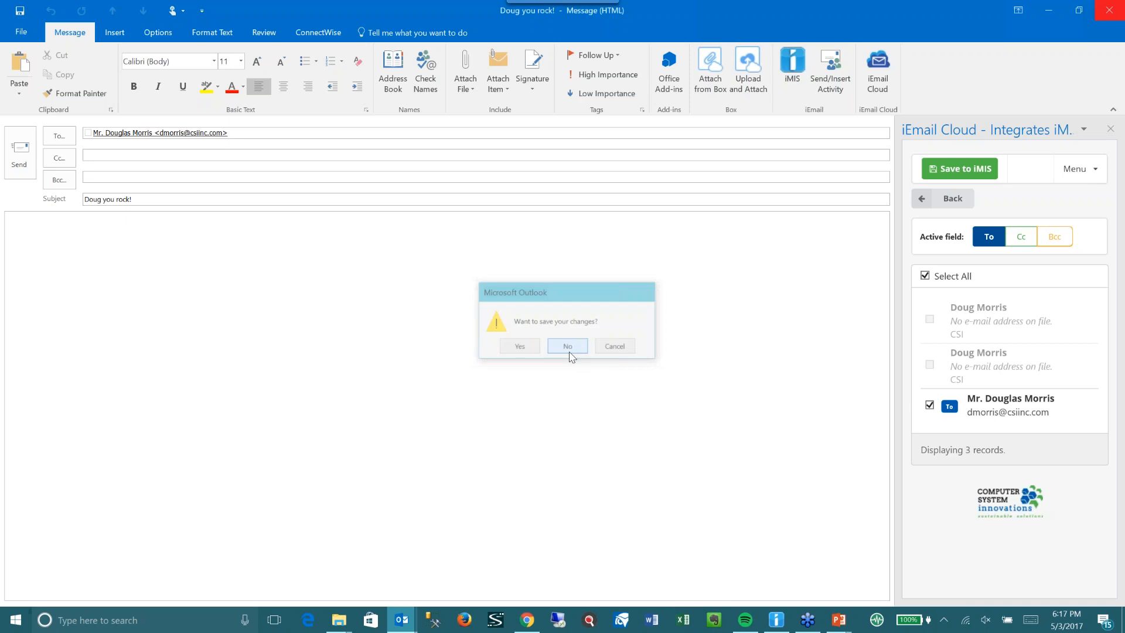
click(566, 346)
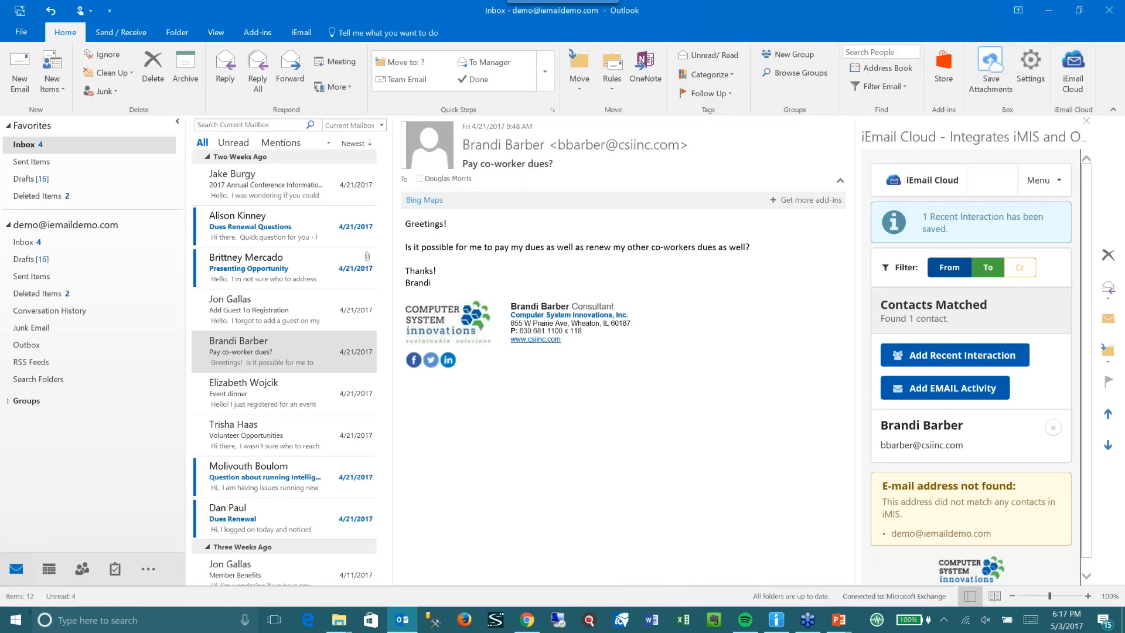
key(alt+tab)
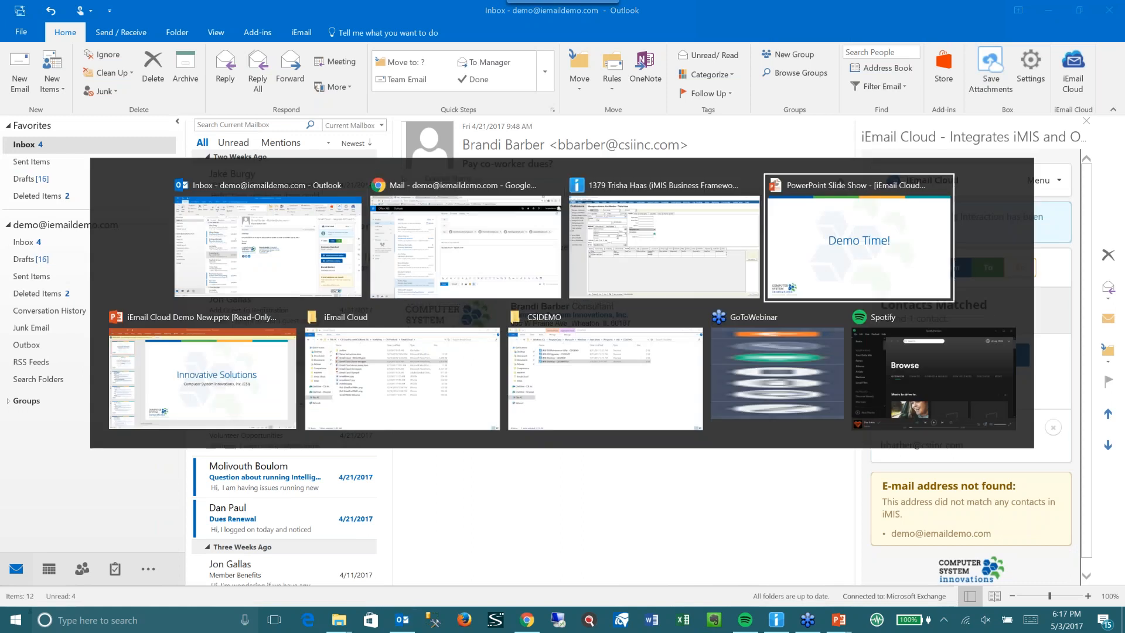